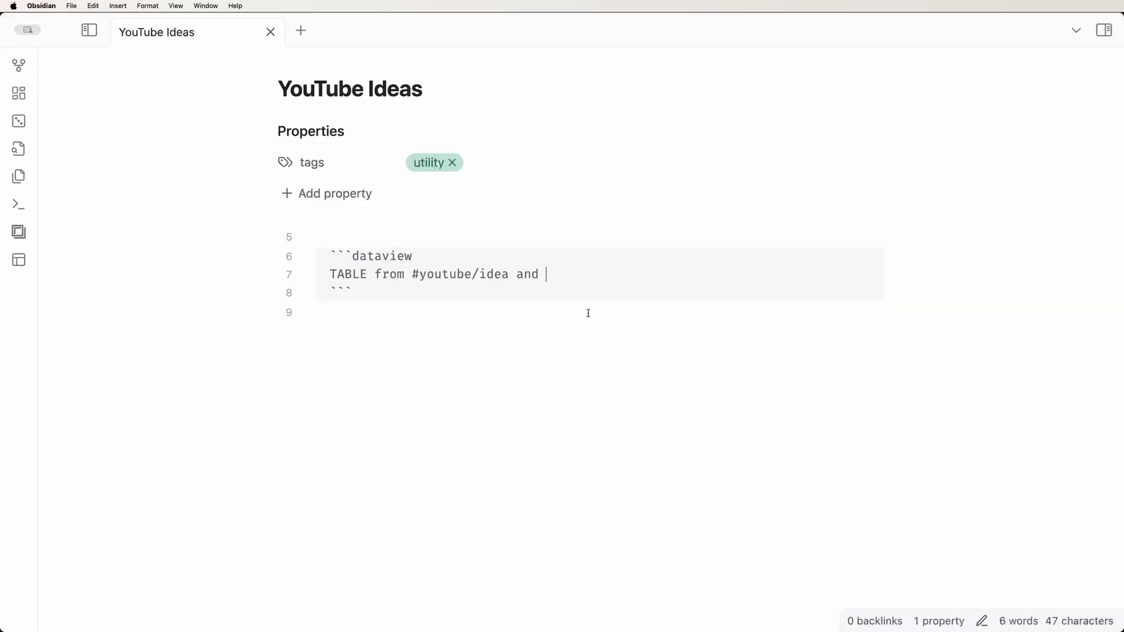
Step: Add -"_templates" after 'and' in the YouTube Ideas dataview query
text(-"_templates")
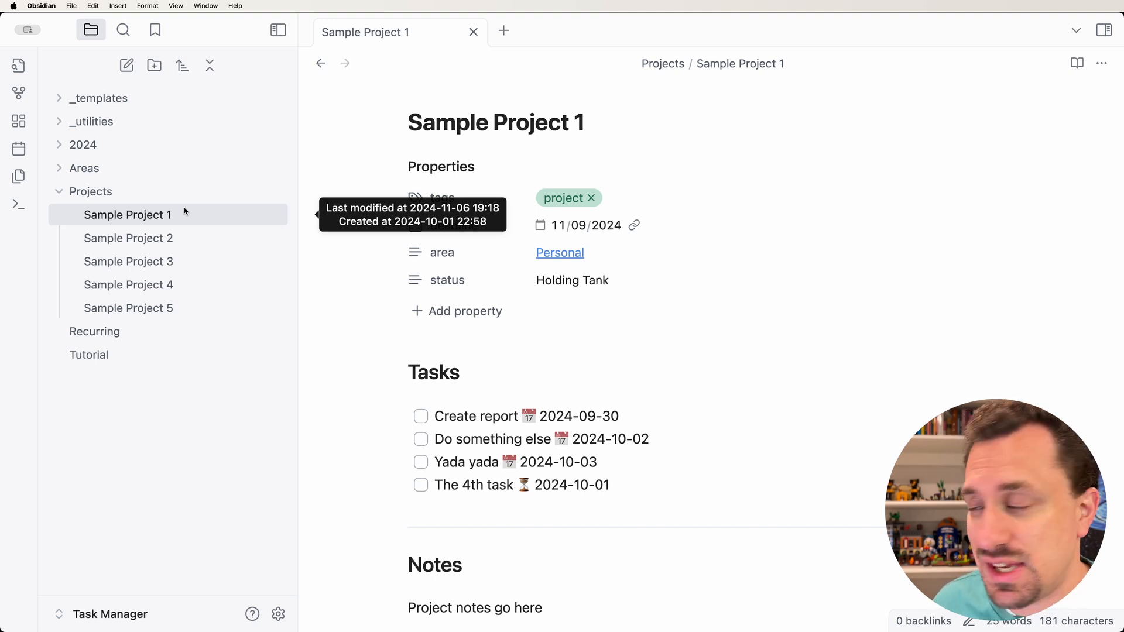
mouse_move(129, 307)
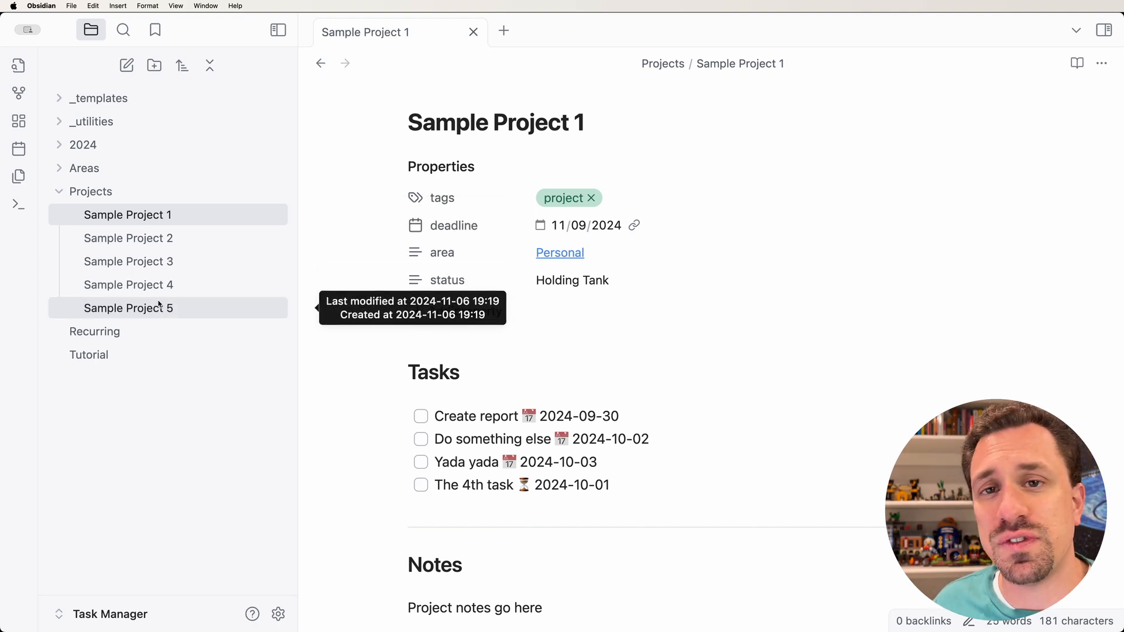
mouse_move(486, 198)
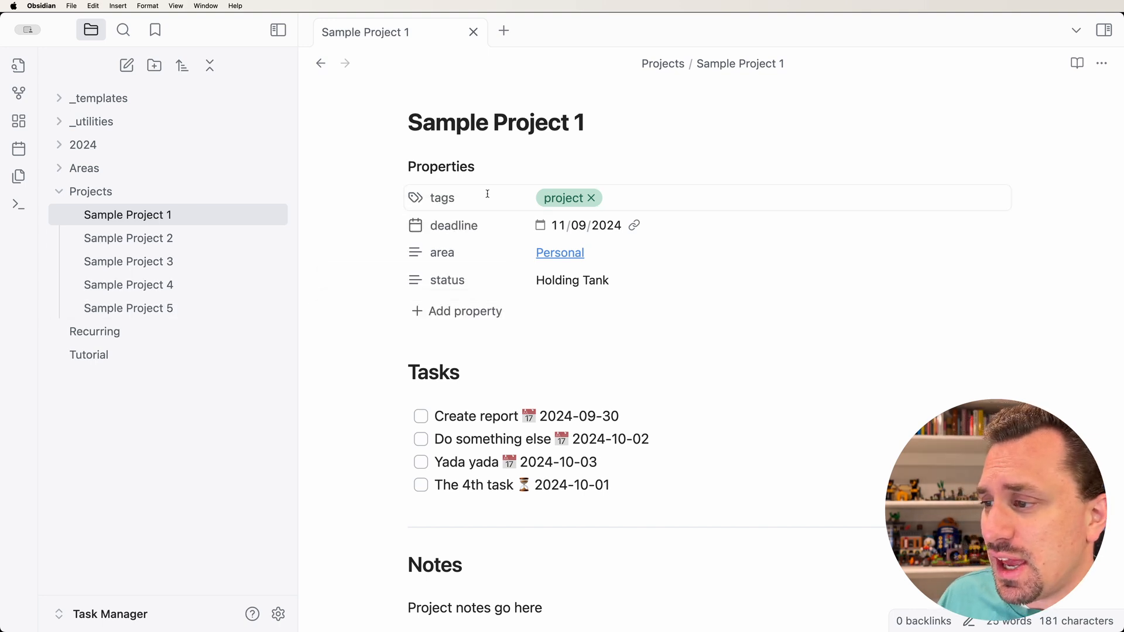
mouse_move(532, 225)
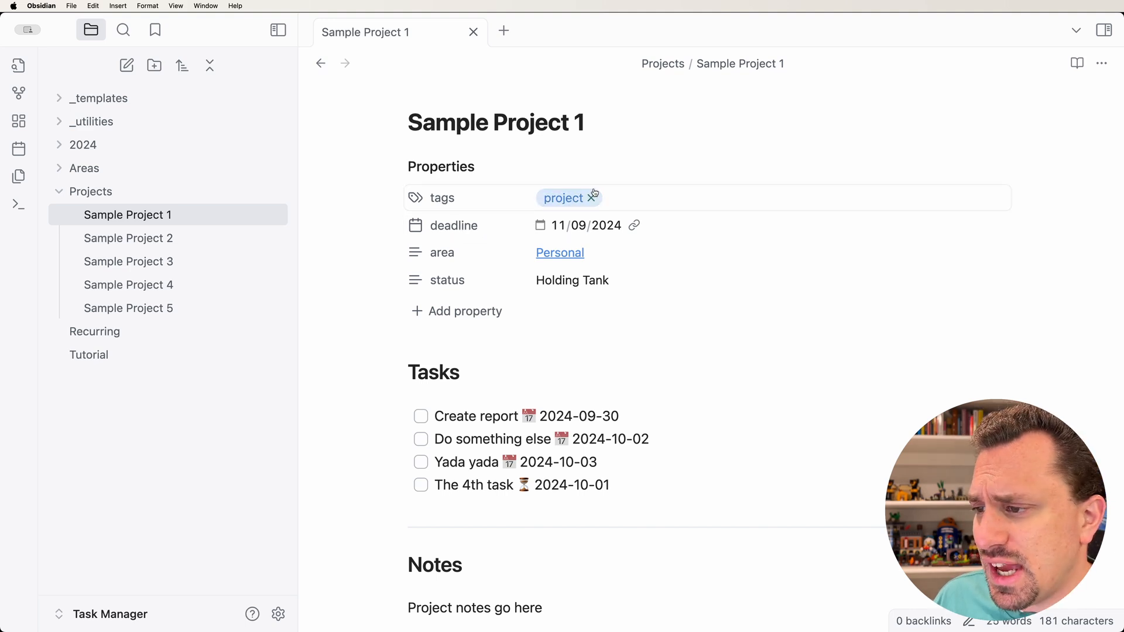
mouse_move(563, 202)
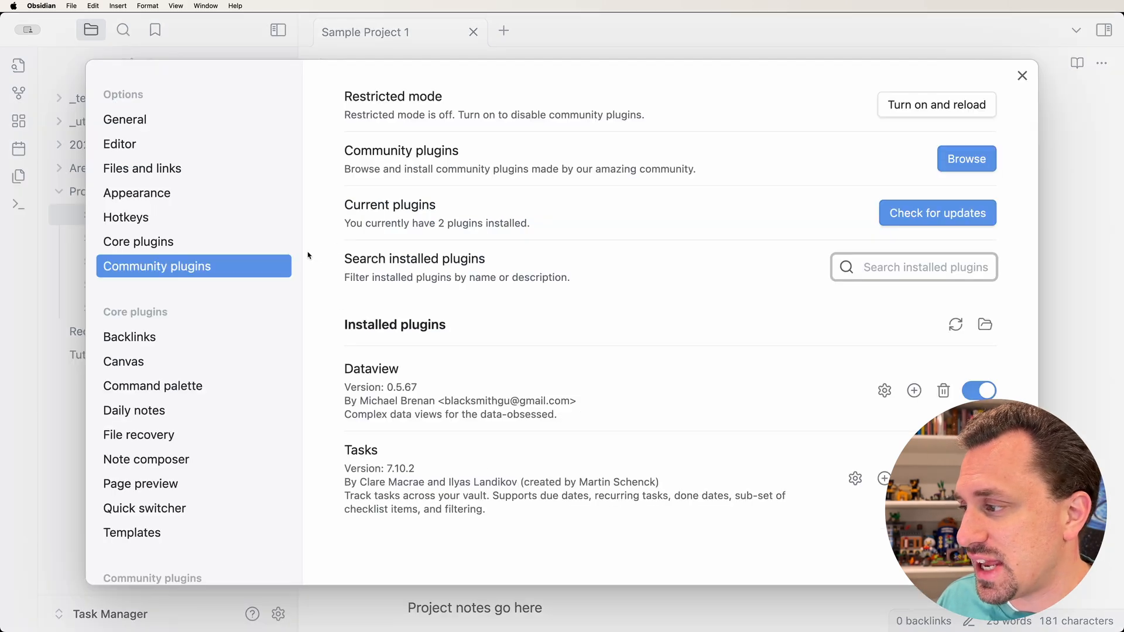
mouse_move(329, 338)
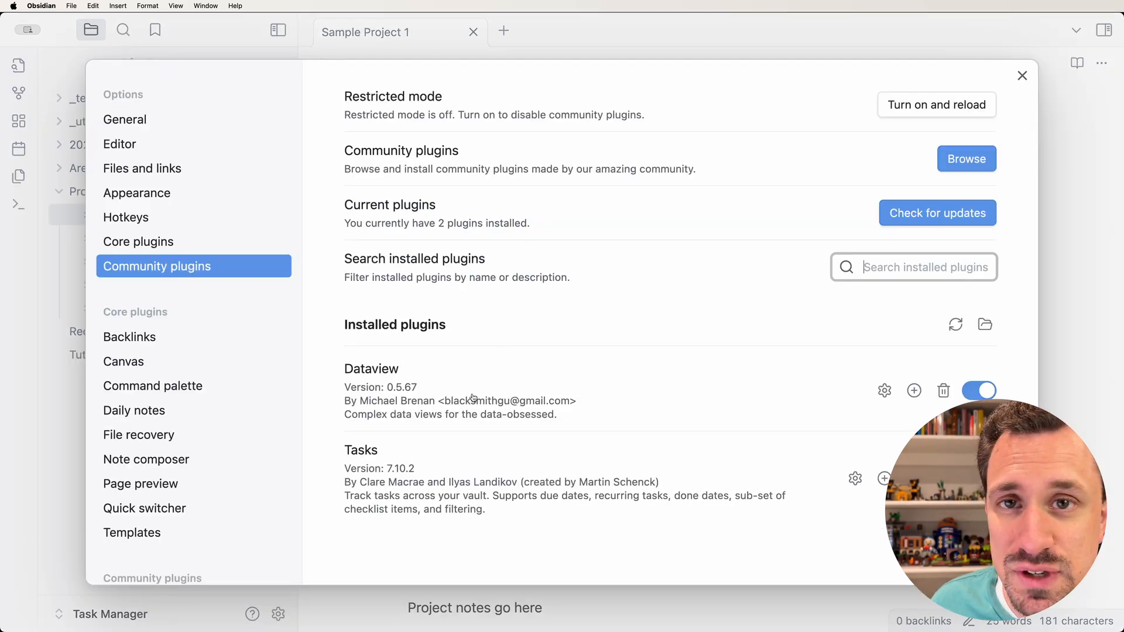
mouse_move(887, 380)
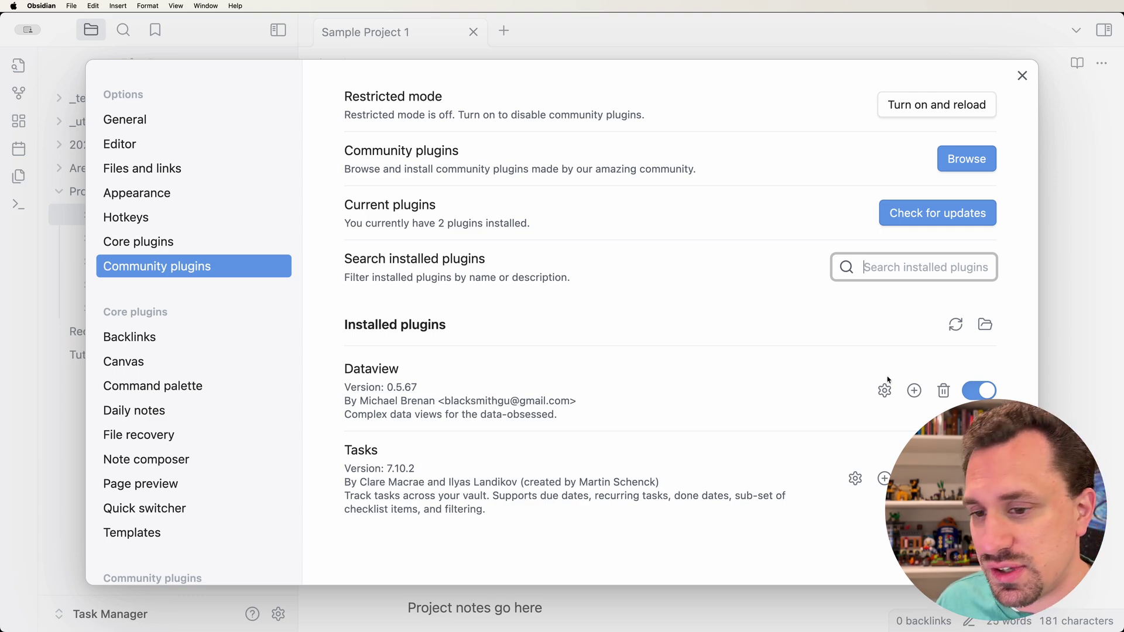
Step: Uninstall Dataview, then reinstall it from the community plugin browser
click(944, 391)
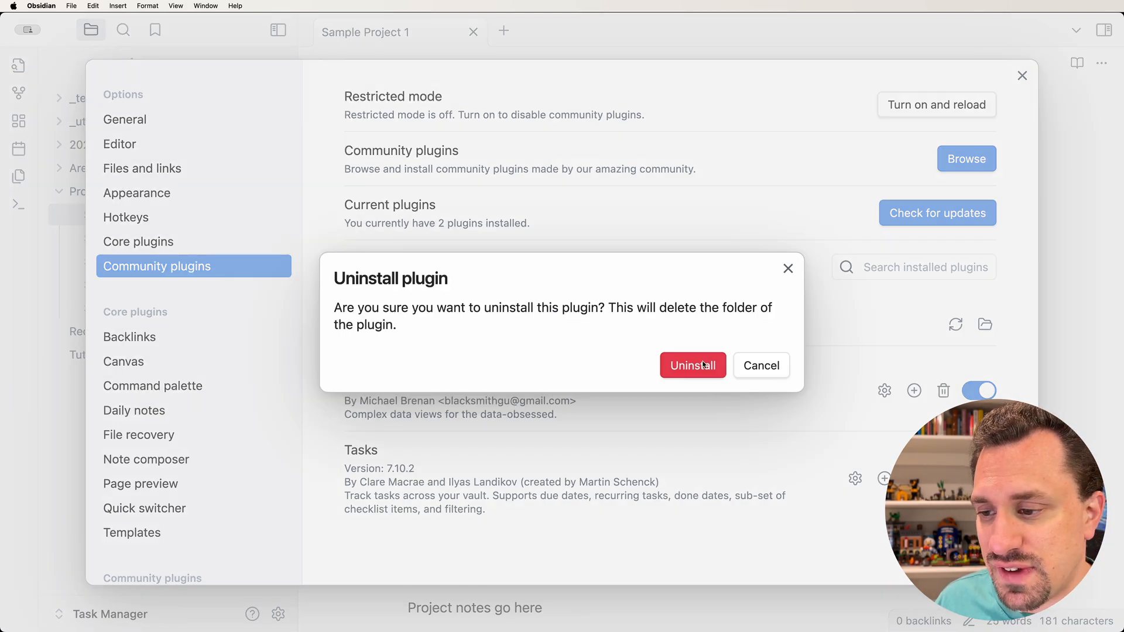
click(691, 365)
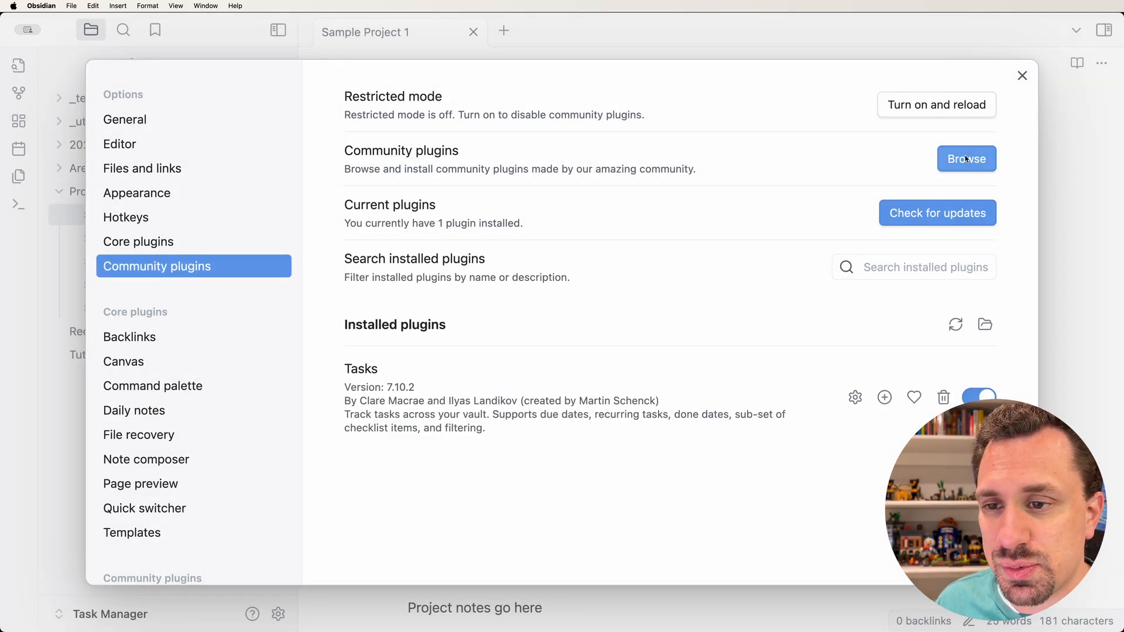
click(967, 159)
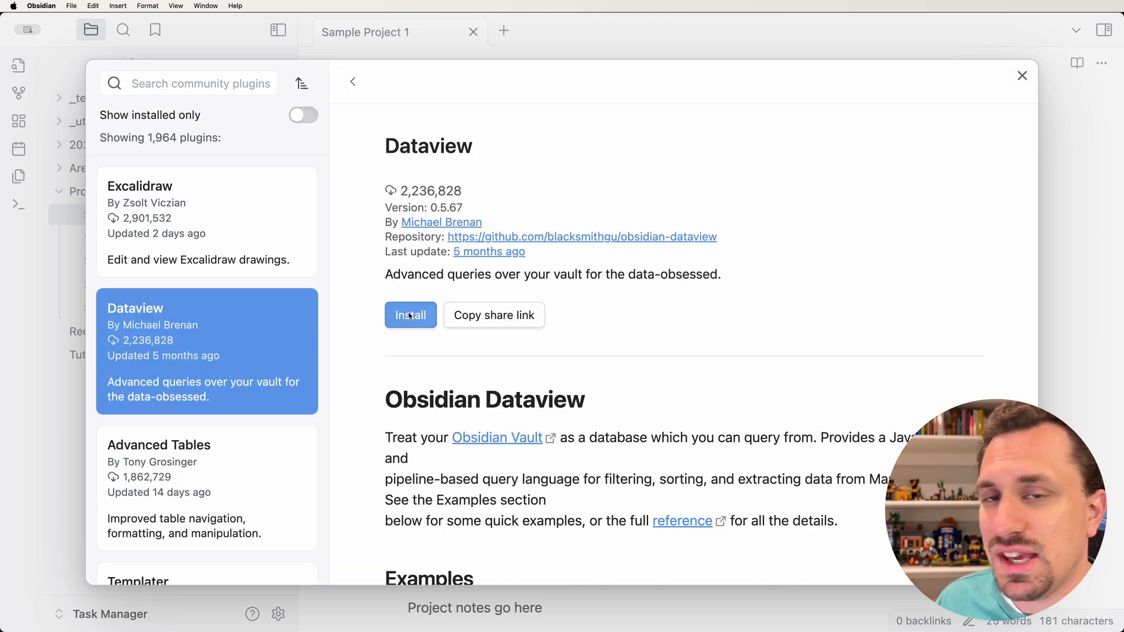
click(410, 315)
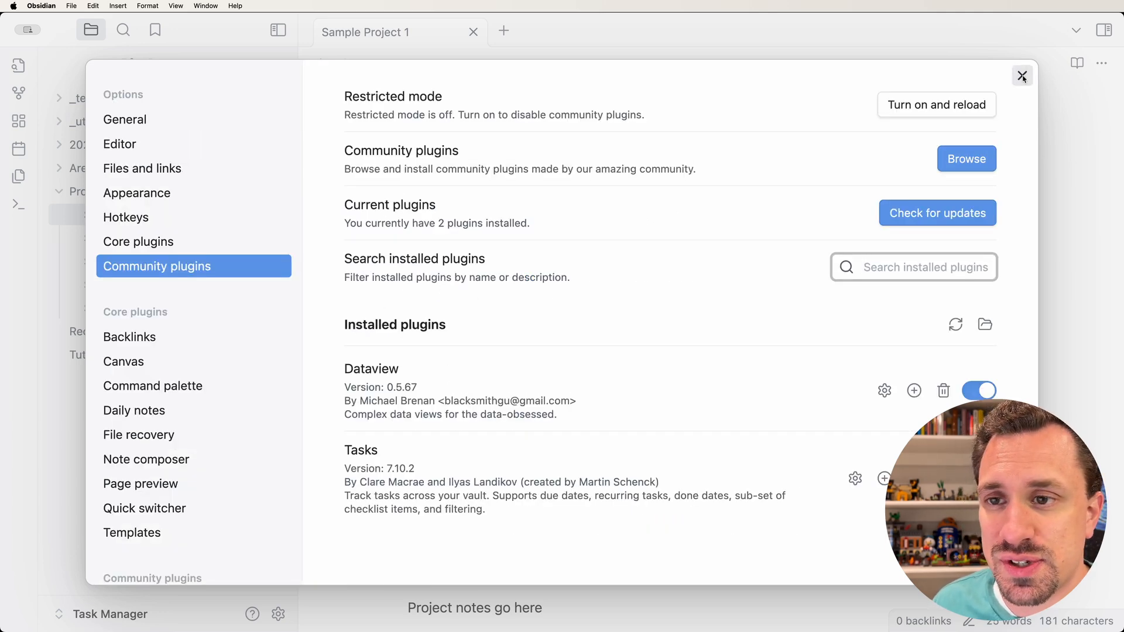
Step: Close Settings and create a new canvas inside the _utilities folder
click(1021, 76)
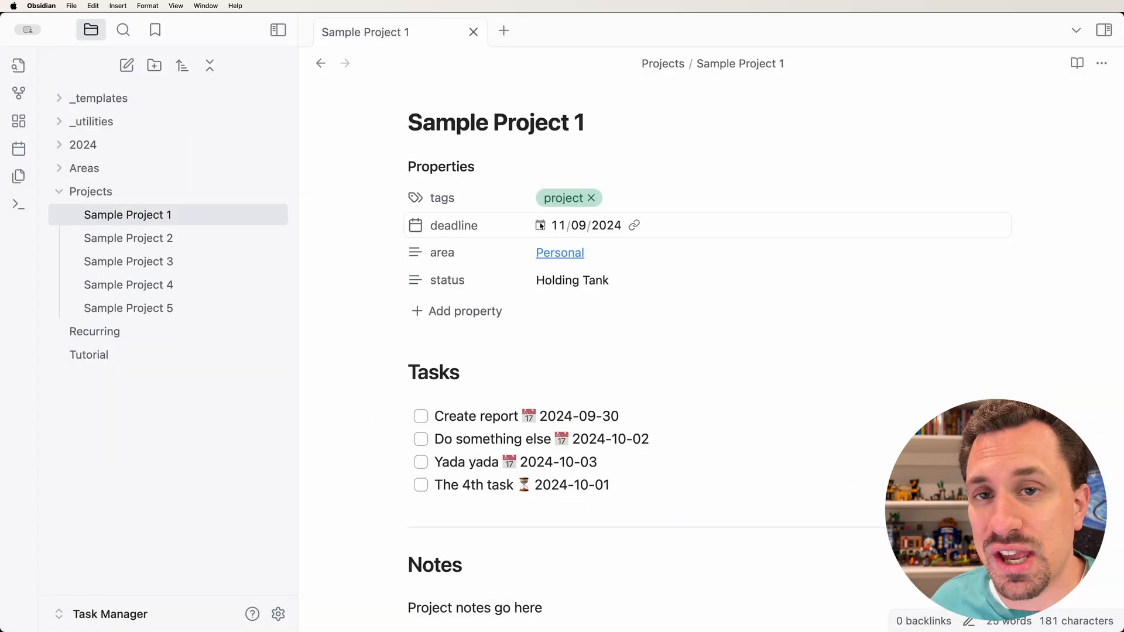
mouse_move(90, 121)
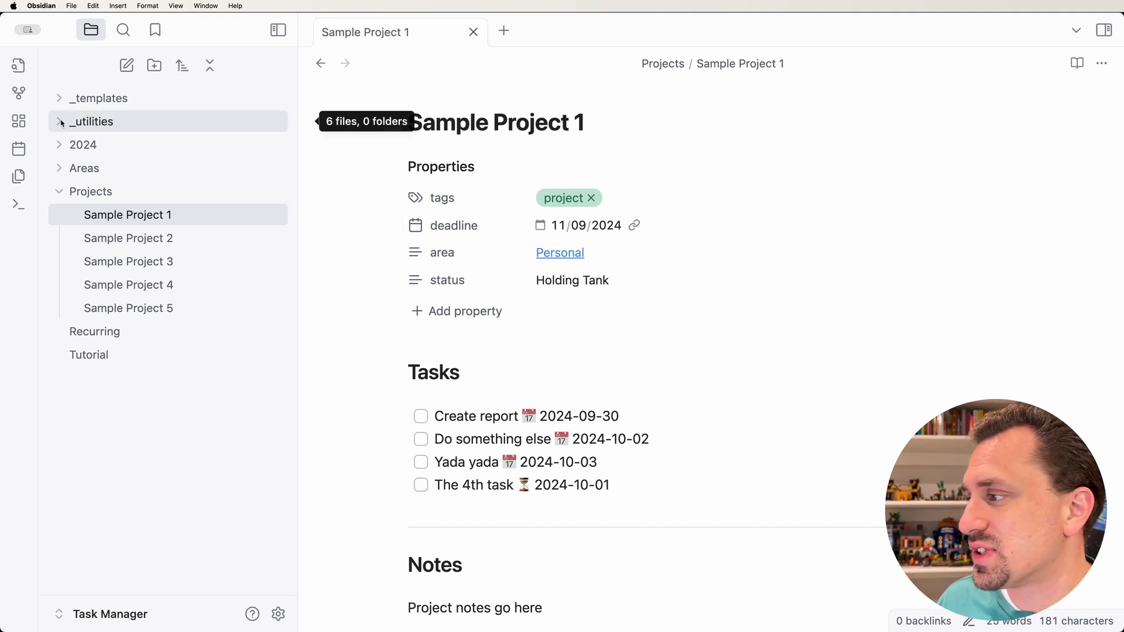
click(91, 122)
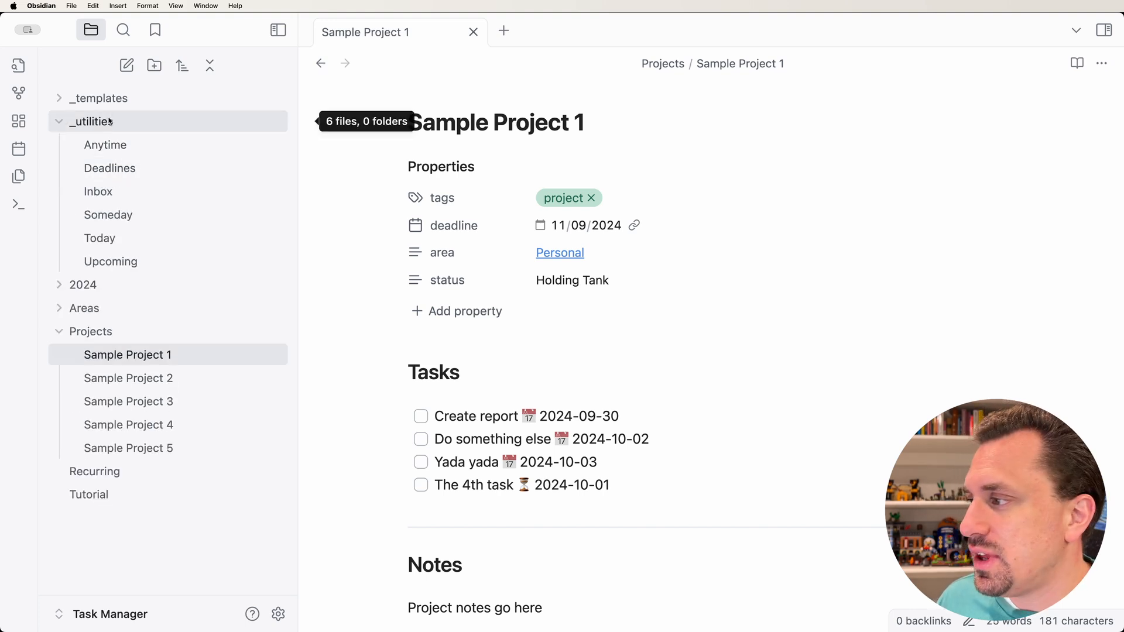
right_click(90, 121)
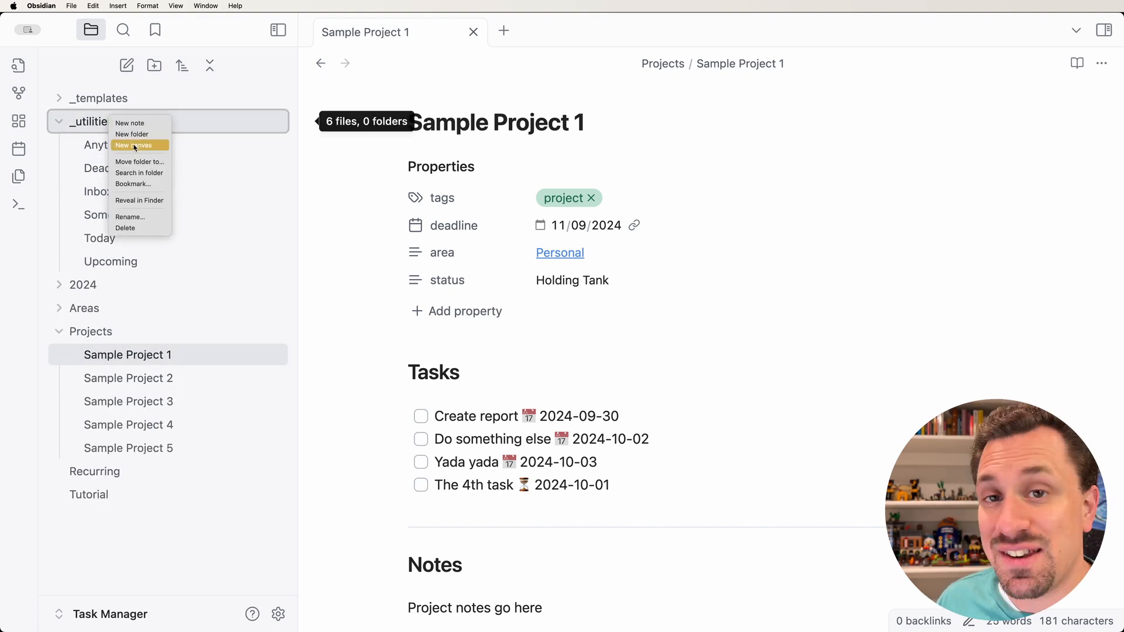
click(135, 145)
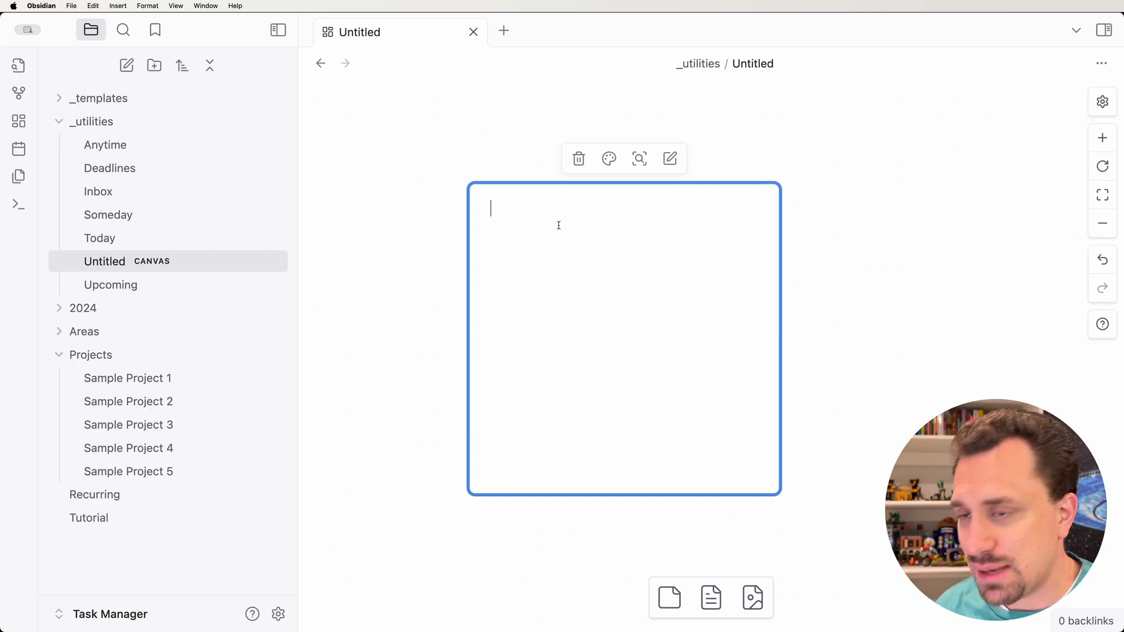
Step: Type the '# All Projects' heading and a dataview block starting with LIST
text(# P)
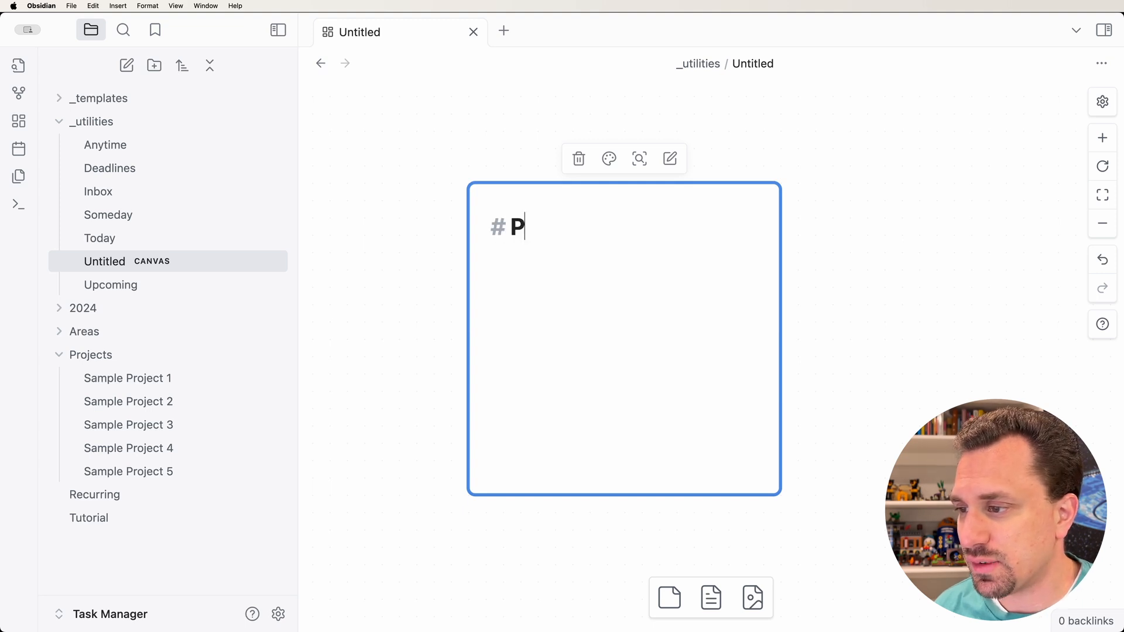
text(ll Proje)
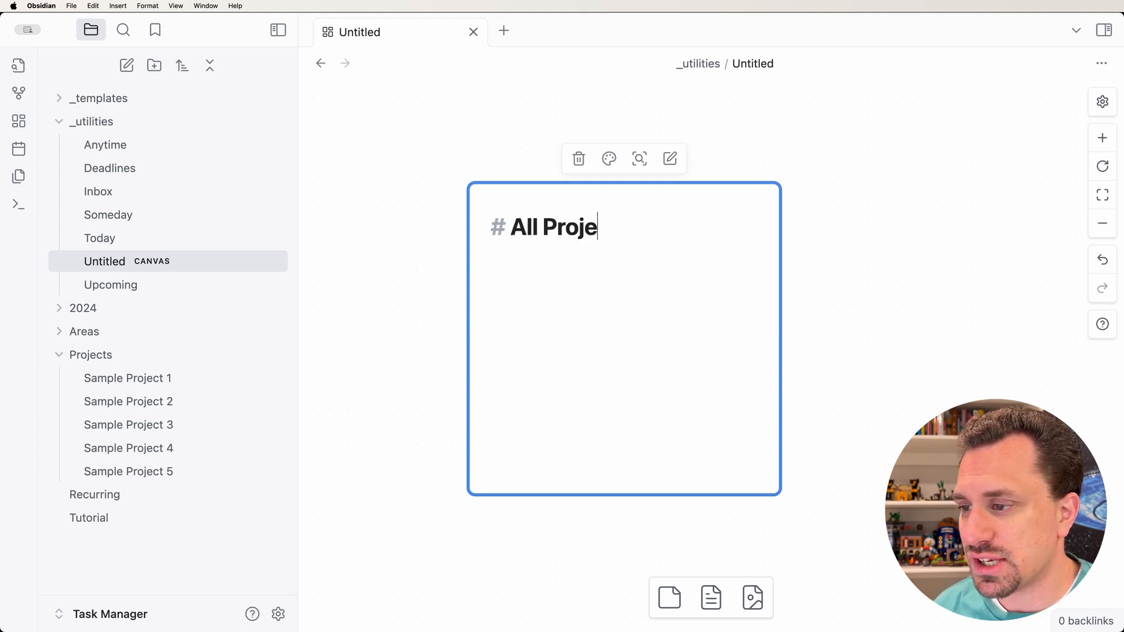
text(cts)
click(624, 264)
text(```)
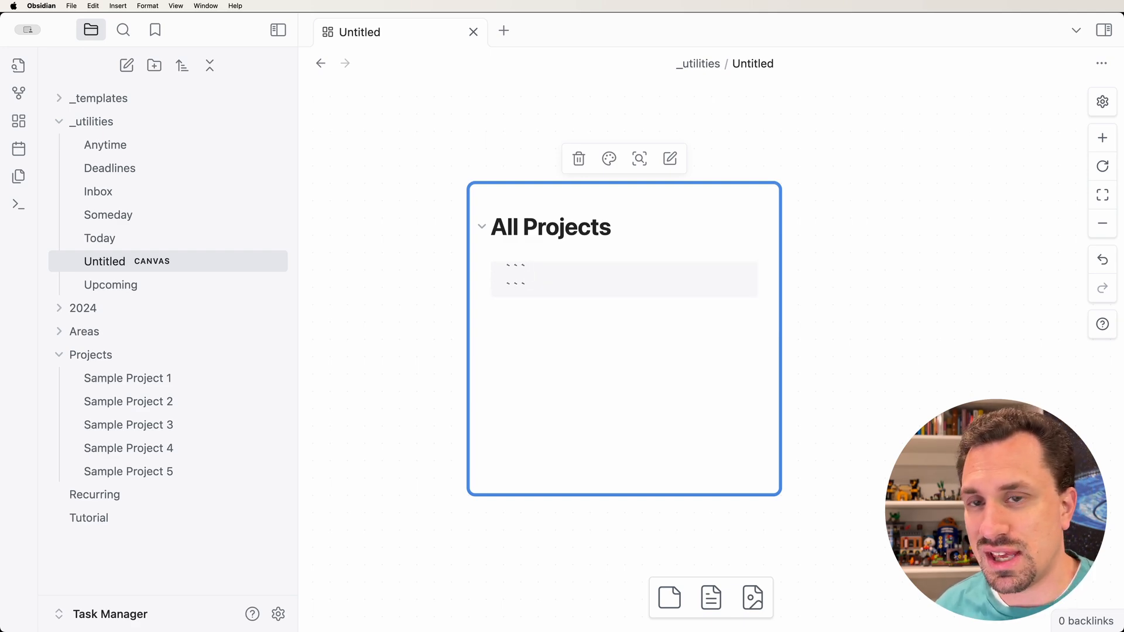
text(datavie)
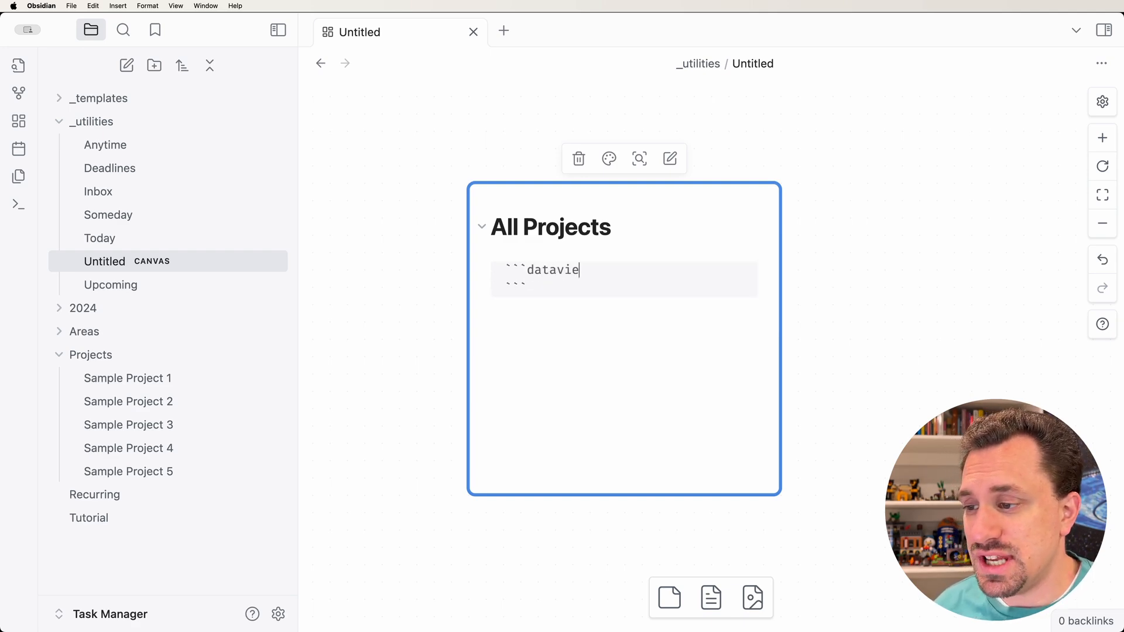
text(w)
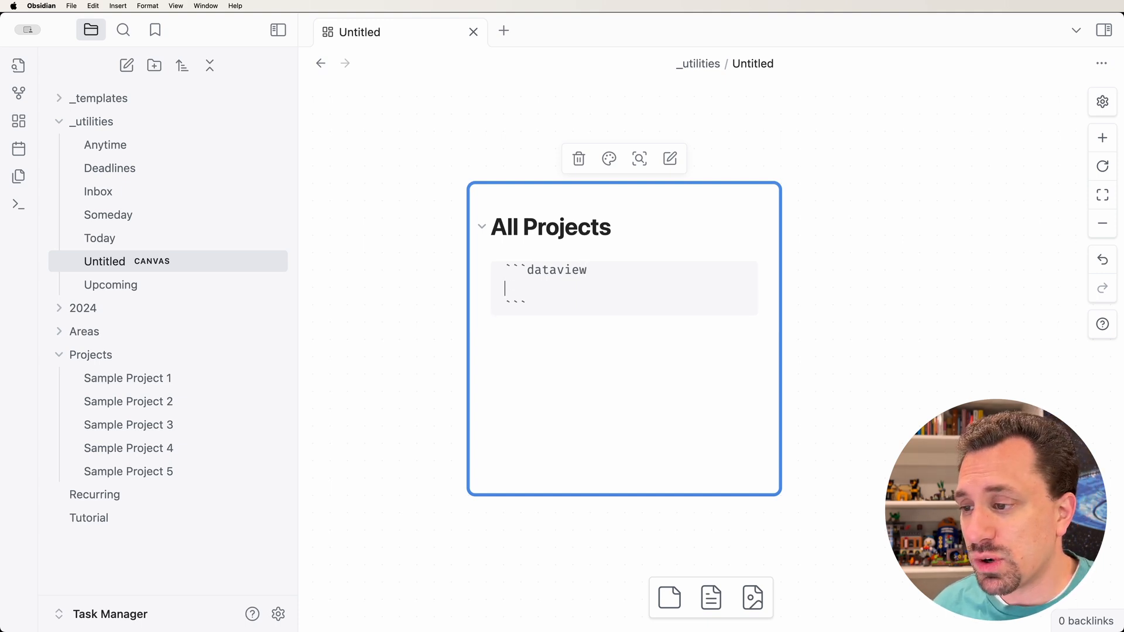
text(Lis)
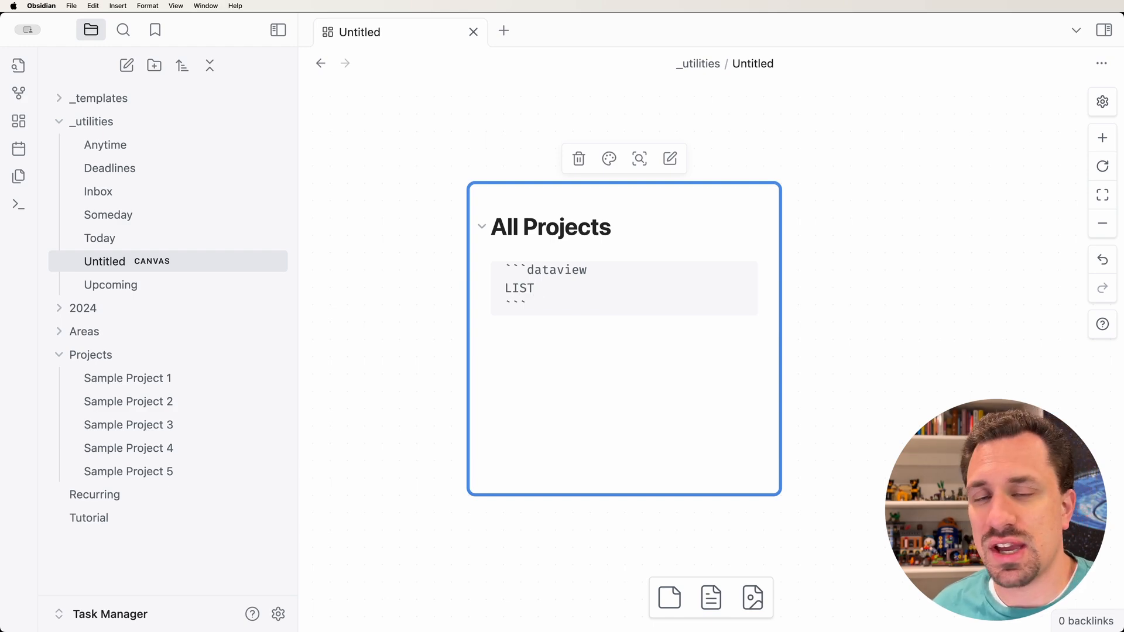
Step: Add a FROM "Projects" line below LIST in the query
click(534, 288)
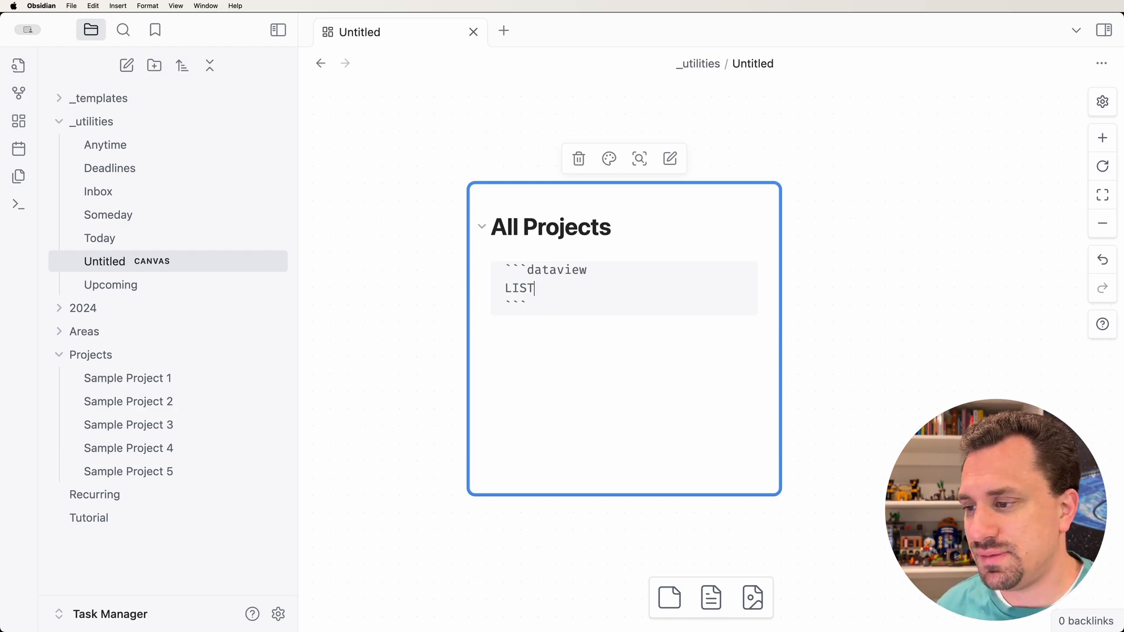
key(Return)
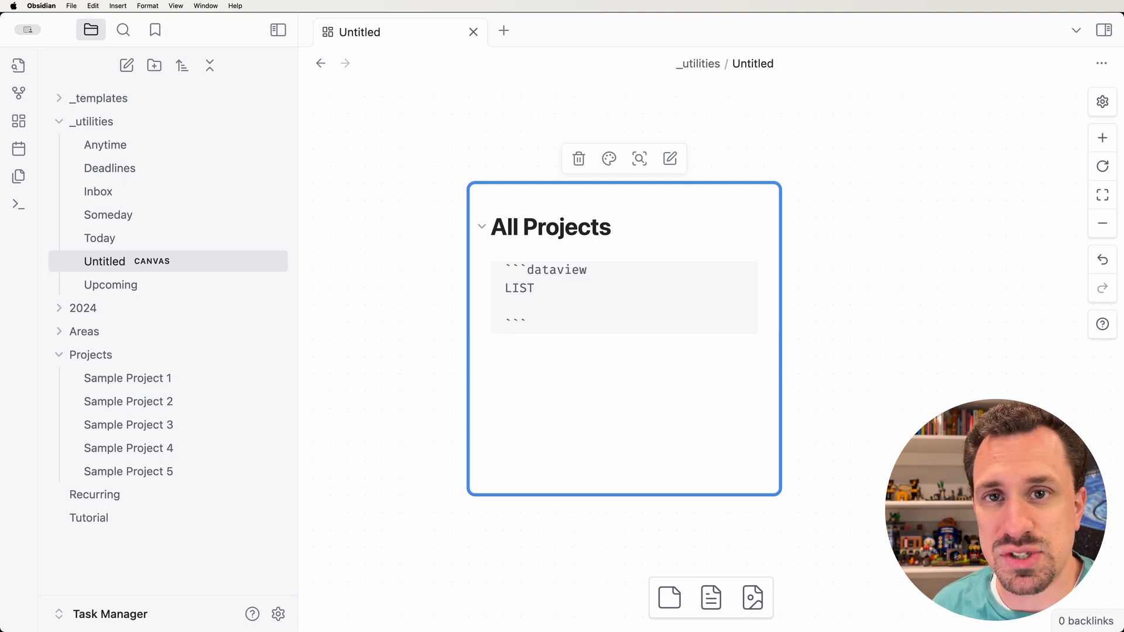
click(506, 306)
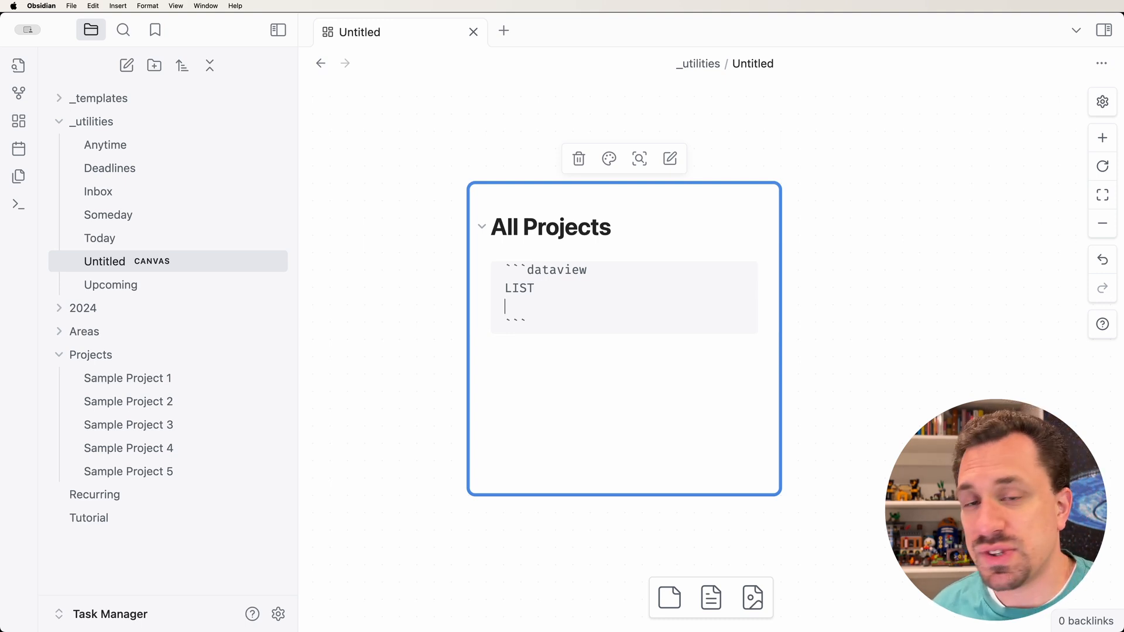
text(F)
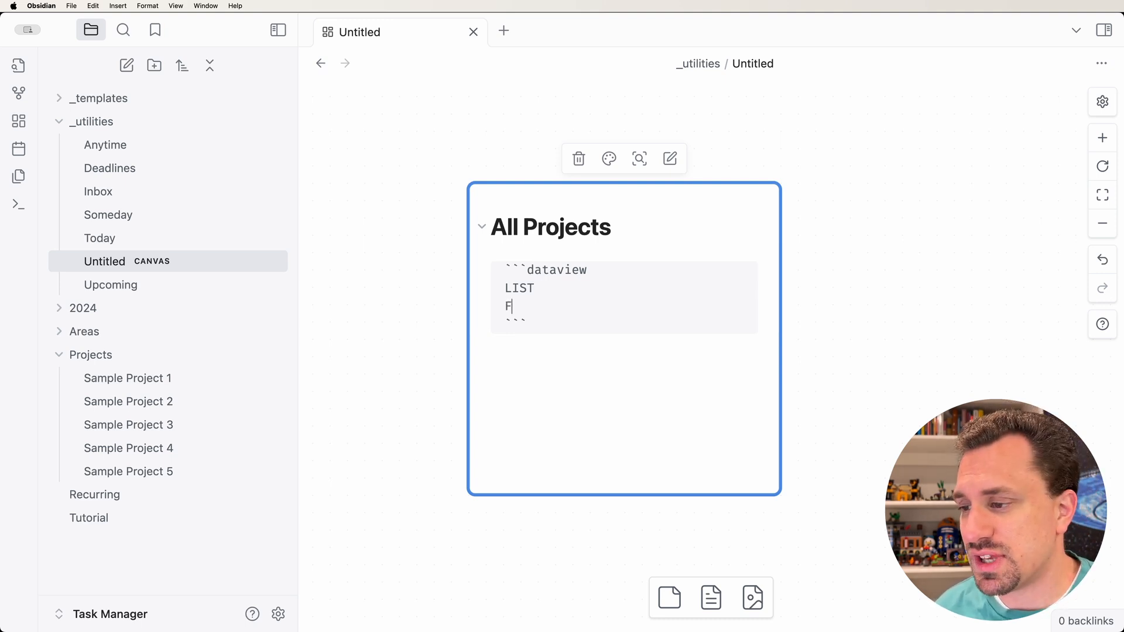
text(ROM "")
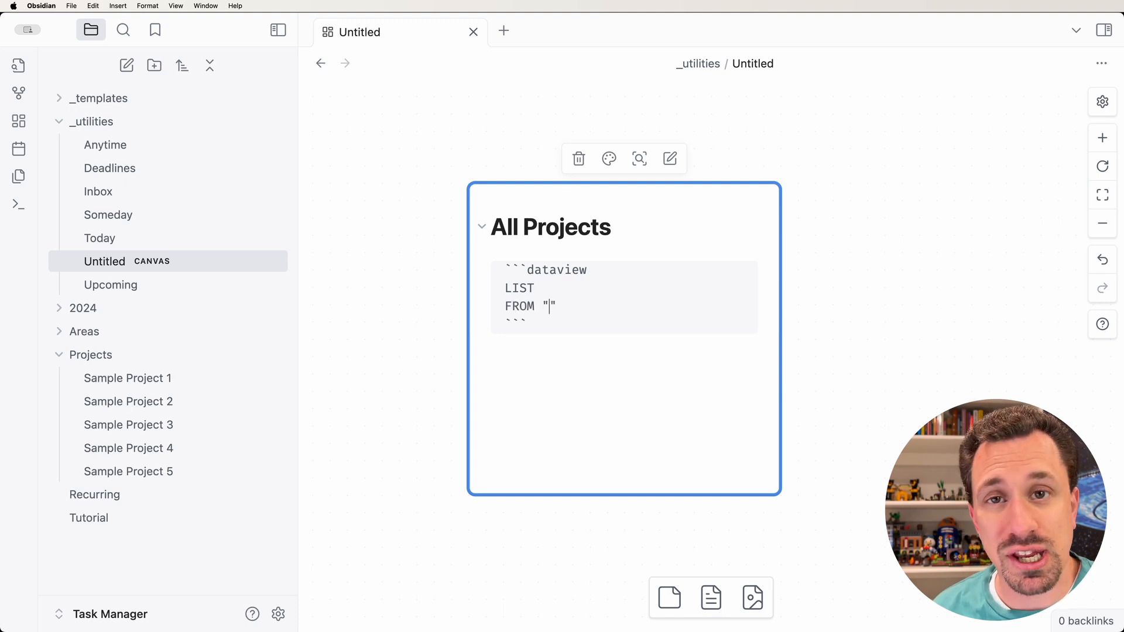
text(Proje)
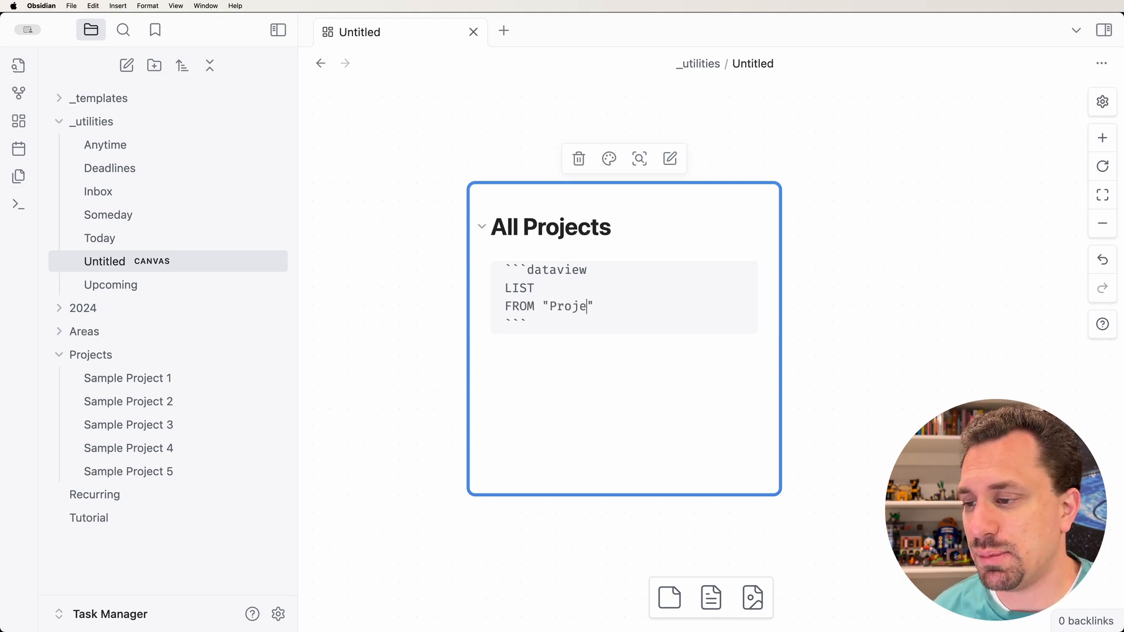
text(cts)
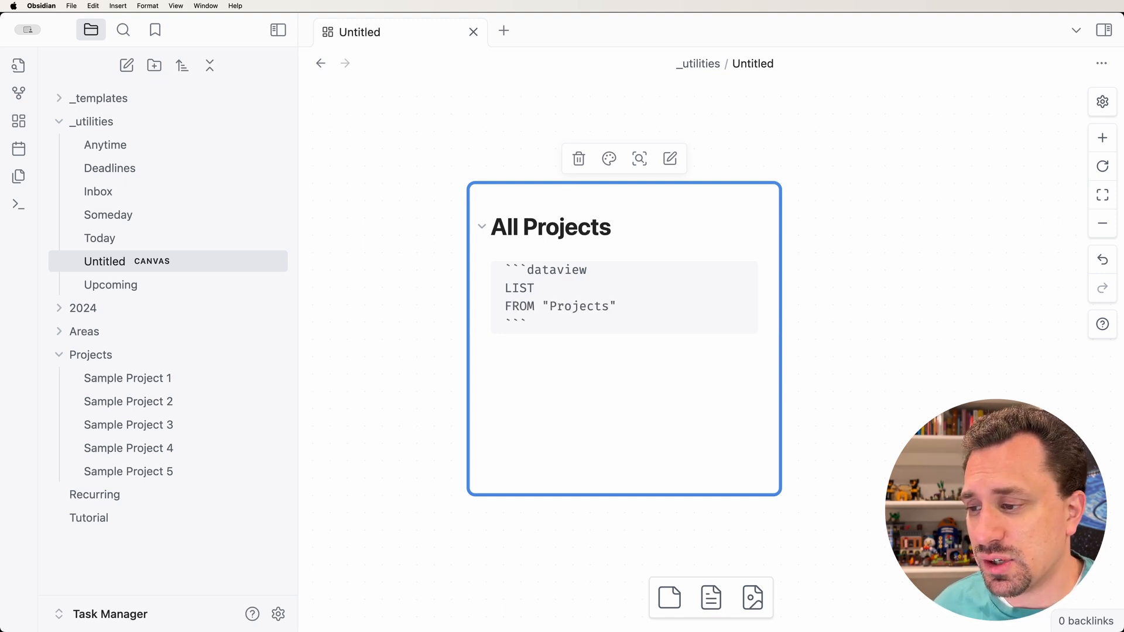
click(526, 324)
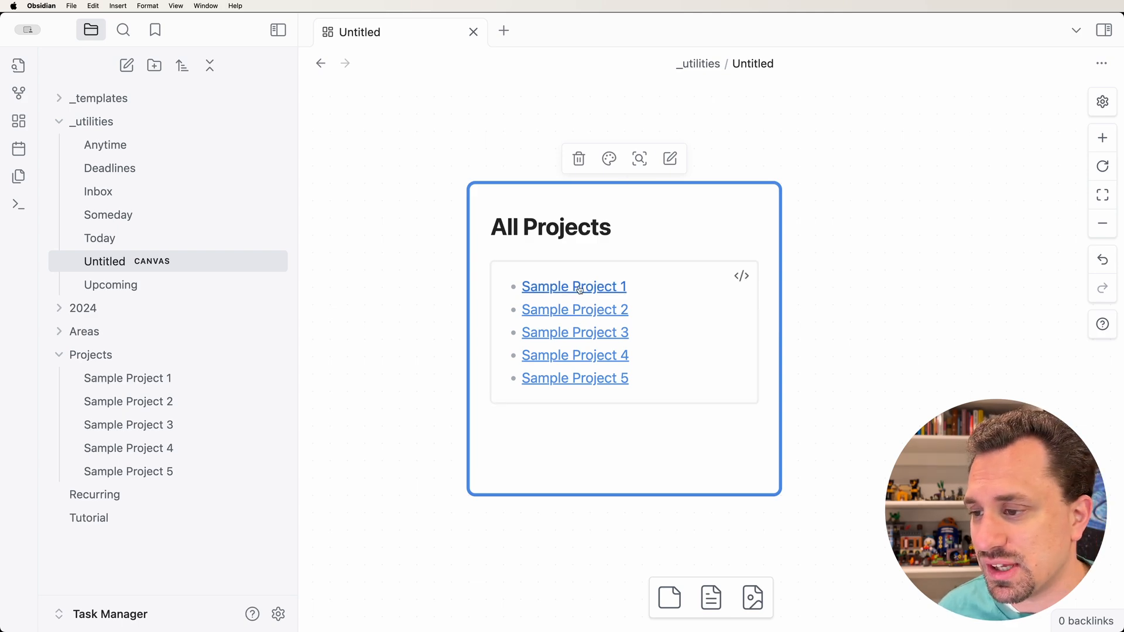
click(573, 286)
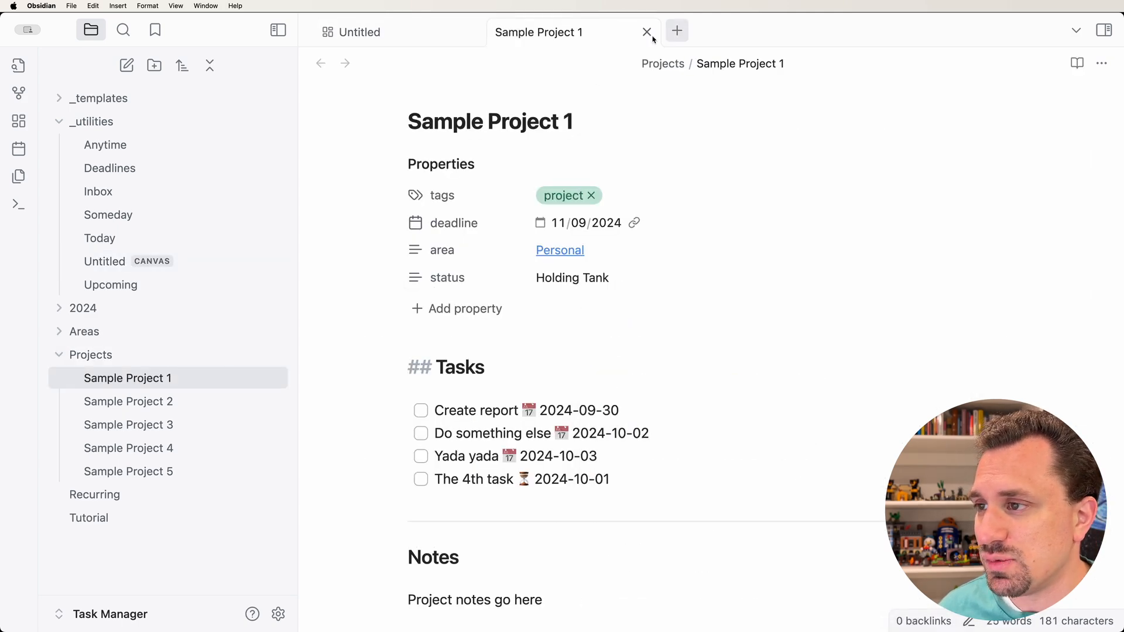
mouse_move(526, 353)
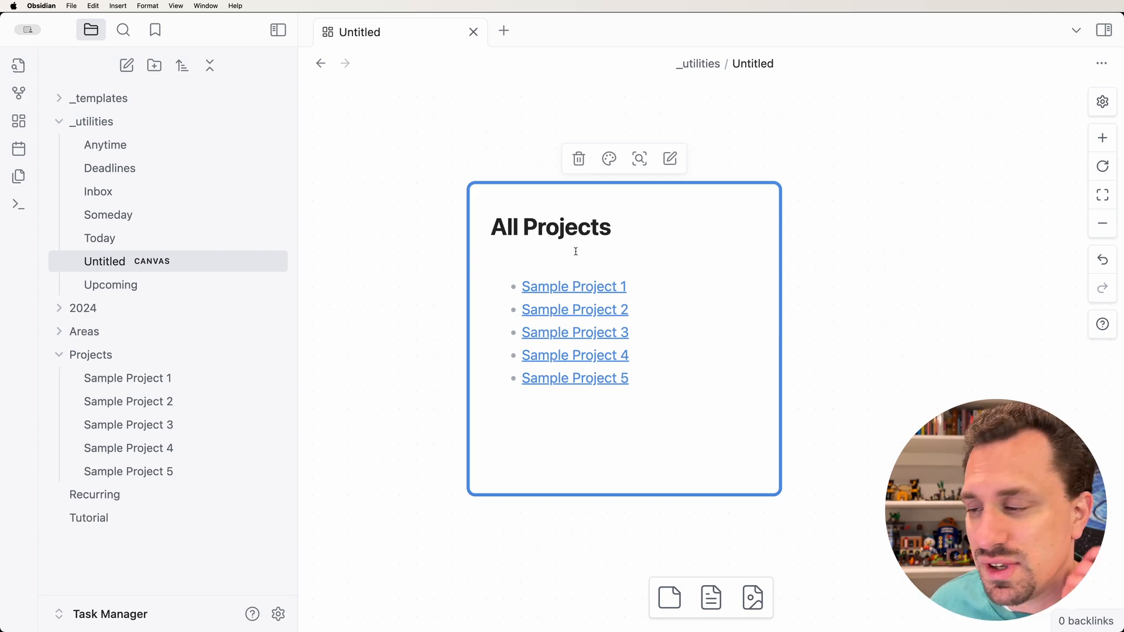
Step: Check the Sample Project 1 note, then reopen the All Projects query after LIST
click(573, 286)
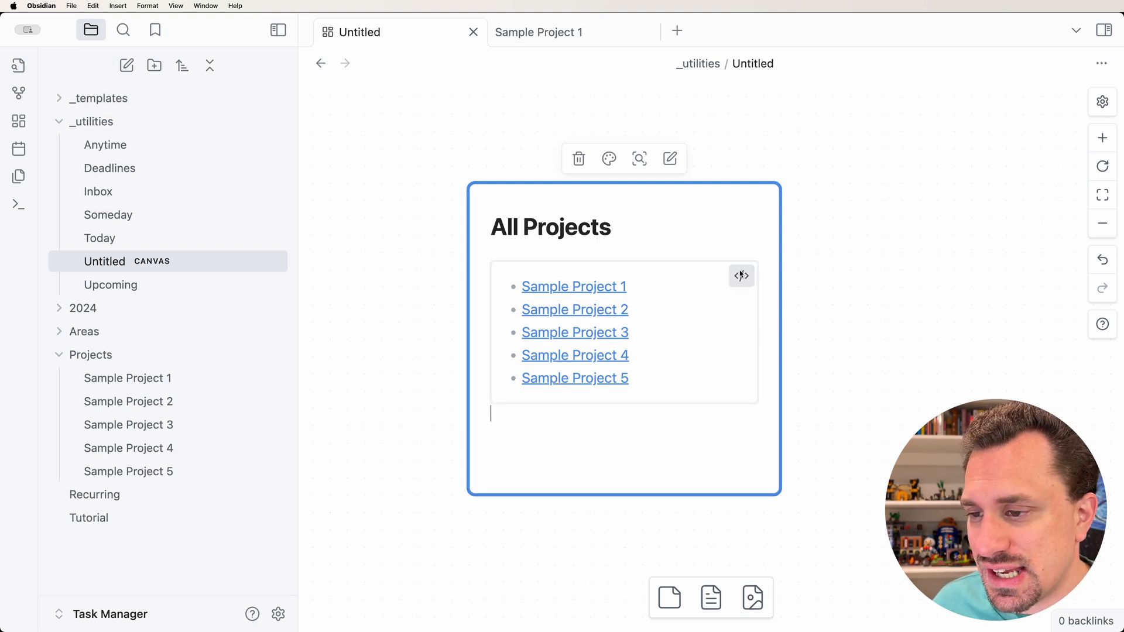
mouse_move(741, 276)
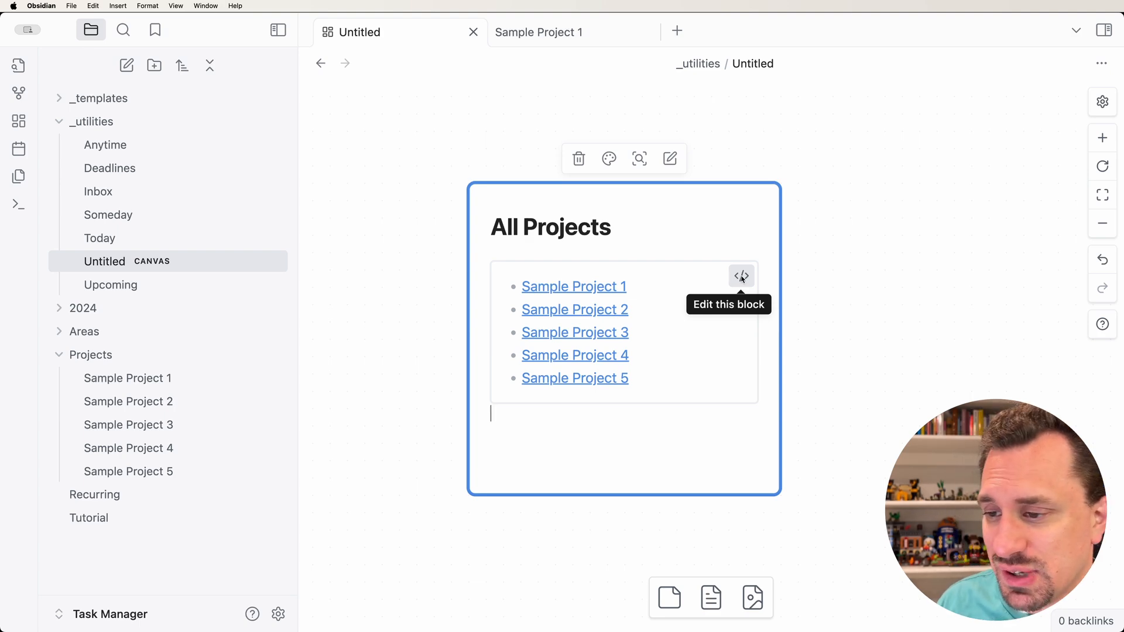
click(741, 276)
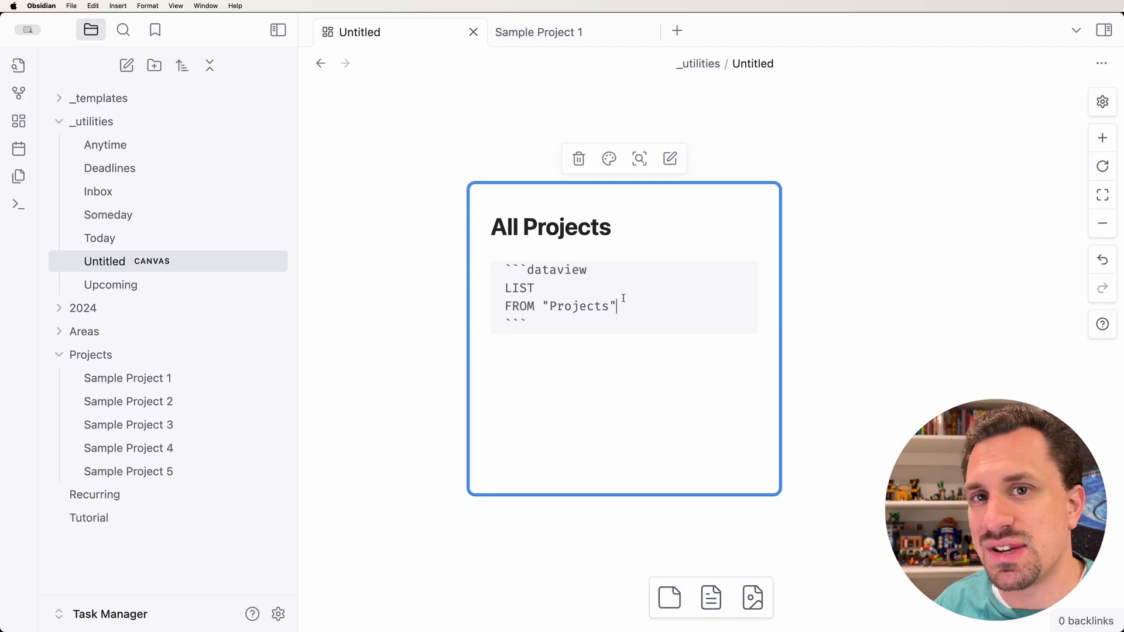
click(538, 31)
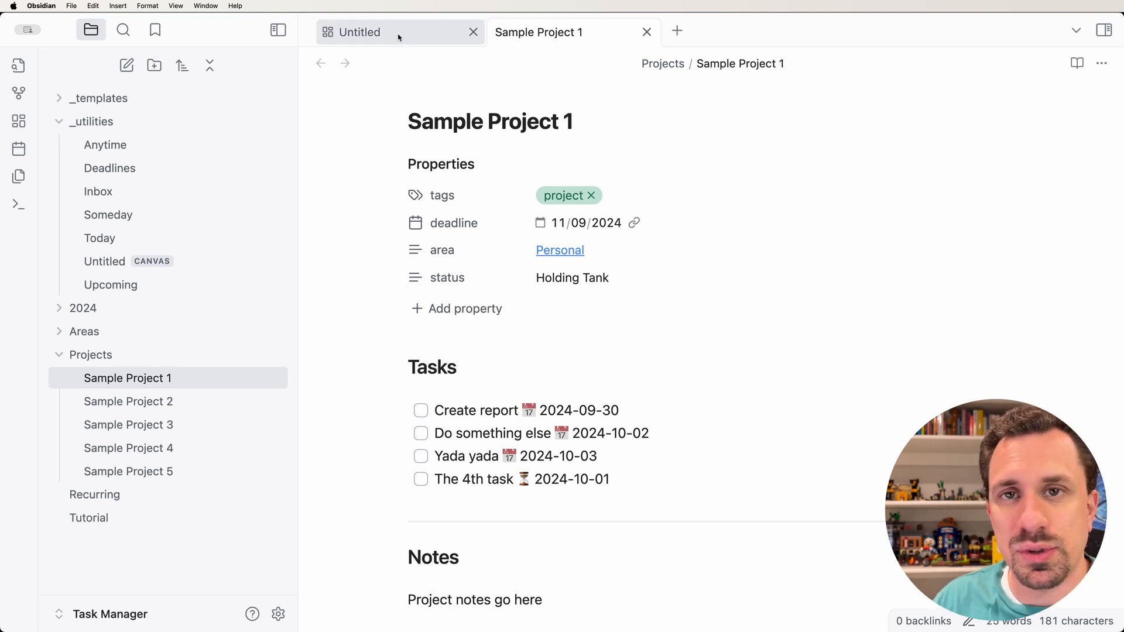
click(361, 32)
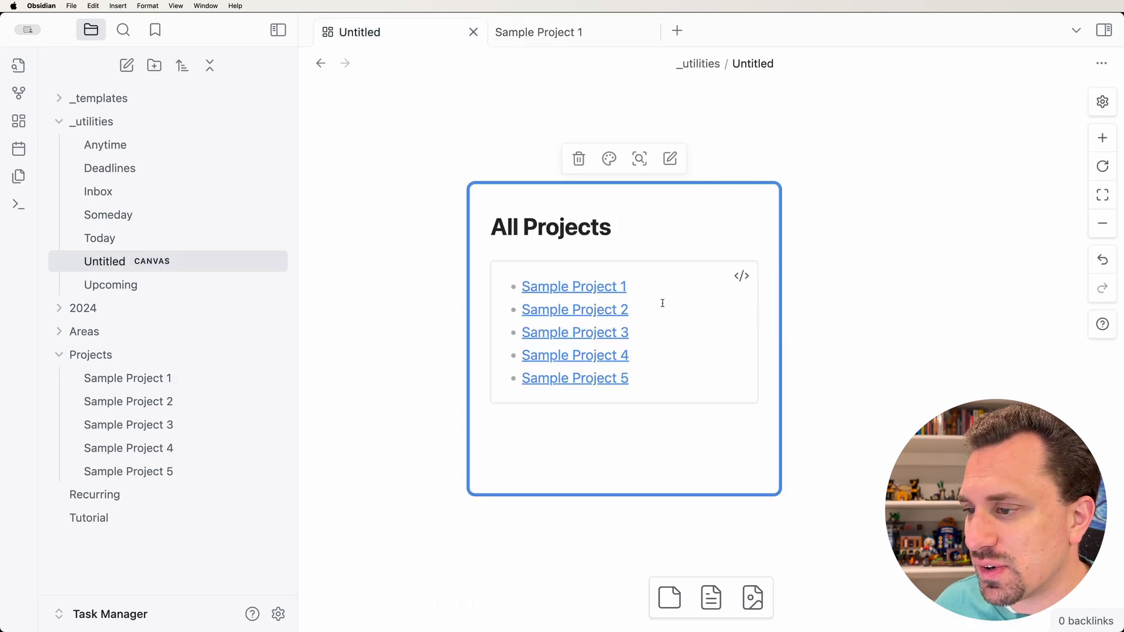
click(742, 275)
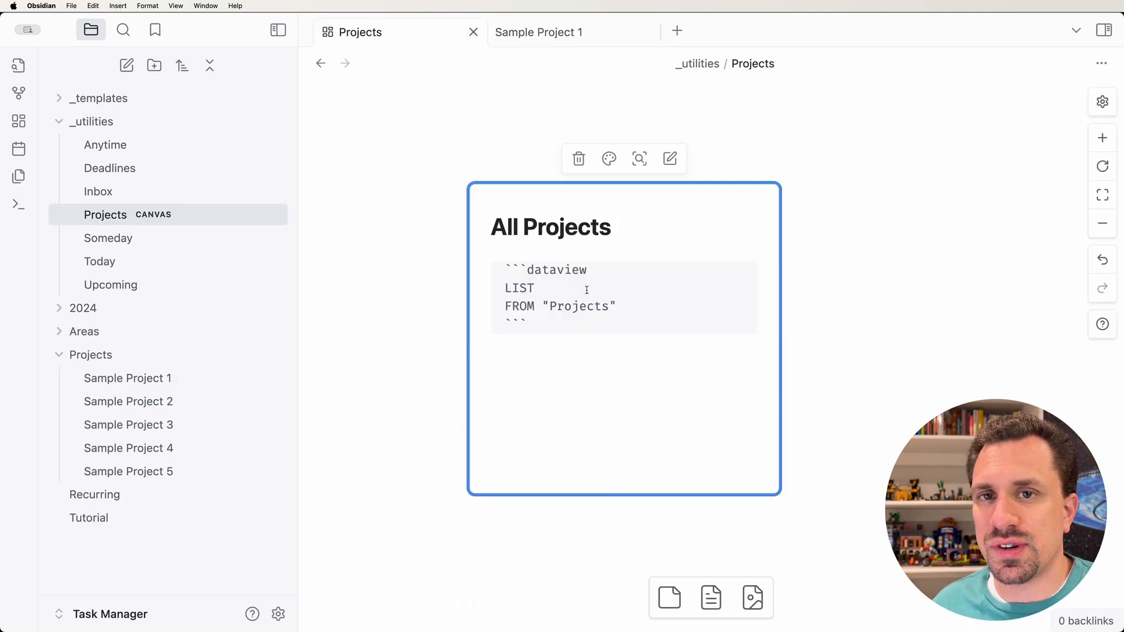
click(534, 288)
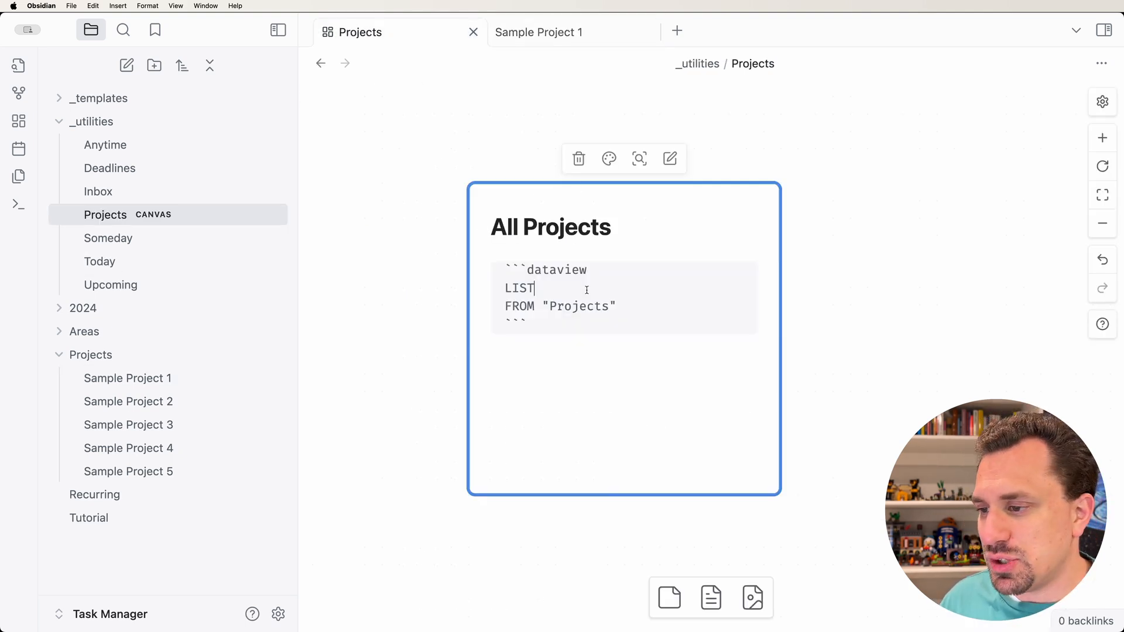
Step: Add a GROUP BY status line to the query and reopen the block
text(GROPU)
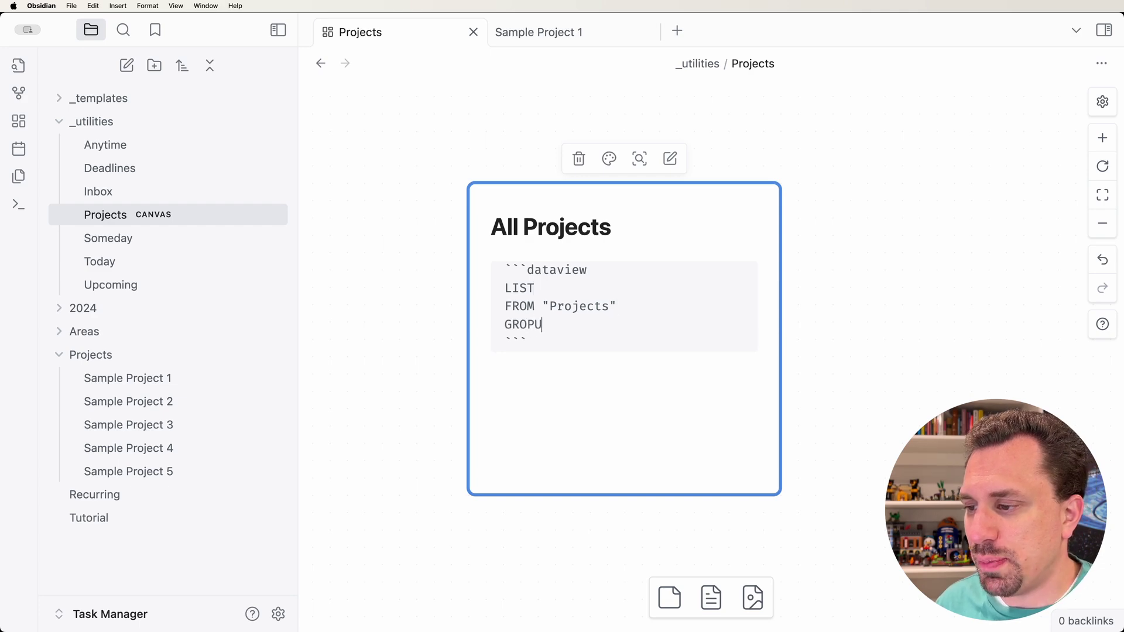
text(GROUP BY)
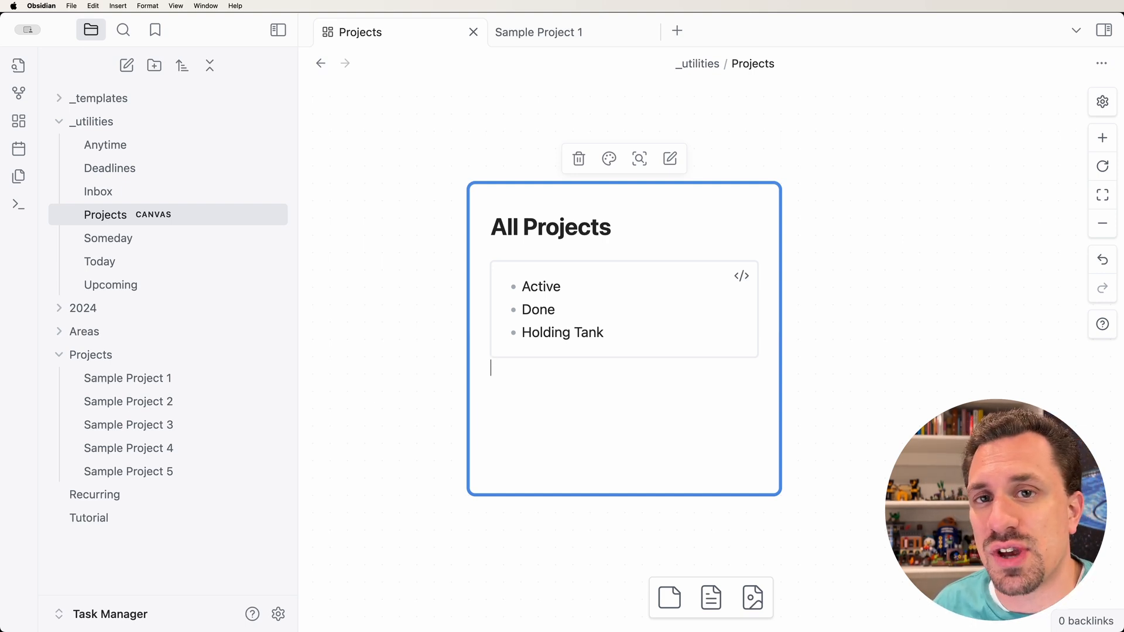
click(741, 275)
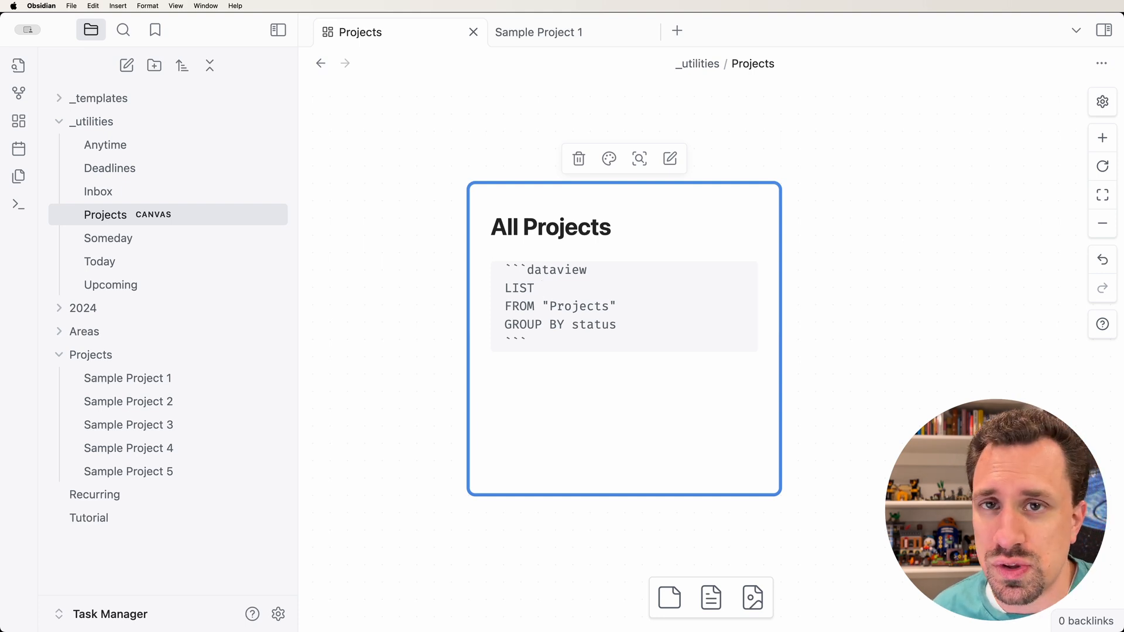
Step: Insert rows.file.link after LIST so each status group lists project links
text(ro)
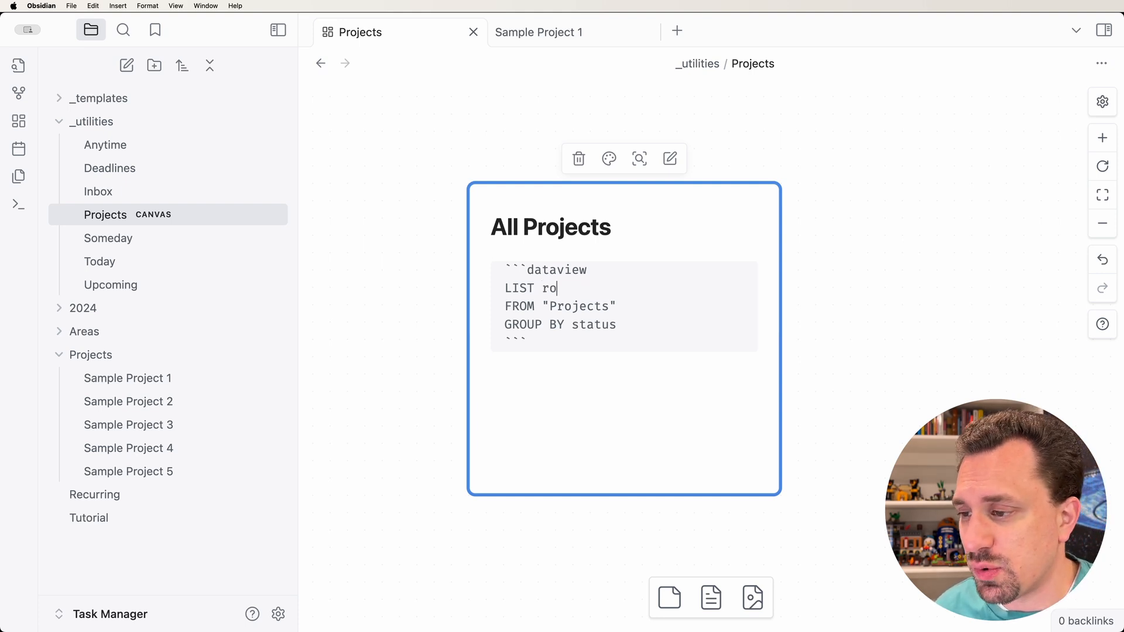
text(ws.file.lin)
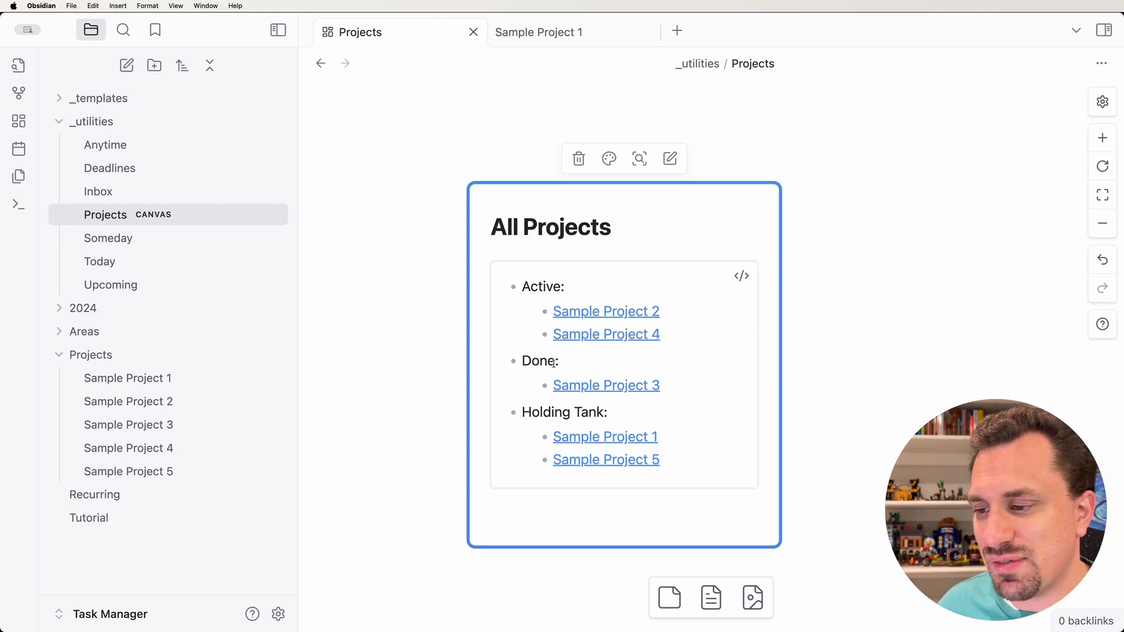
mouse_move(606, 386)
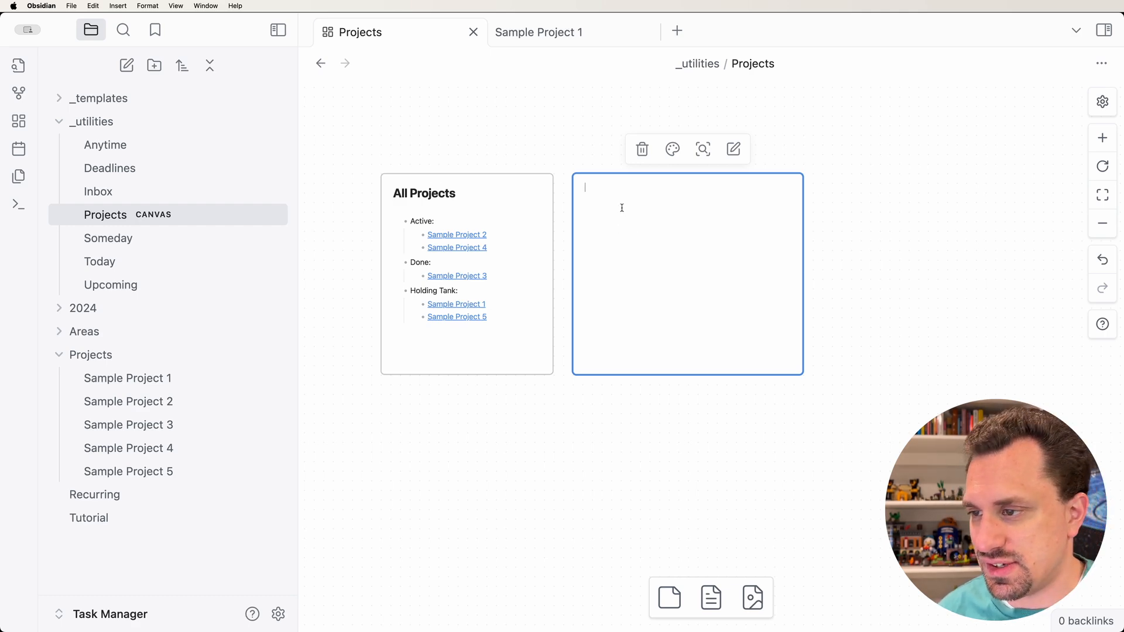
Step: Type a '# Holding Tank' heading and a dataview block FROM "Projects" with a WHERE line
text(#)
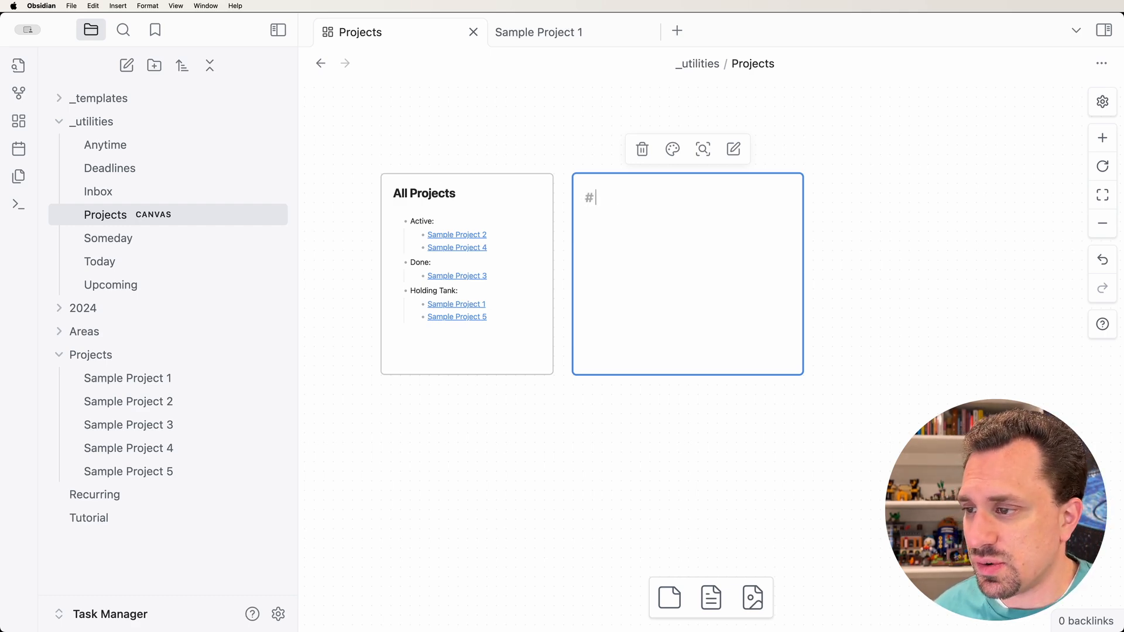
text(Holding)
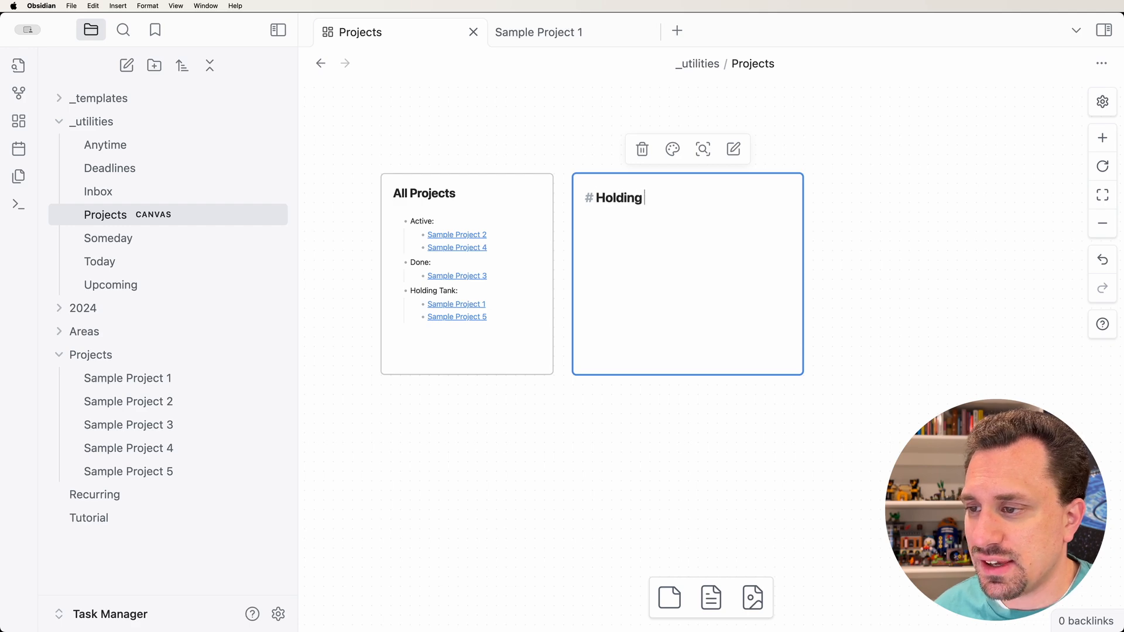
text(Tank)
text(```d)
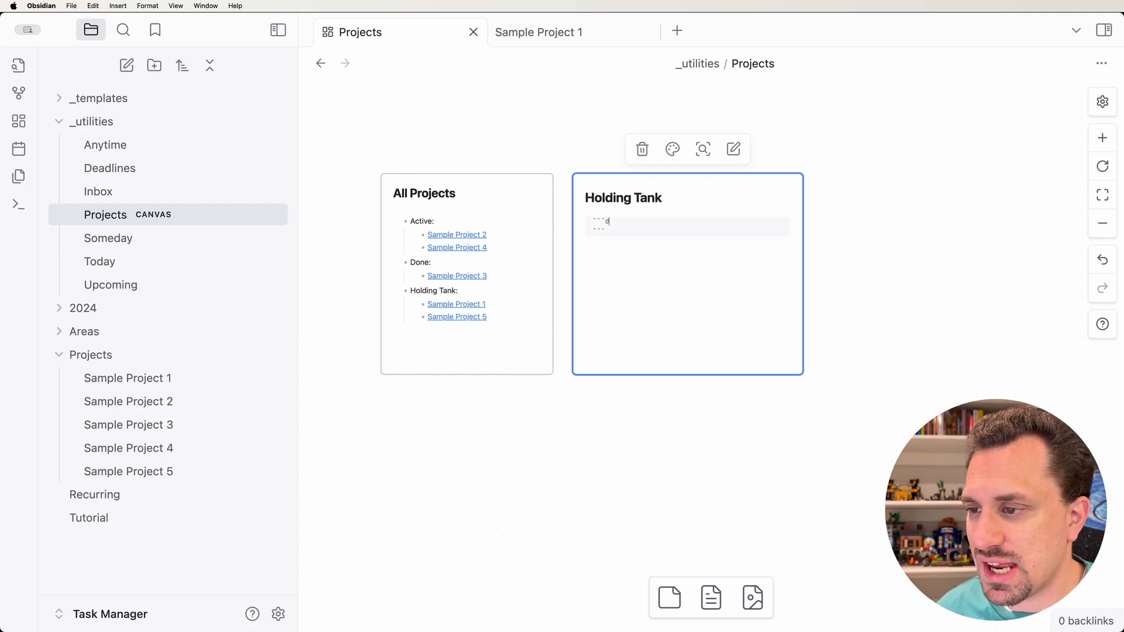
text(ataview)
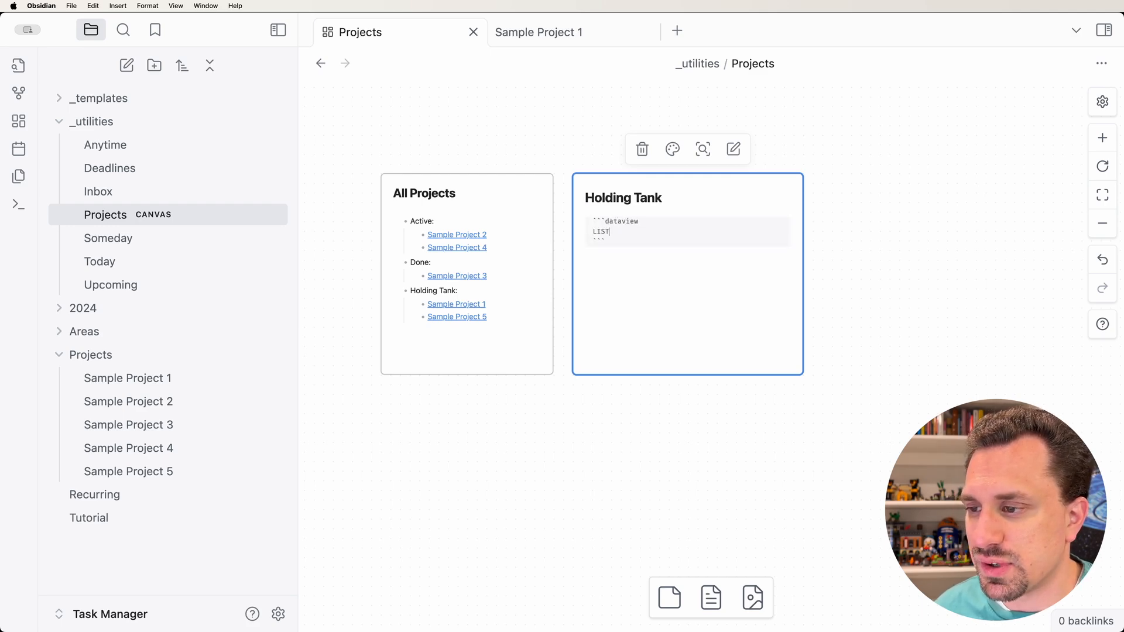
key(Return)
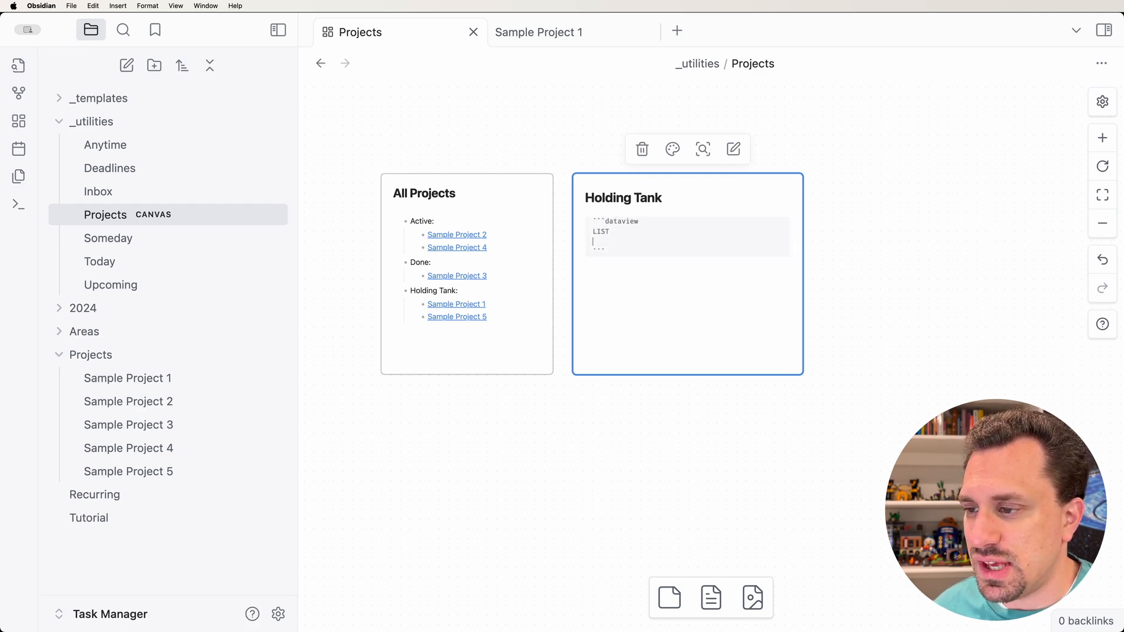
text(FROM)
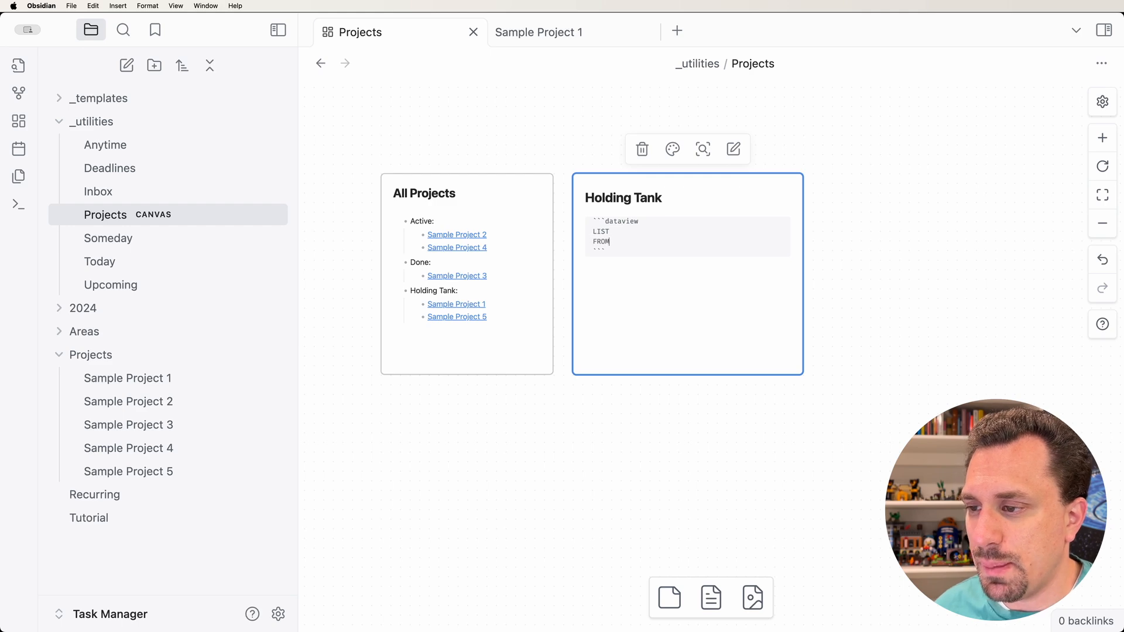
text("Project")
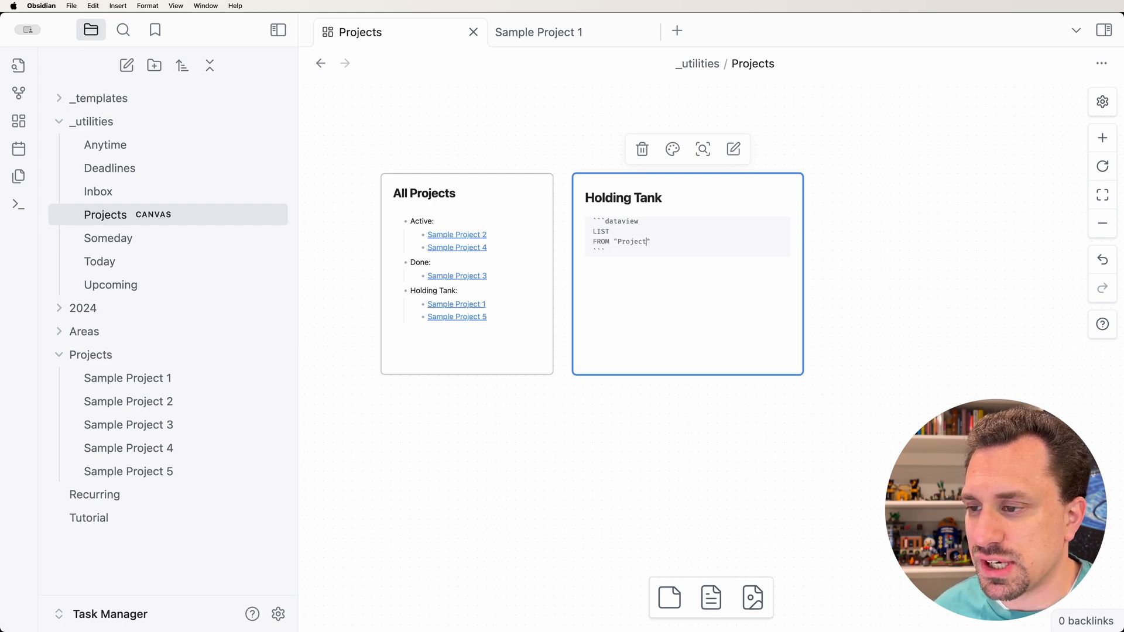
text(s)
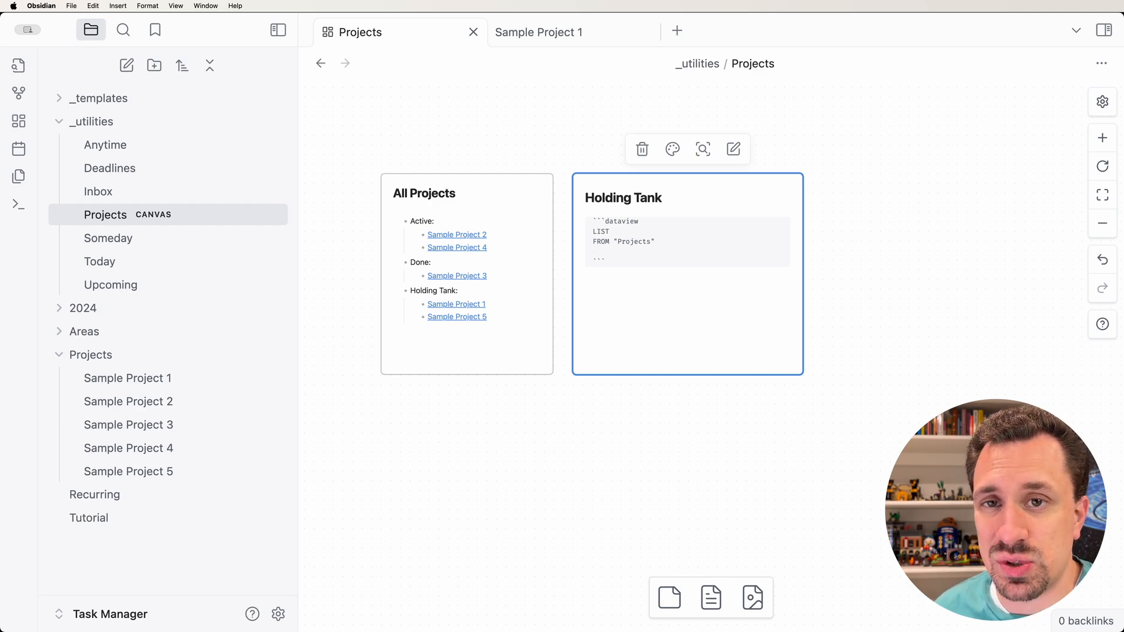
text(WHERE)
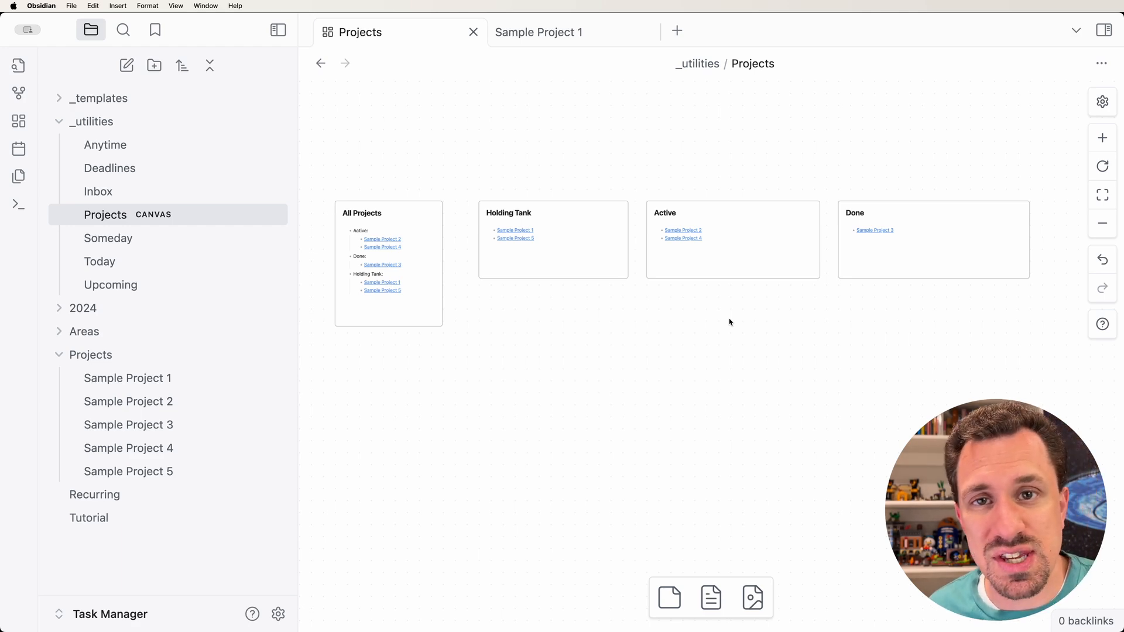
mouse_move(518, 244)
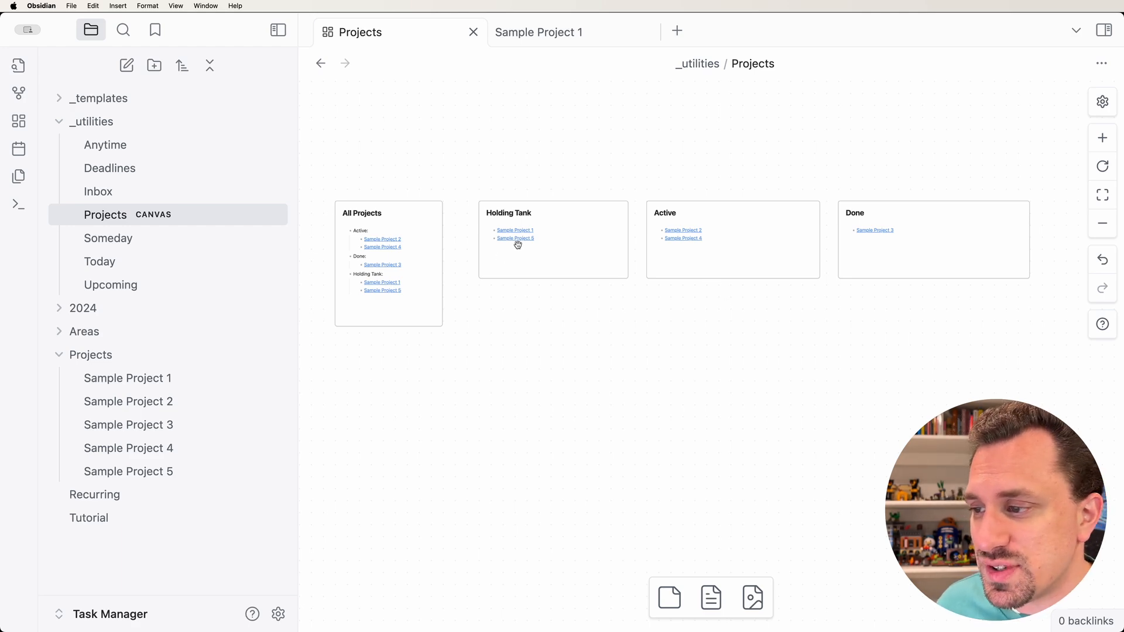
mouse_move(691, 216)
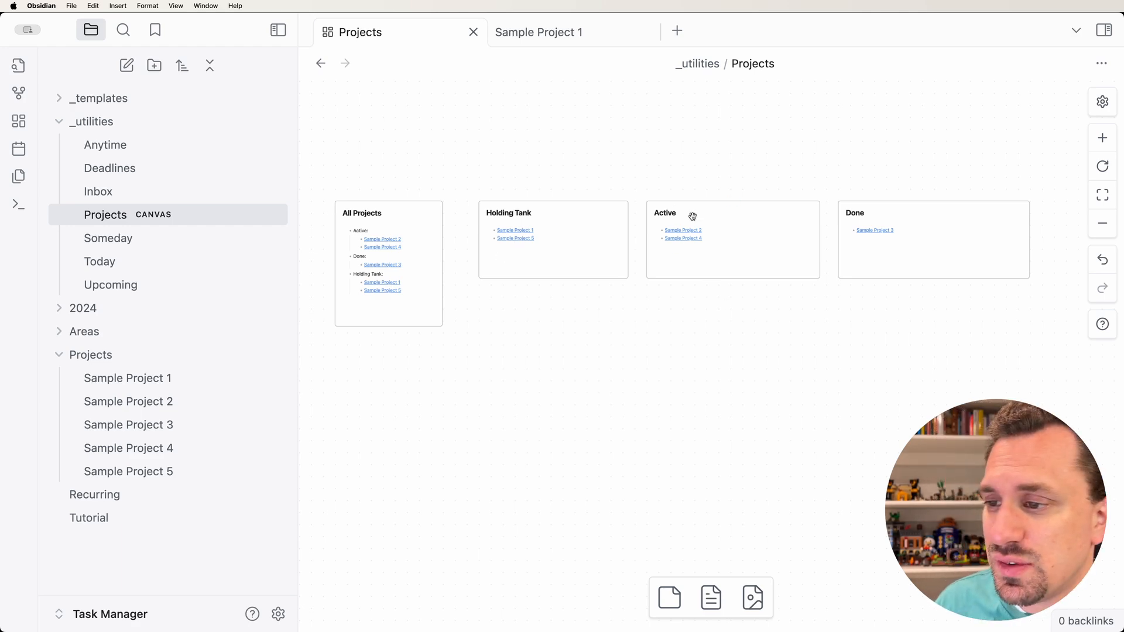
mouse_move(879, 235)
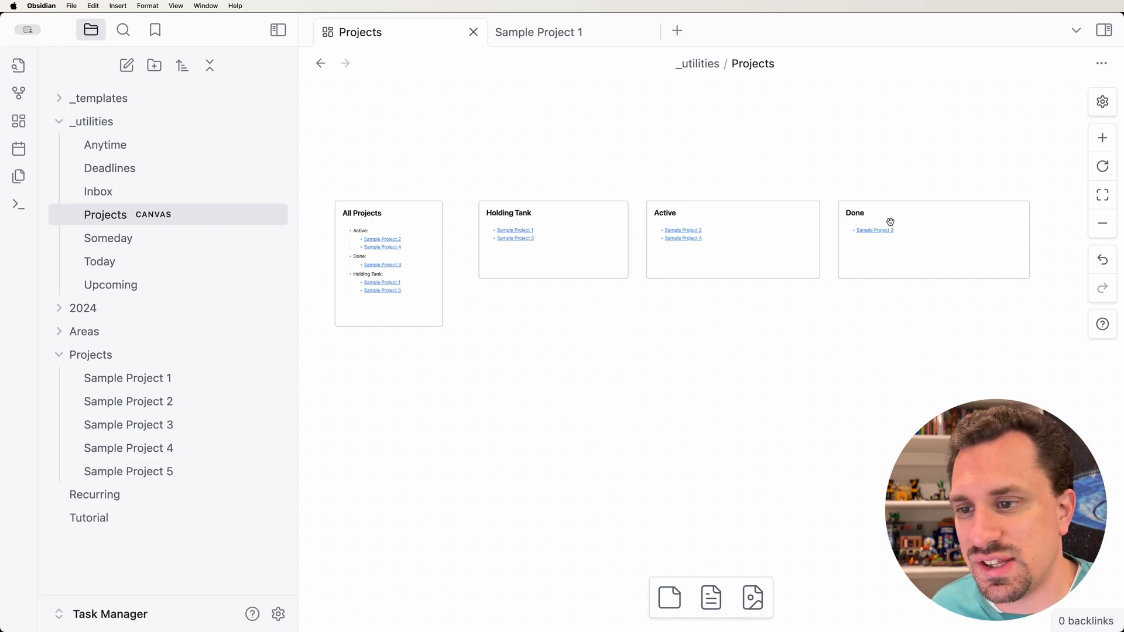
mouse_move(996, 319)
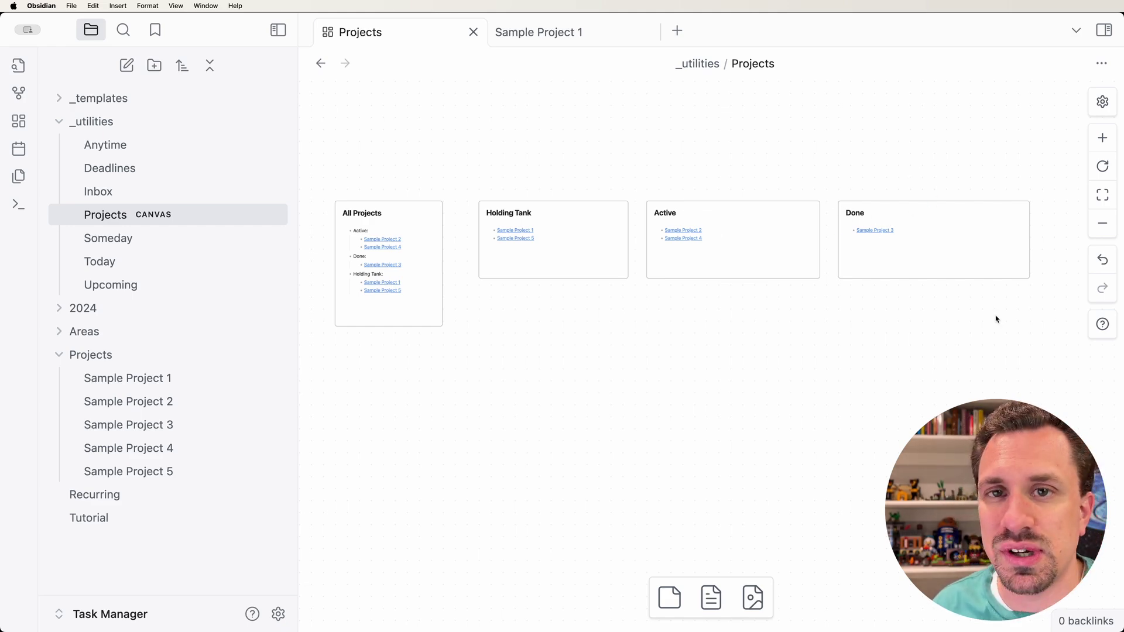
mouse_move(577, 242)
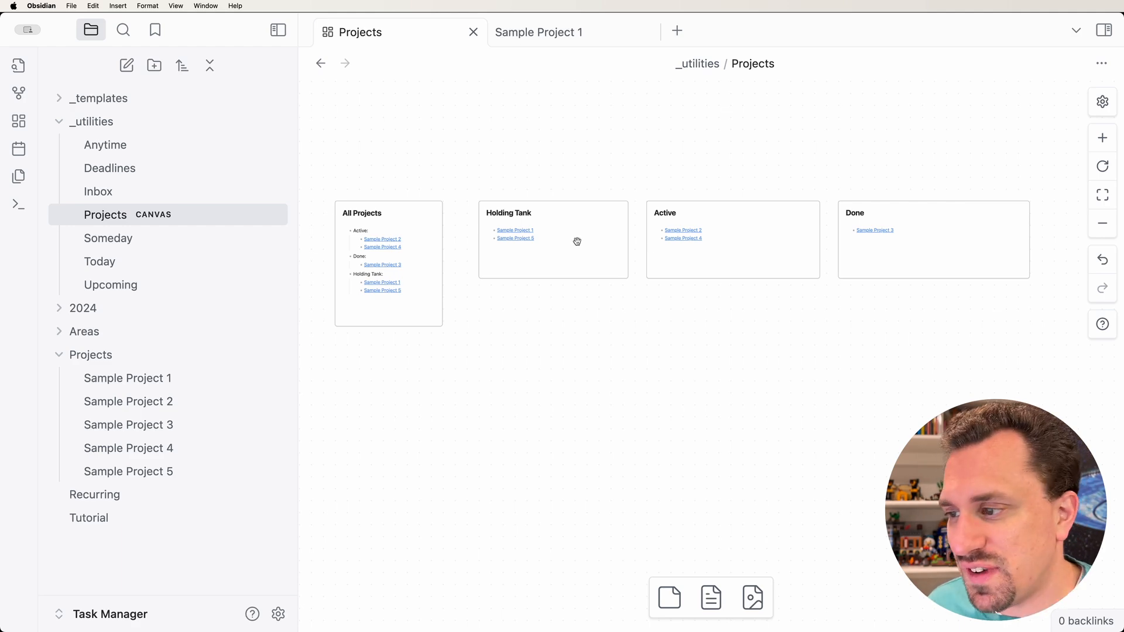
mouse_move(521, 218)
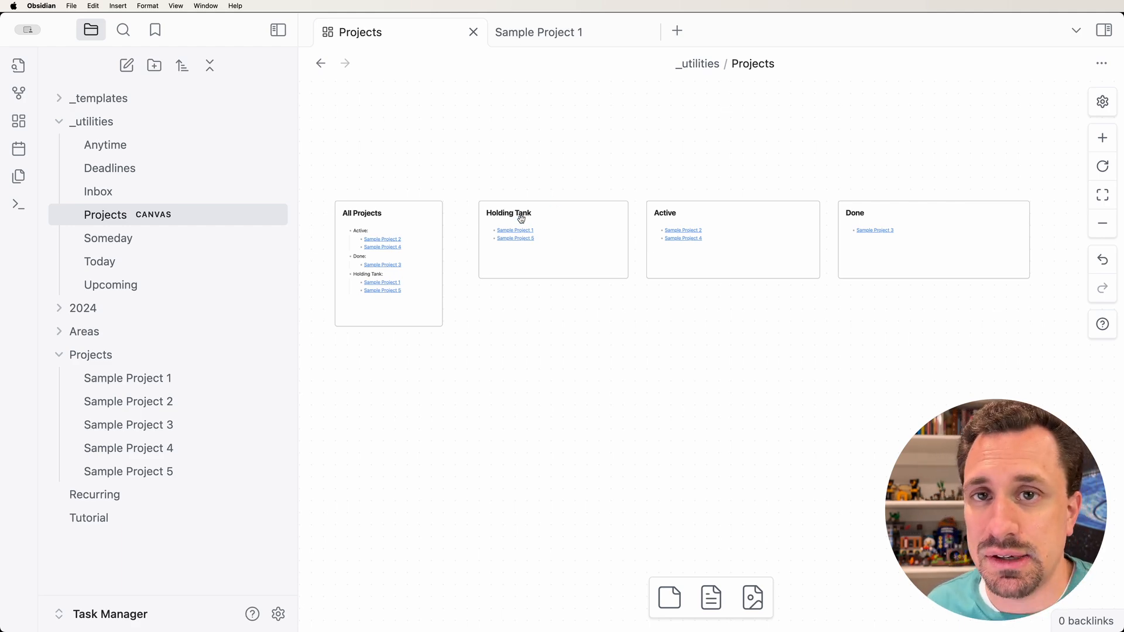
mouse_move(586, 255)
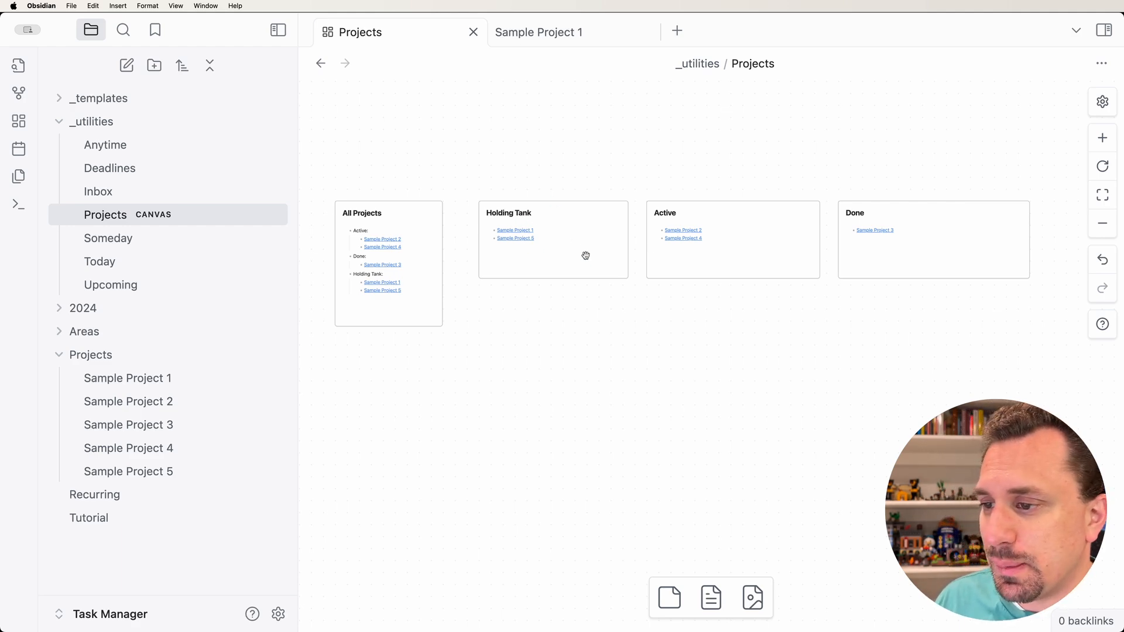
mouse_move(527, 360)
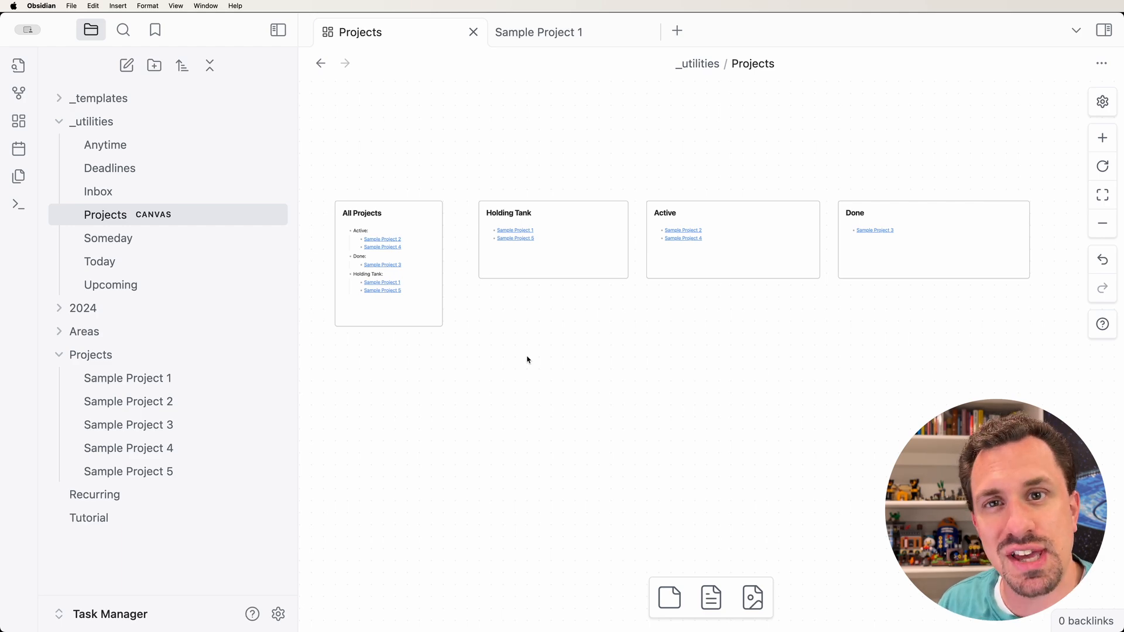
click(552, 239)
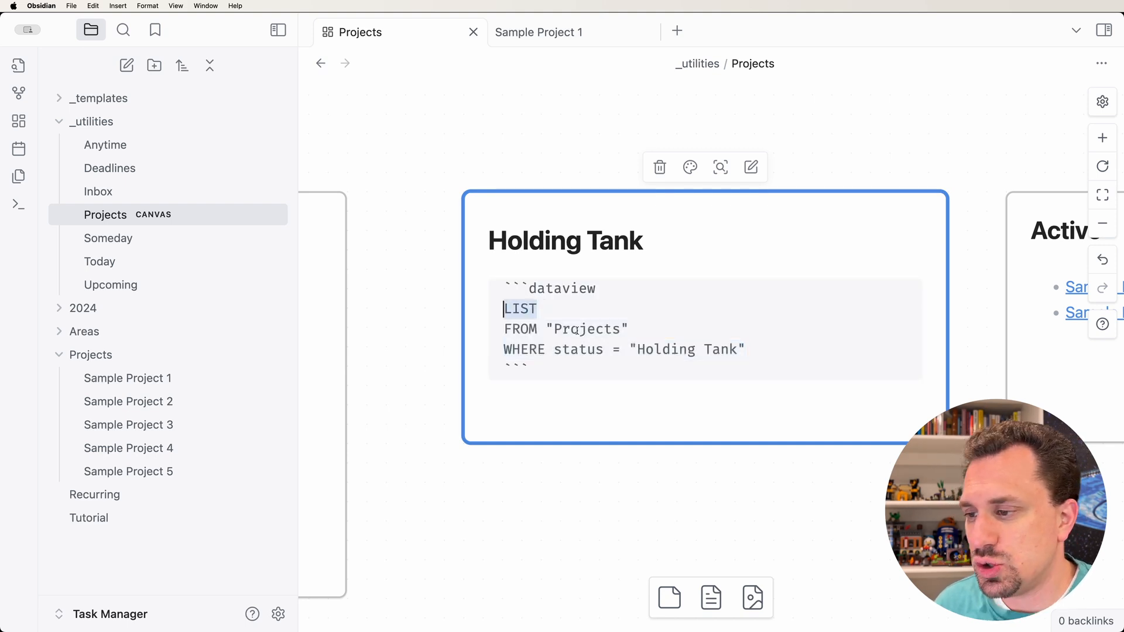
Step: Change LIST to TABLE and add a status as "Status" column
text(TABLE)
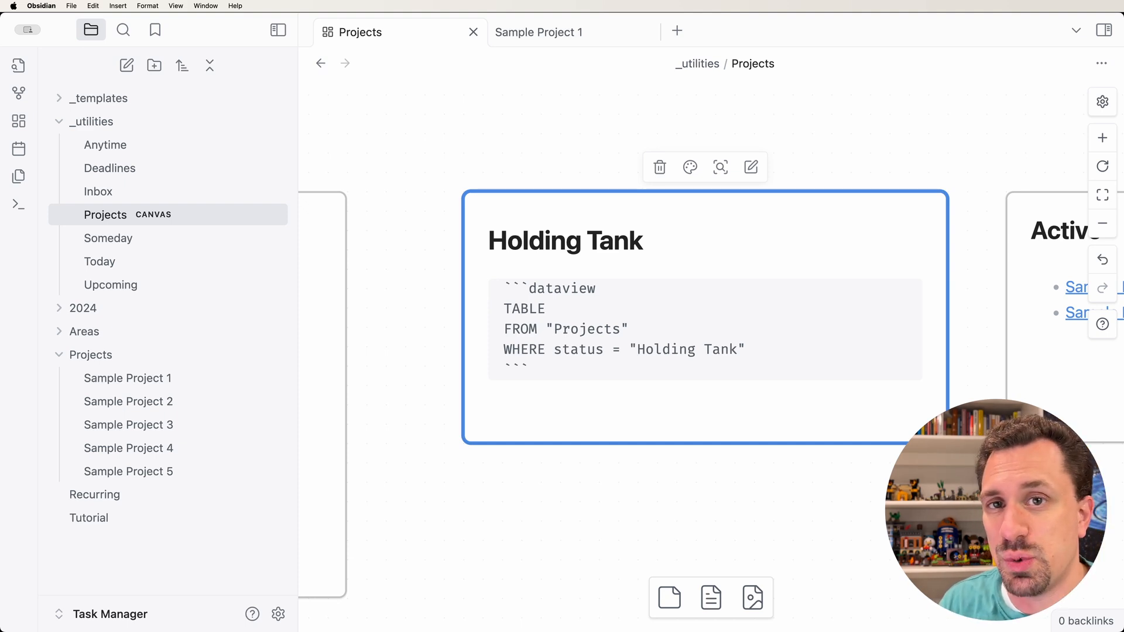
click(554, 308)
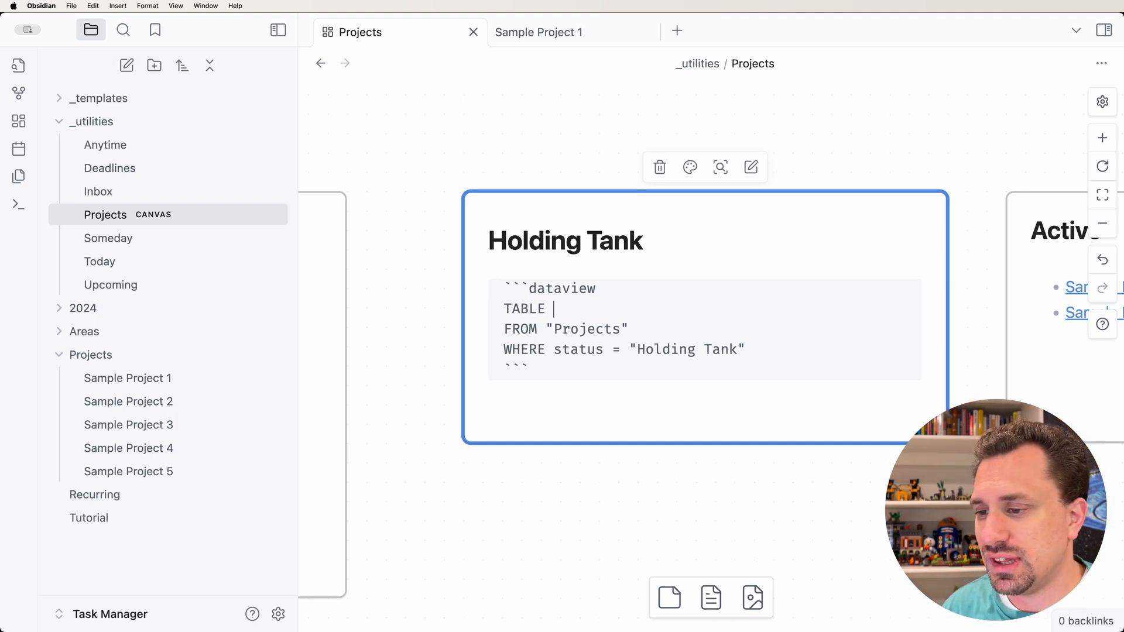
text(sta)
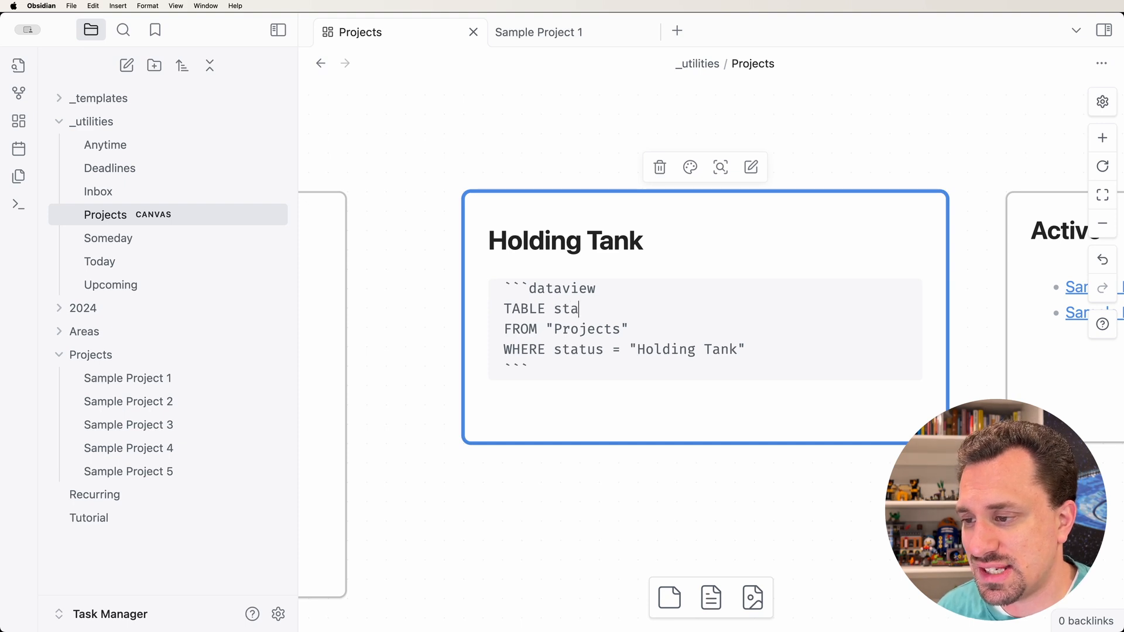
text(tus)
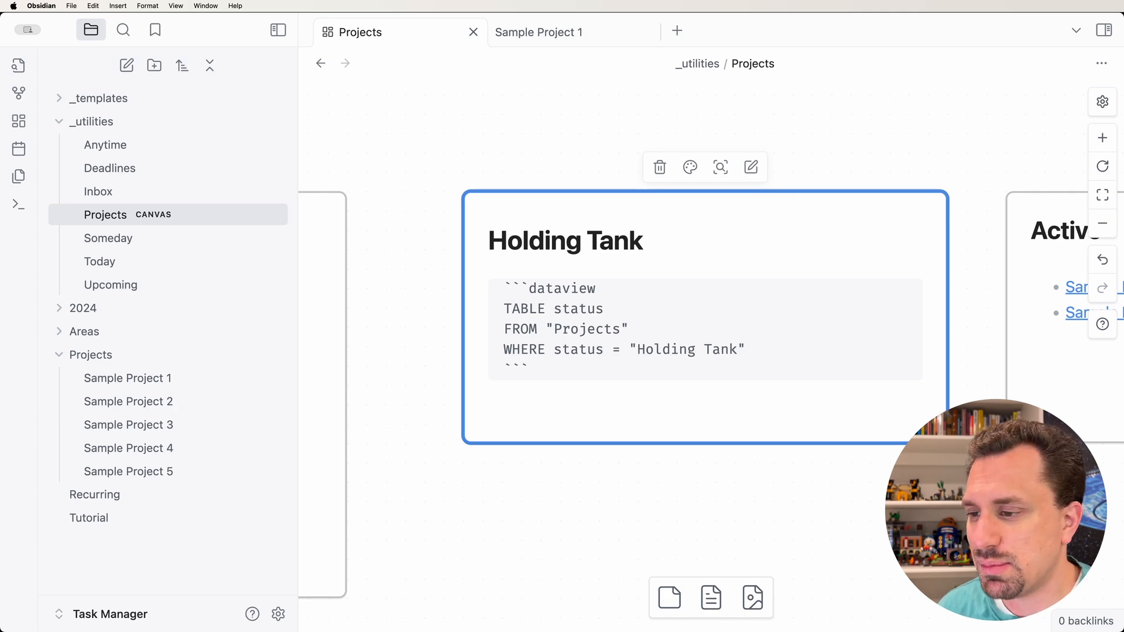
text(as "S")
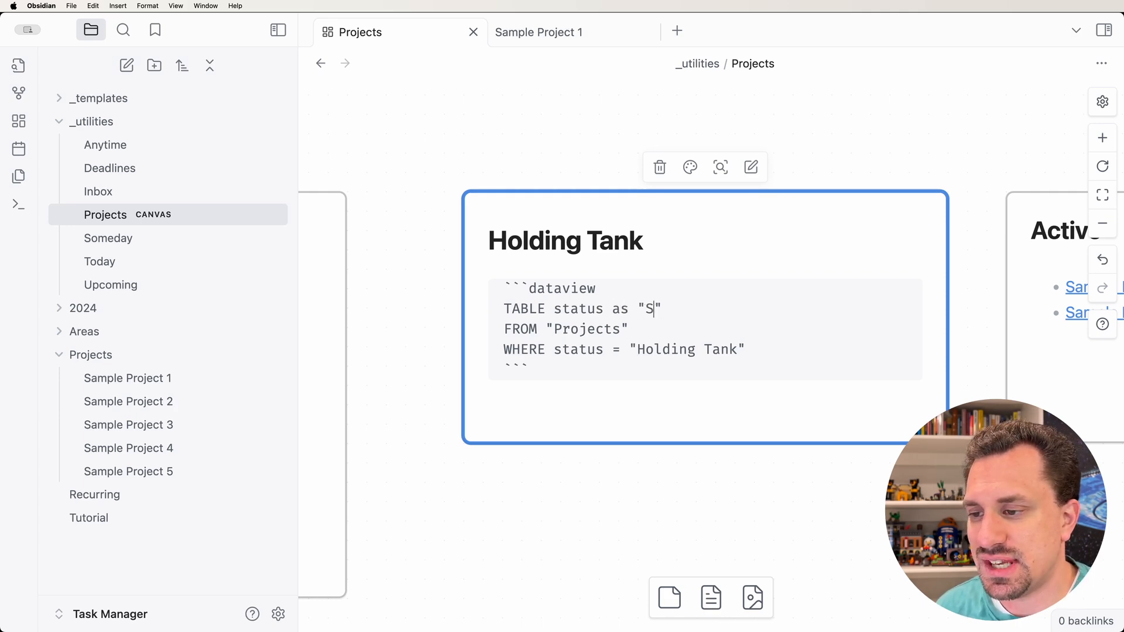
text(tatus)
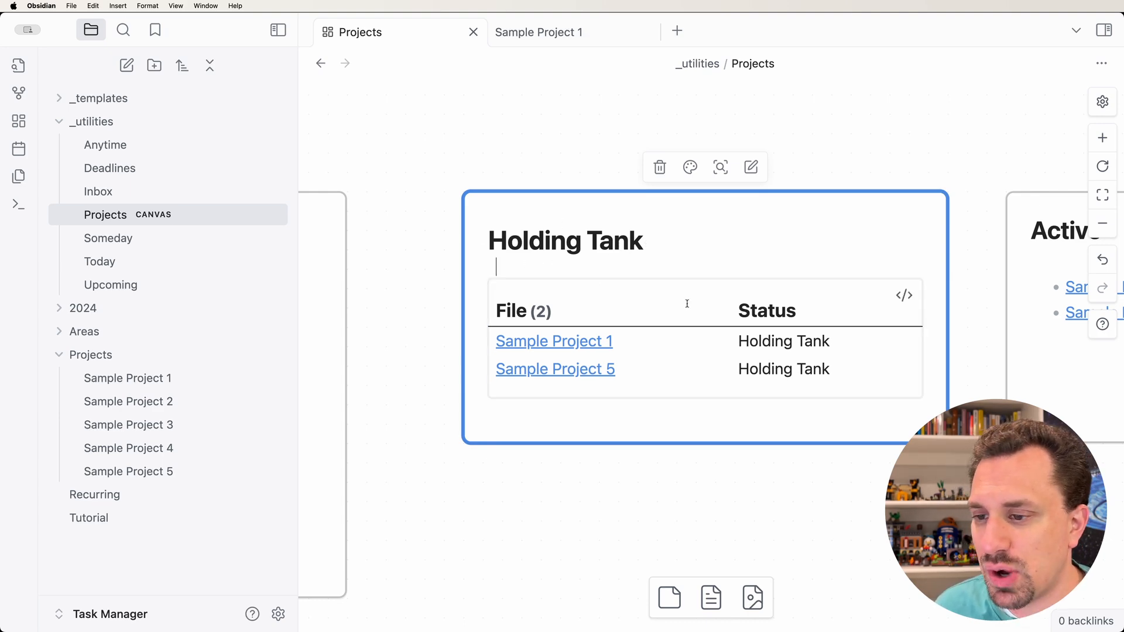
click(581, 240)
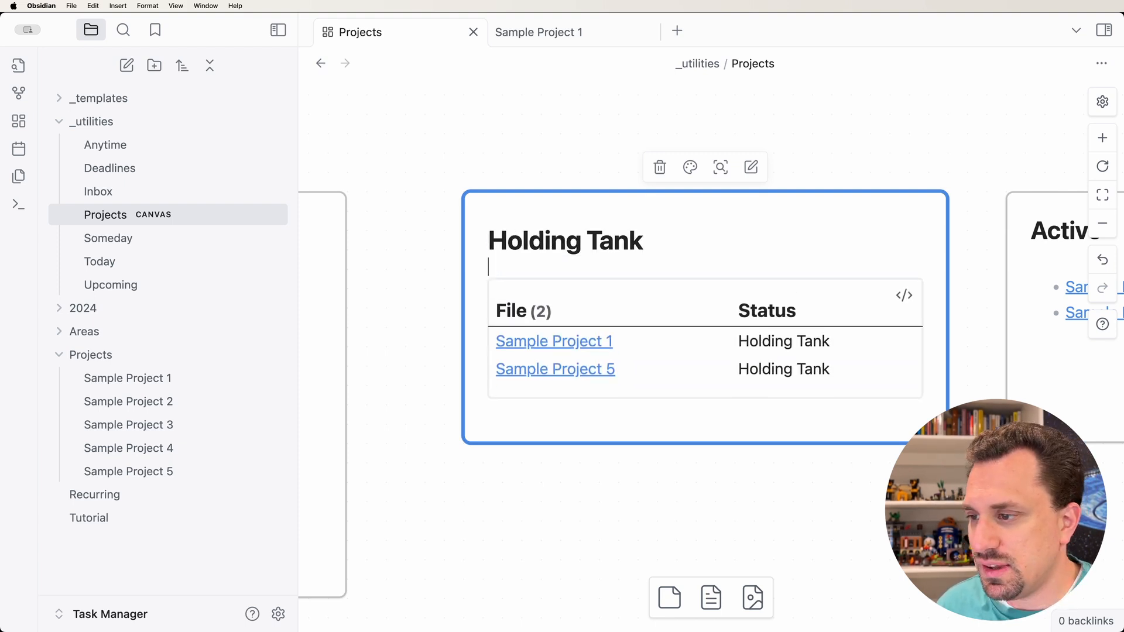
click(553, 341)
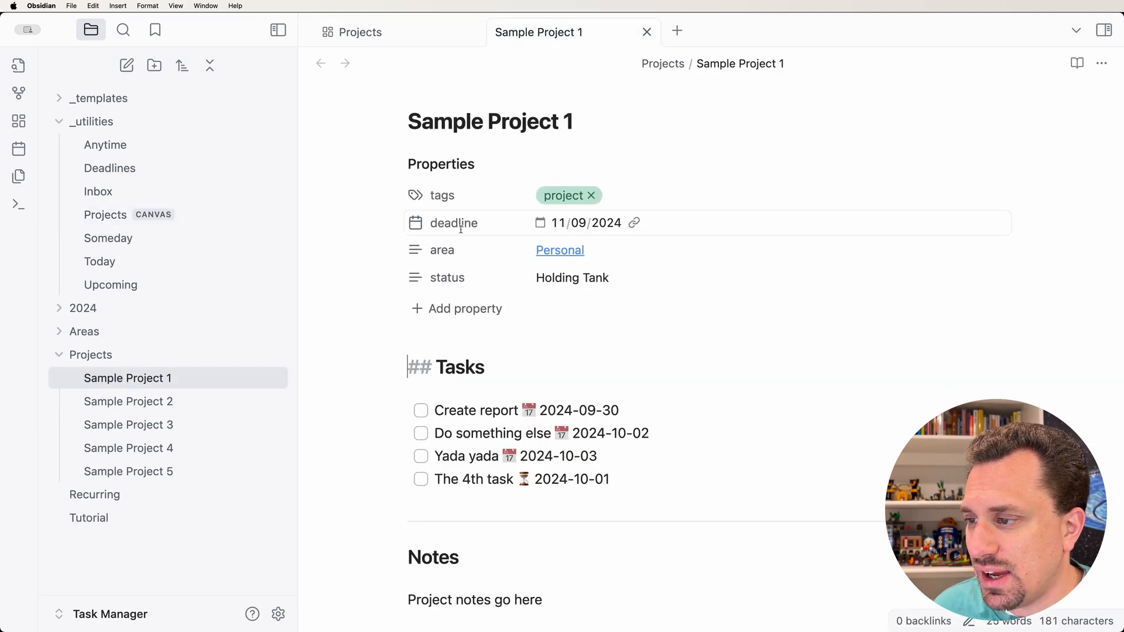
mouse_move(441, 249)
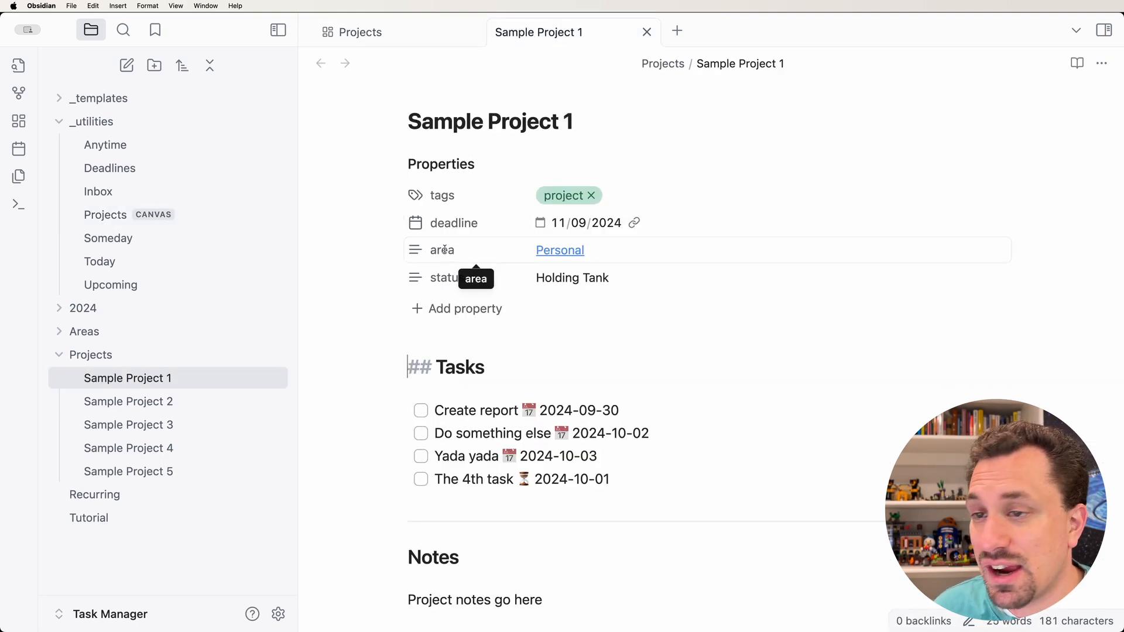
mouse_move(443, 195)
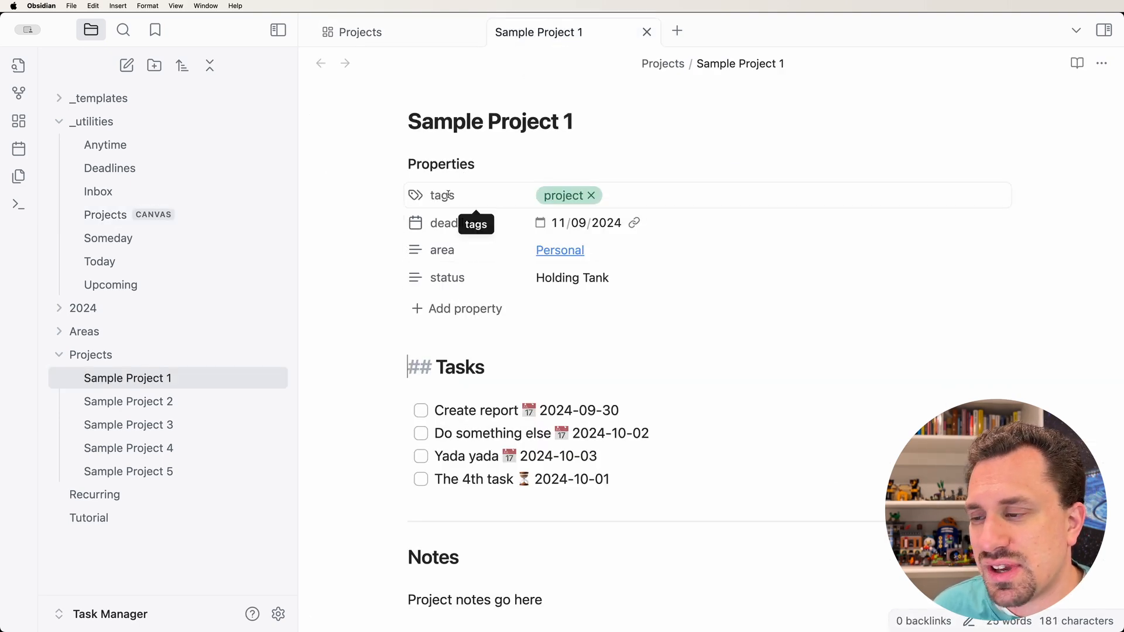
mouse_move(479, 201)
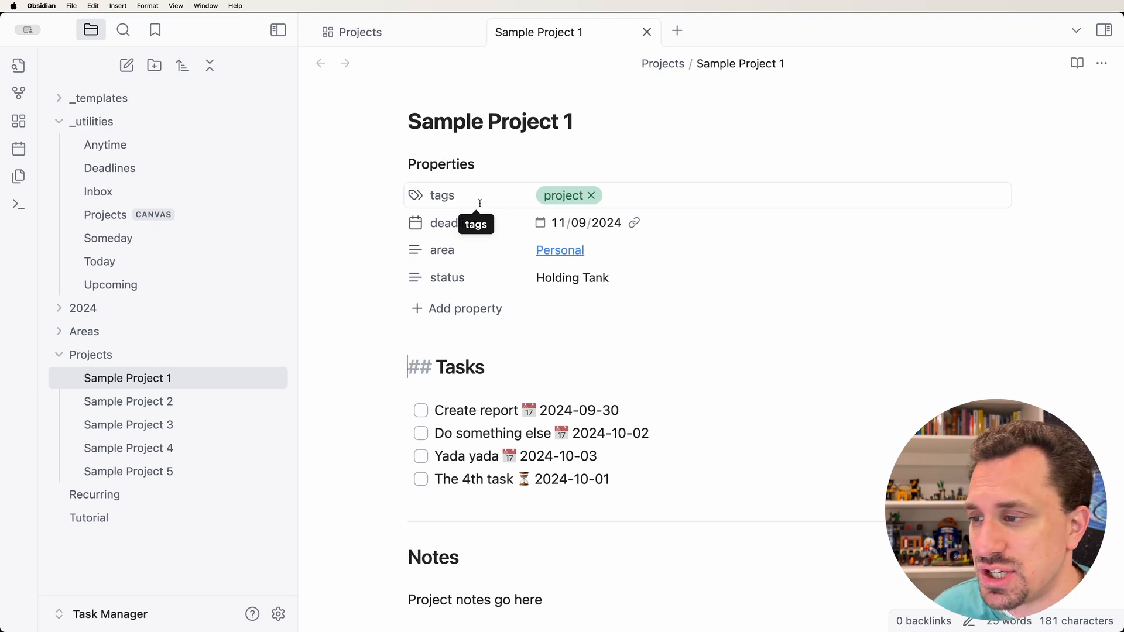
click(359, 32)
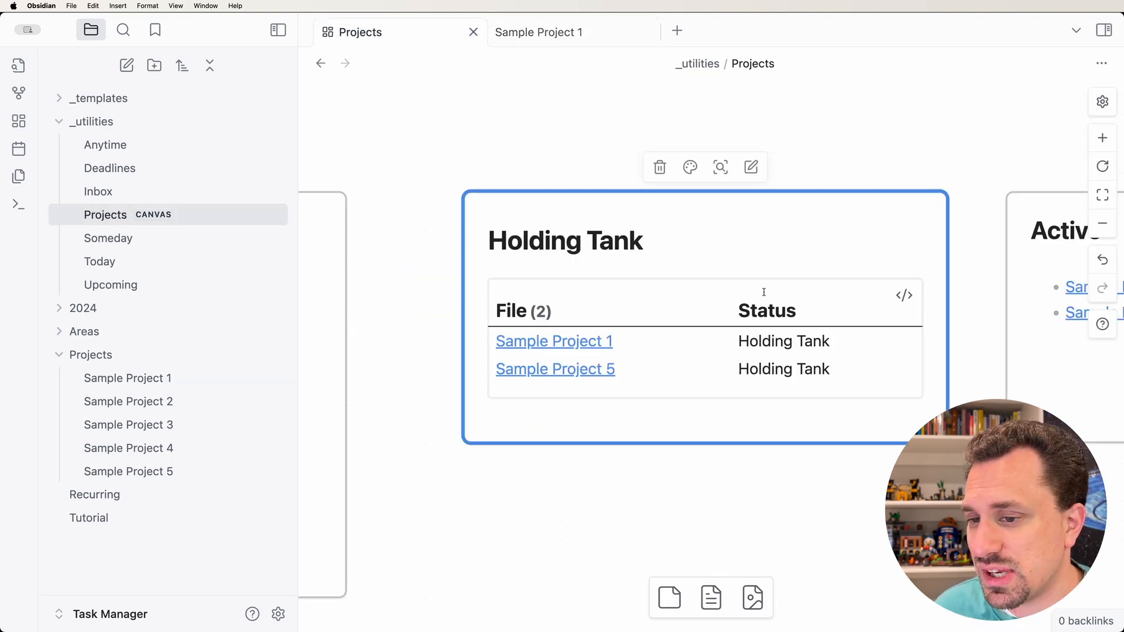
Step: Change the Holding Tank query source to FROM #project
click(904, 295)
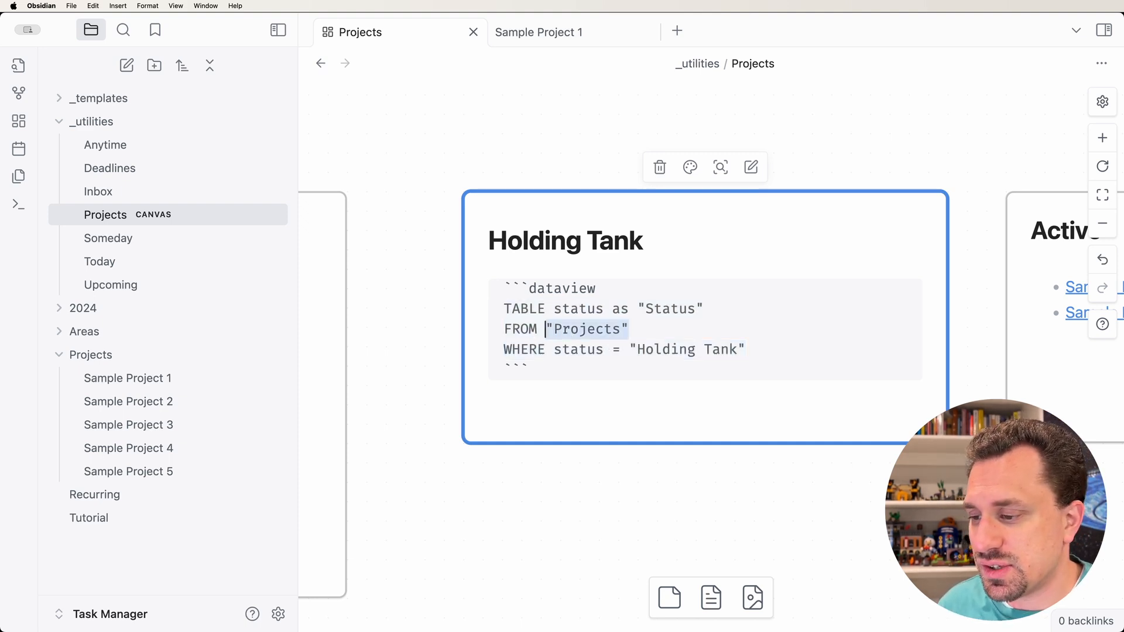
text(#project)
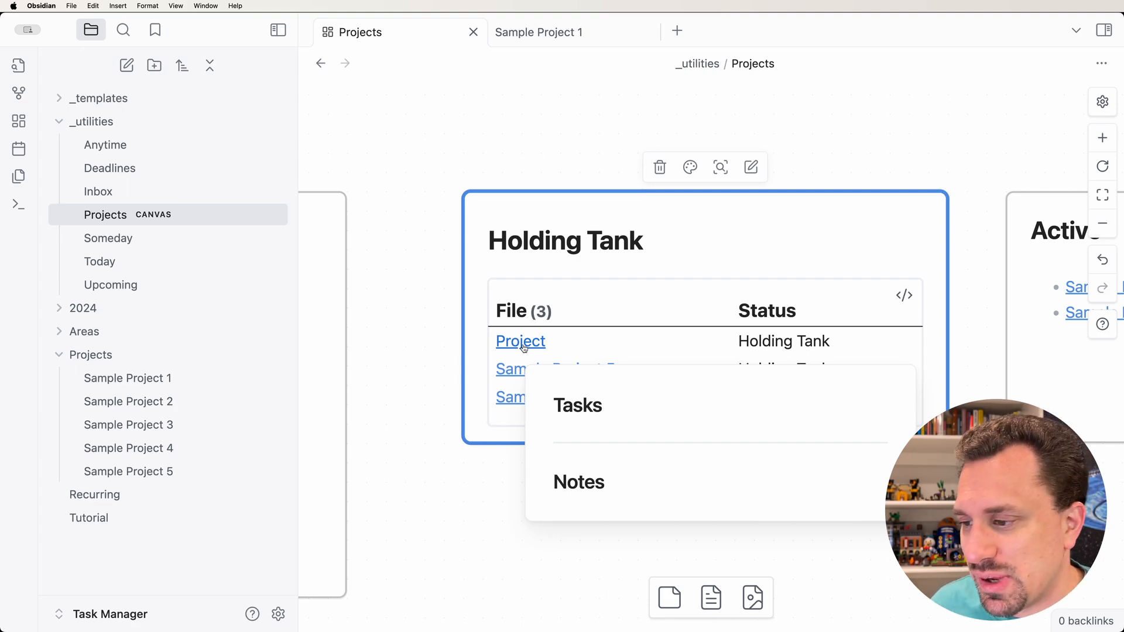
click(520, 341)
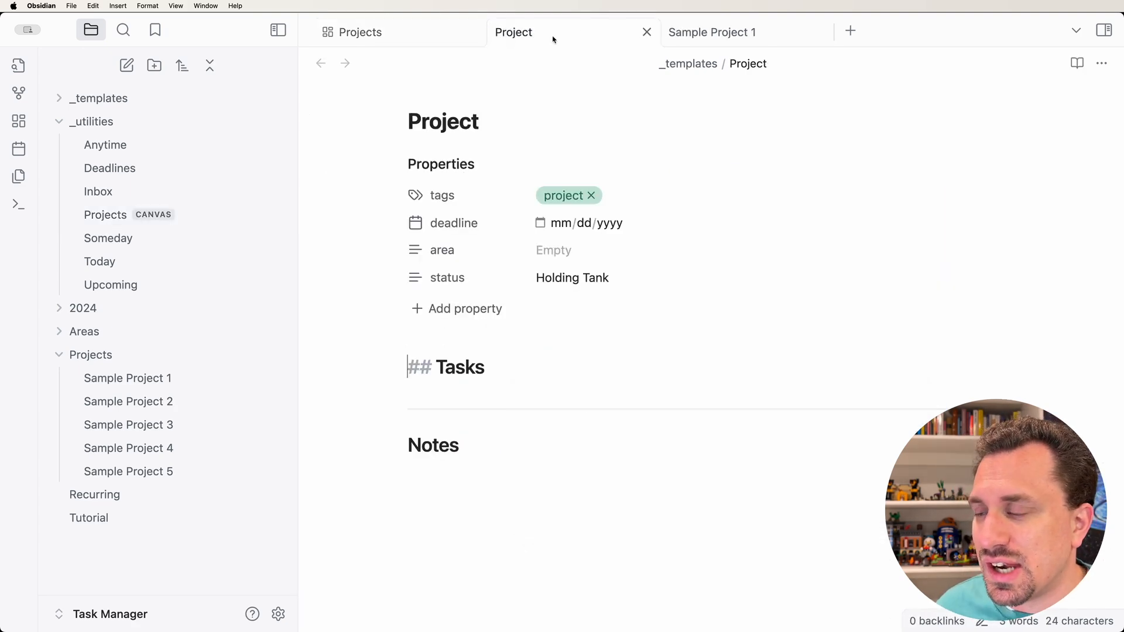
click(566, 195)
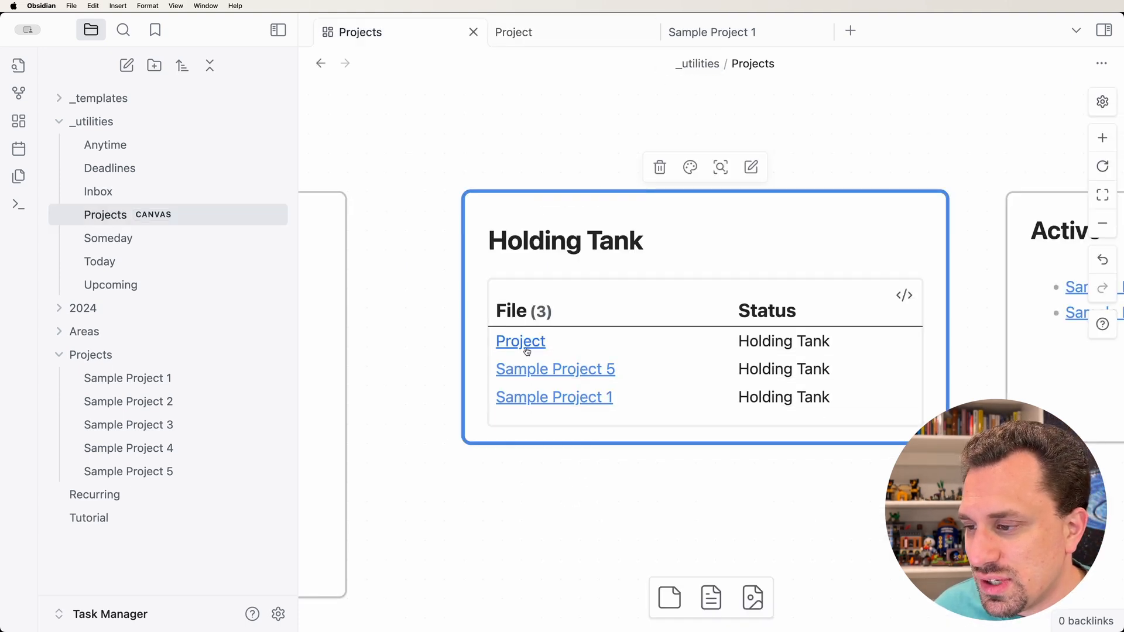
click(903, 295)
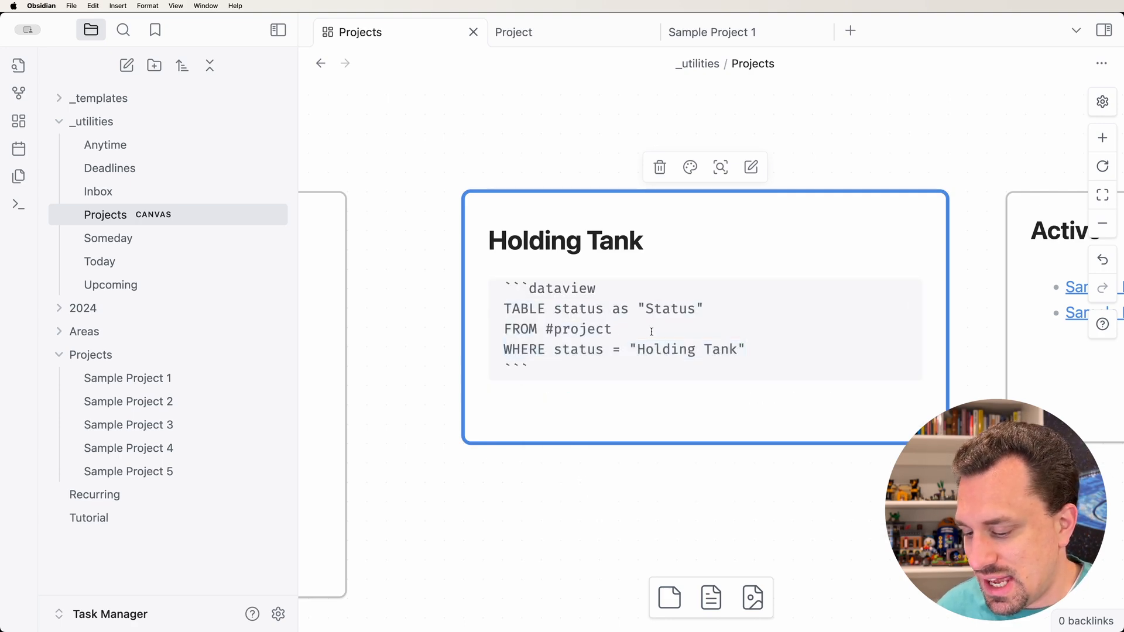
Step: Exclude "_templates" from the Holding Tank query and swap the status column for deadline
text(-")
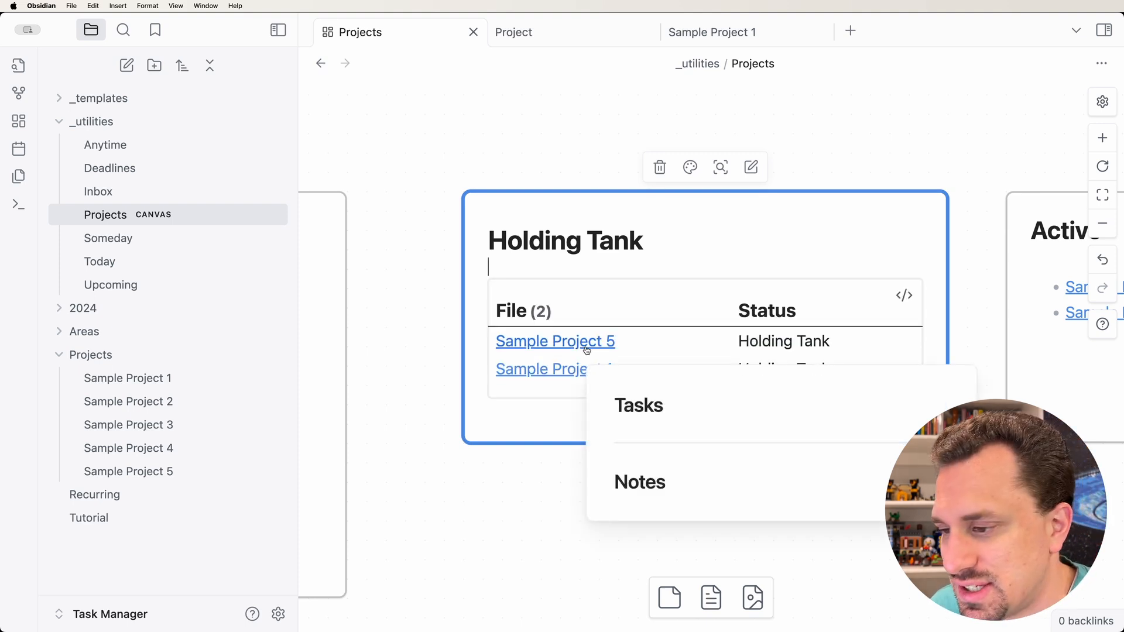
click(904, 294)
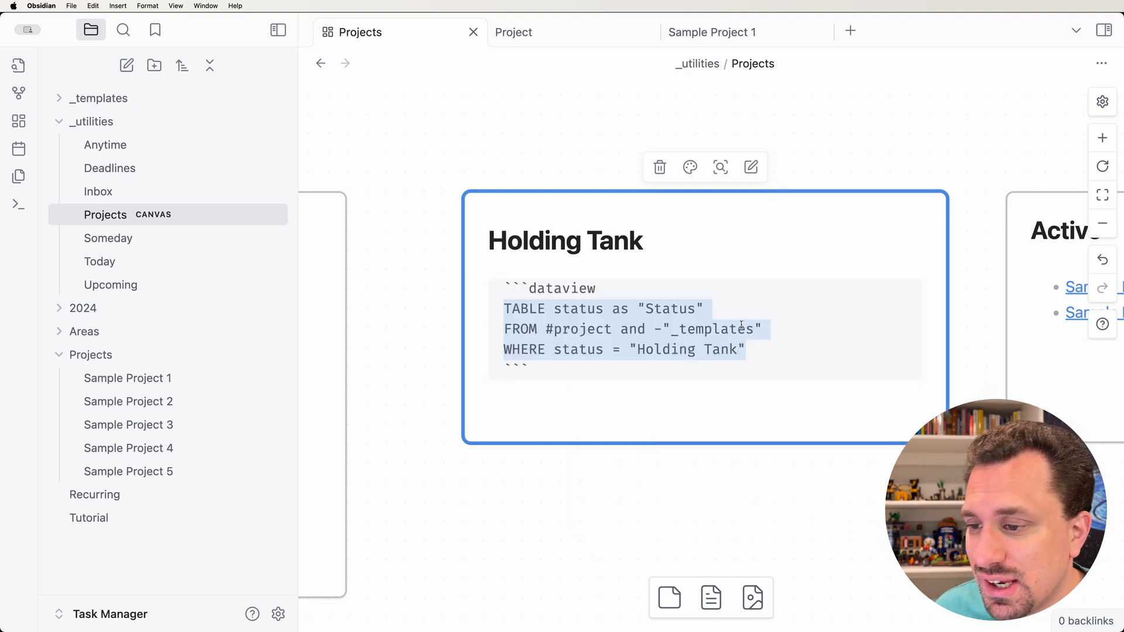
click(604, 309)
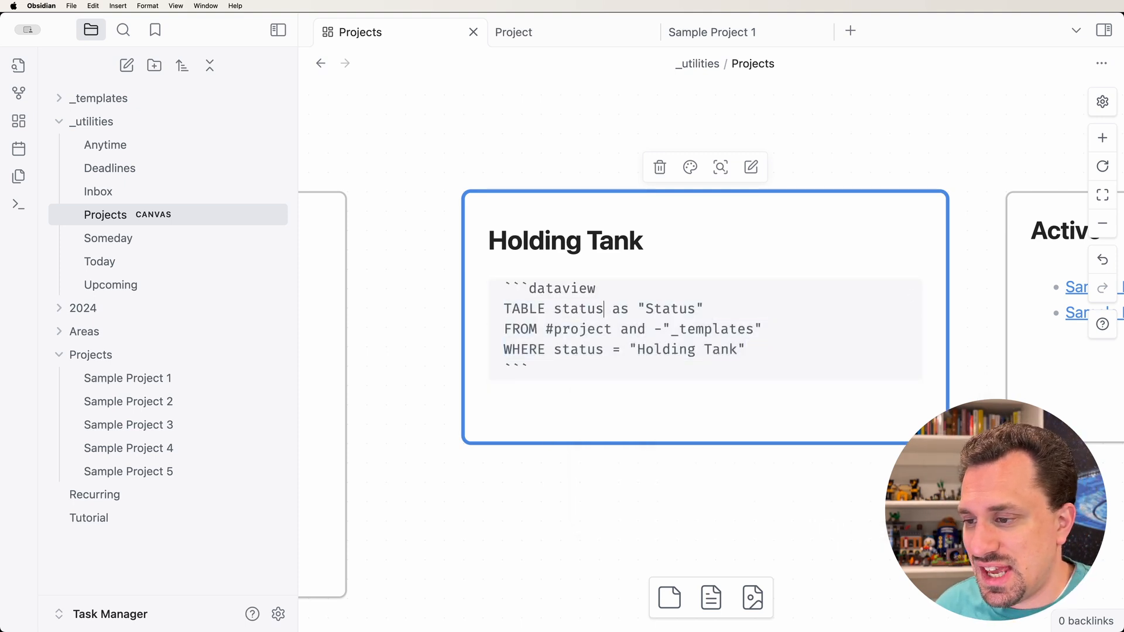
text(deadline)
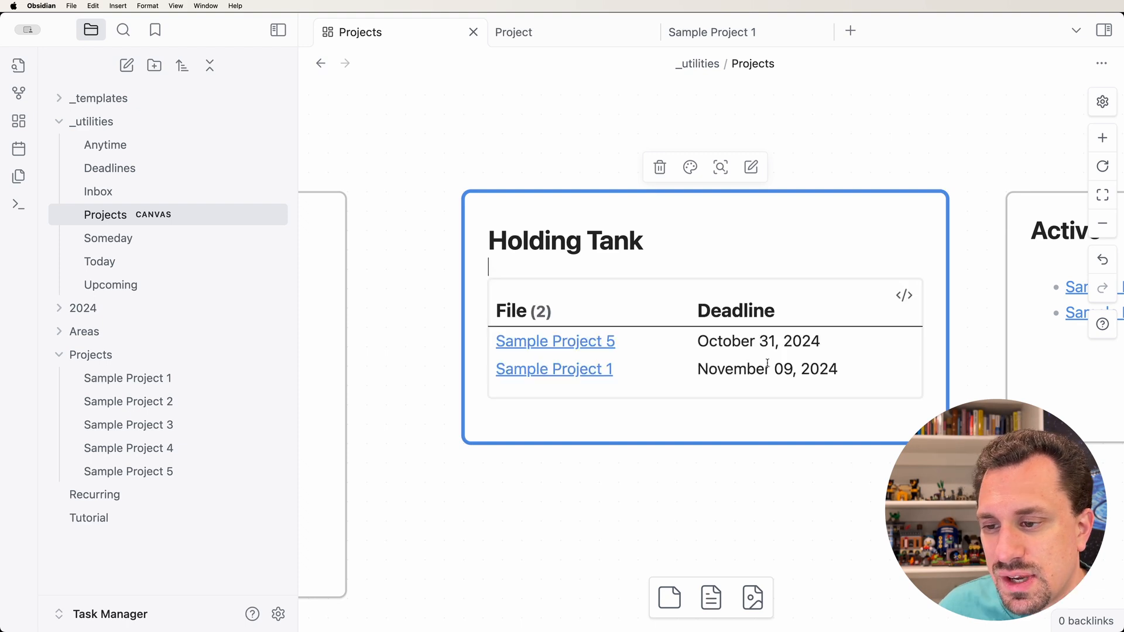
mouse_move(595, 320)
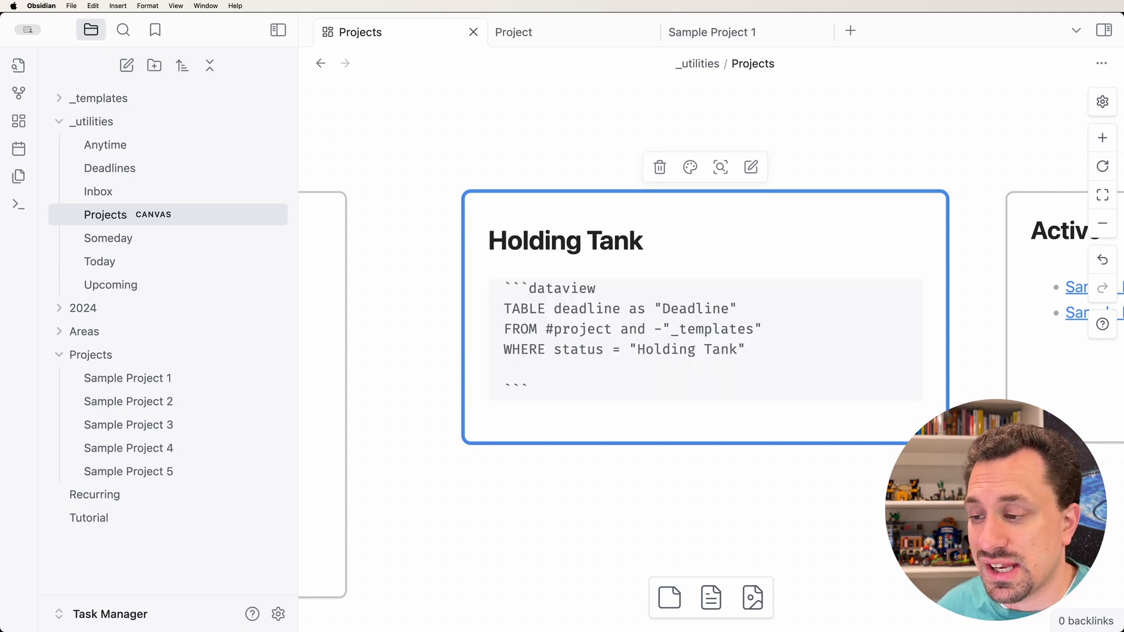
Step: Add SORT deadline DESC to the Holding Tank dataview query
text(SORT deadline)
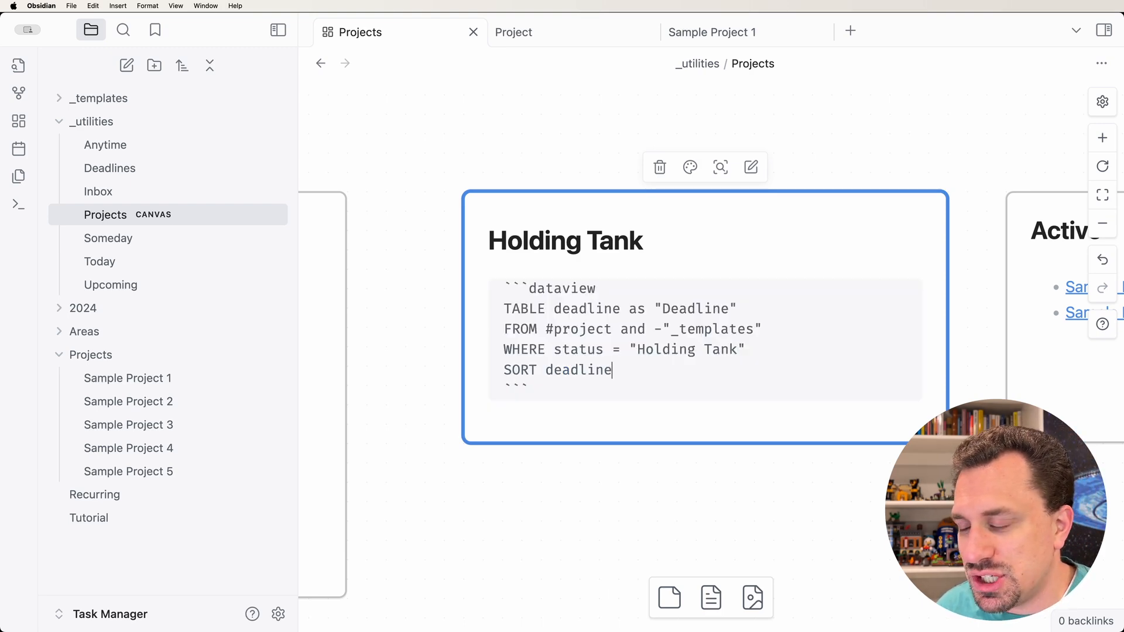
text(DESC)
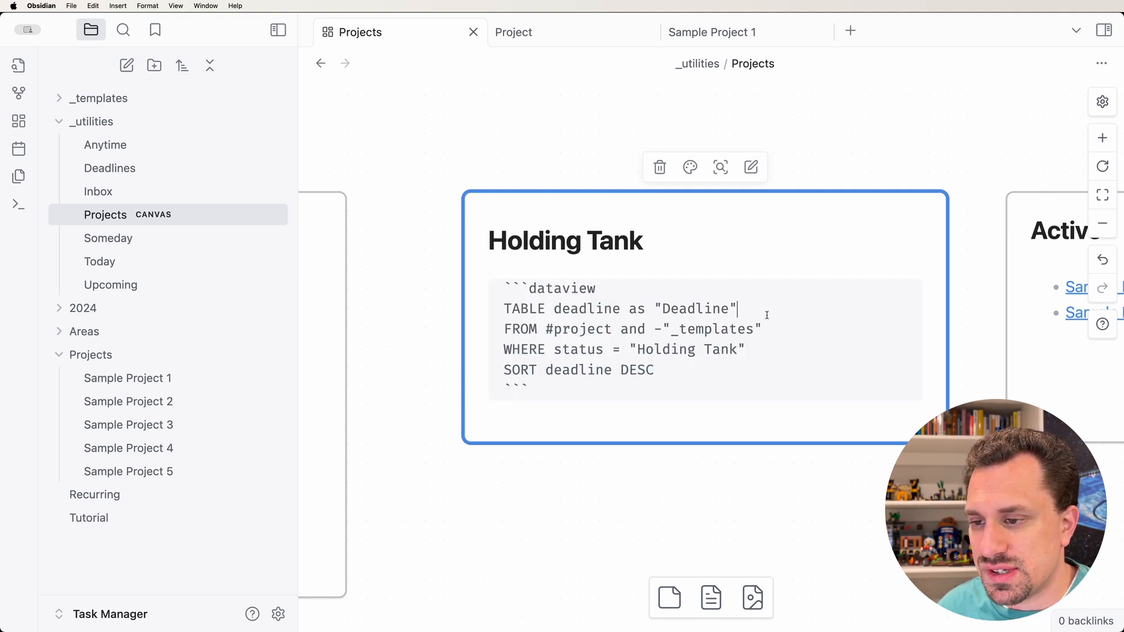
Step: Add an area column before deadline, then check the Personal link and return to the canvas
text(, ar)
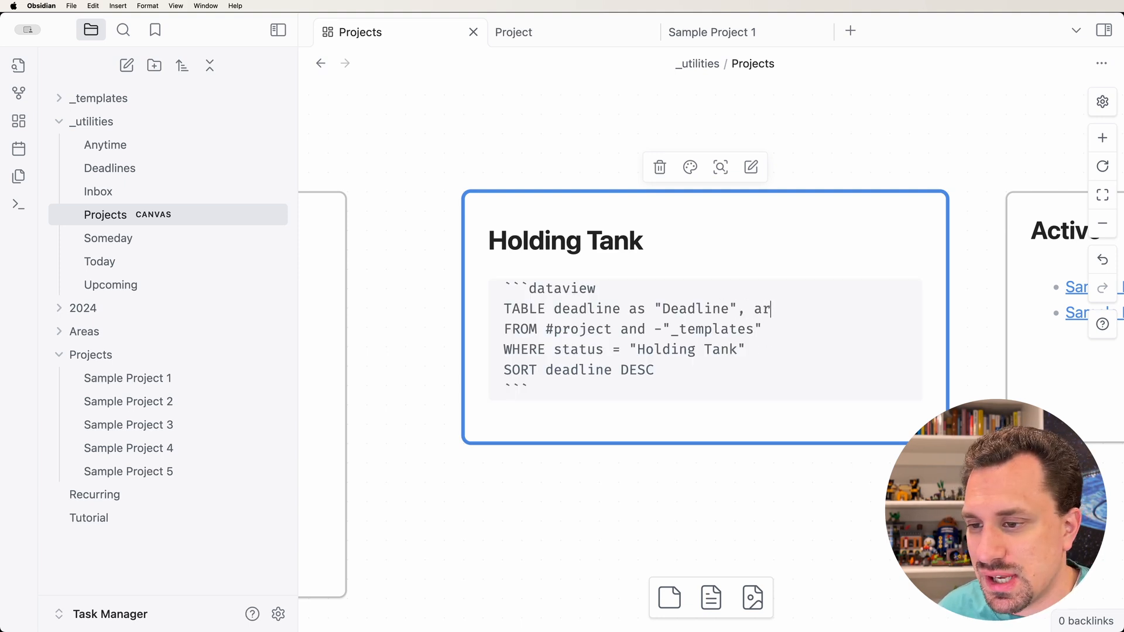
text(ea as "A")
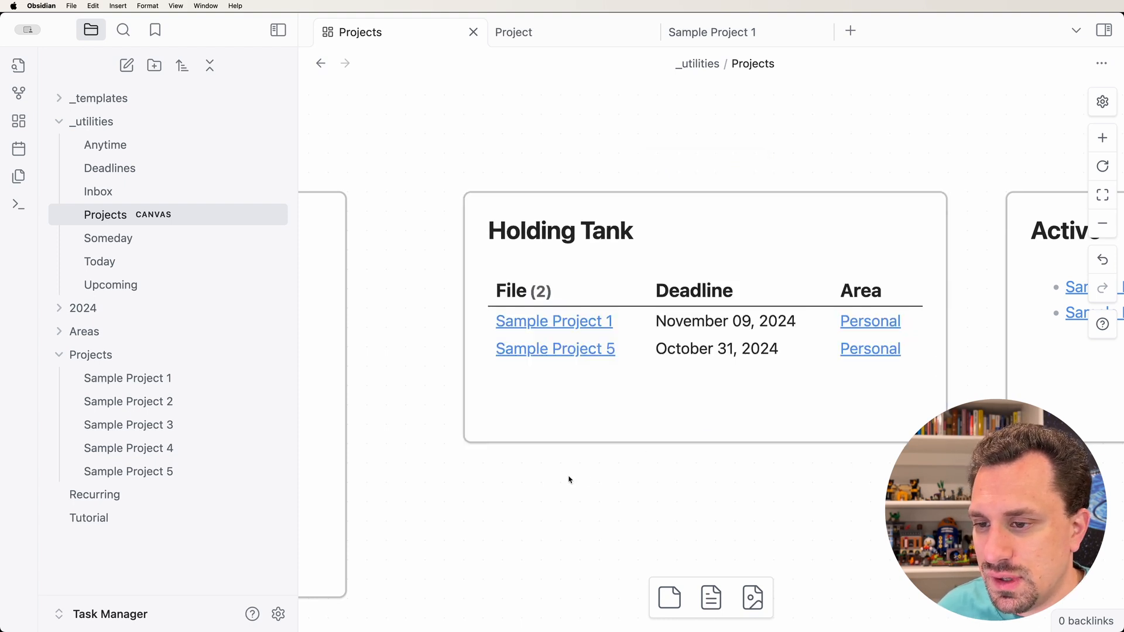
mouse_move(855, 293)
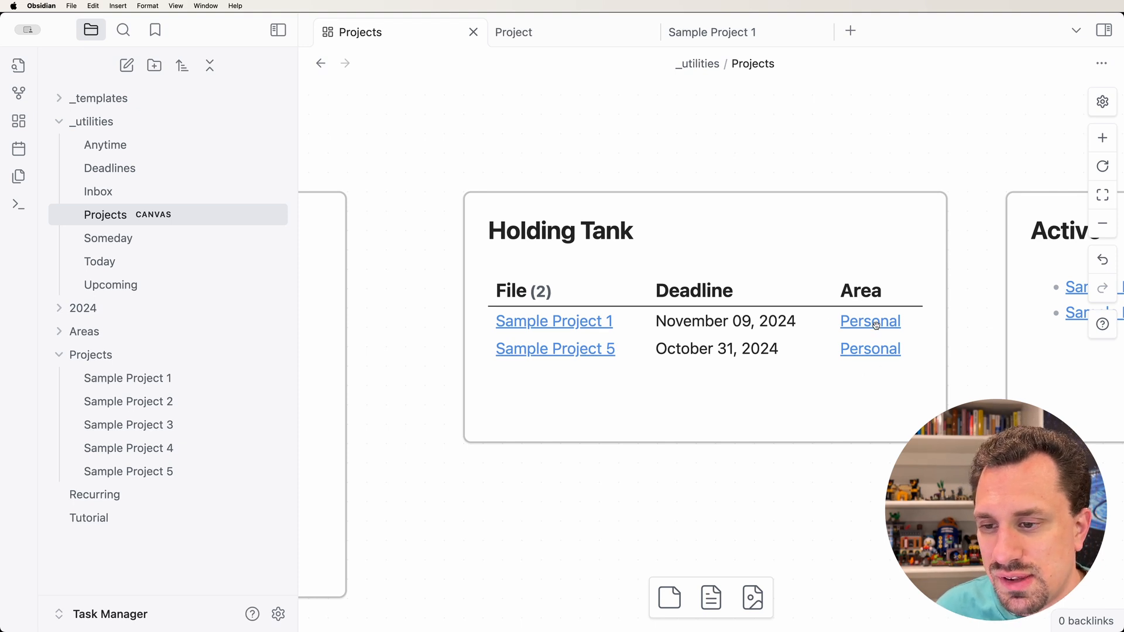
mouse_move(696, 462)
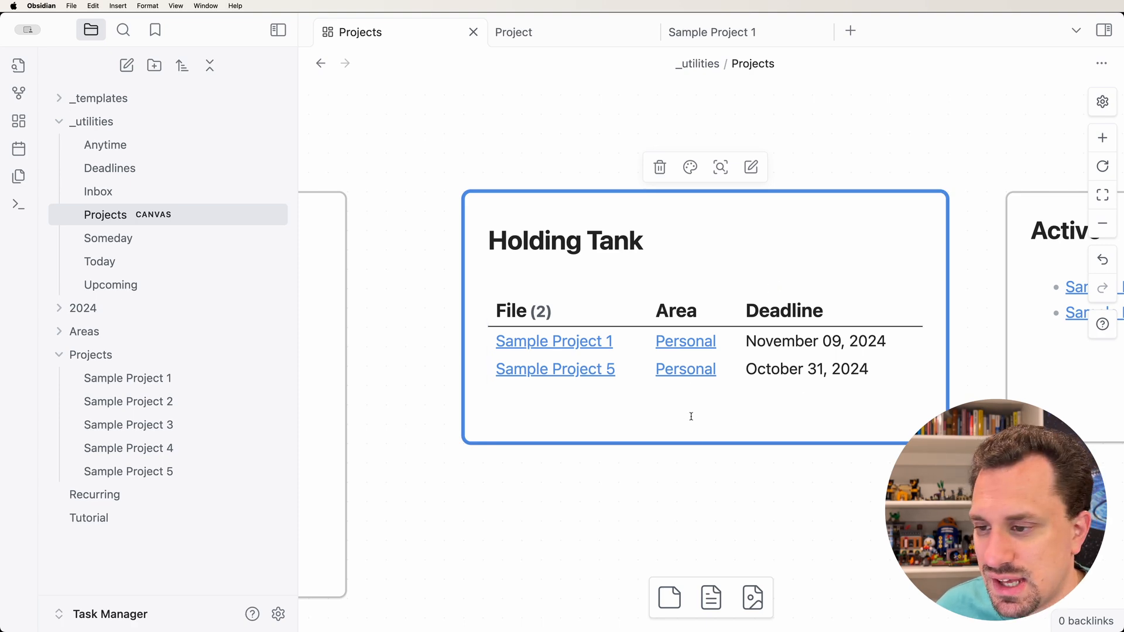
click(685, 340)
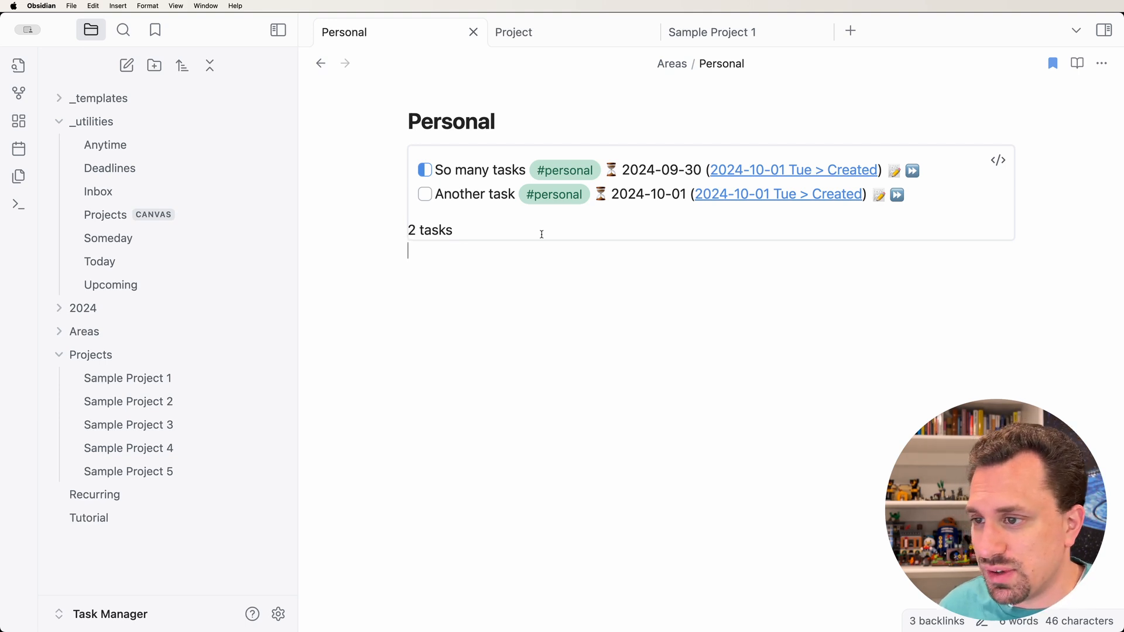
click(104, 214)
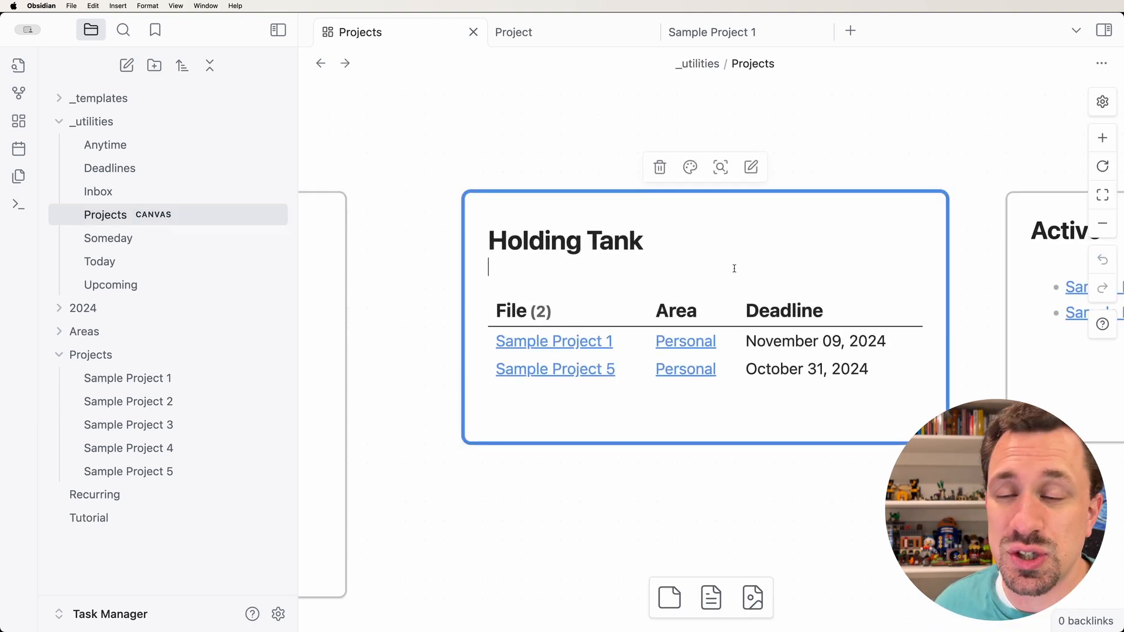
mouse_move(855, 478)
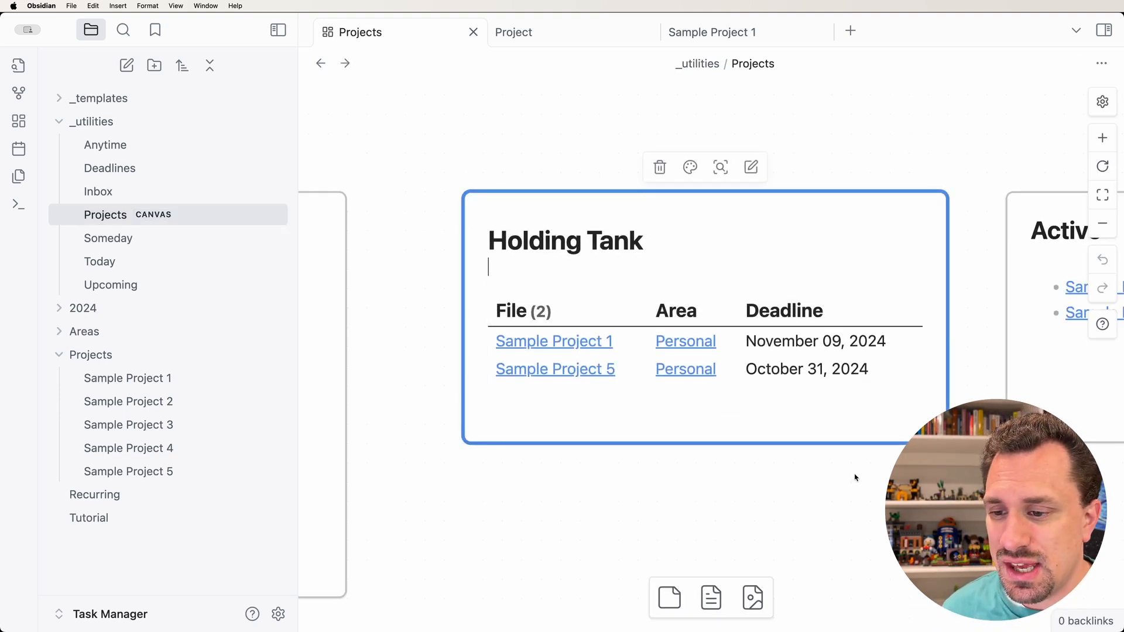
mouse_move(794, 477)
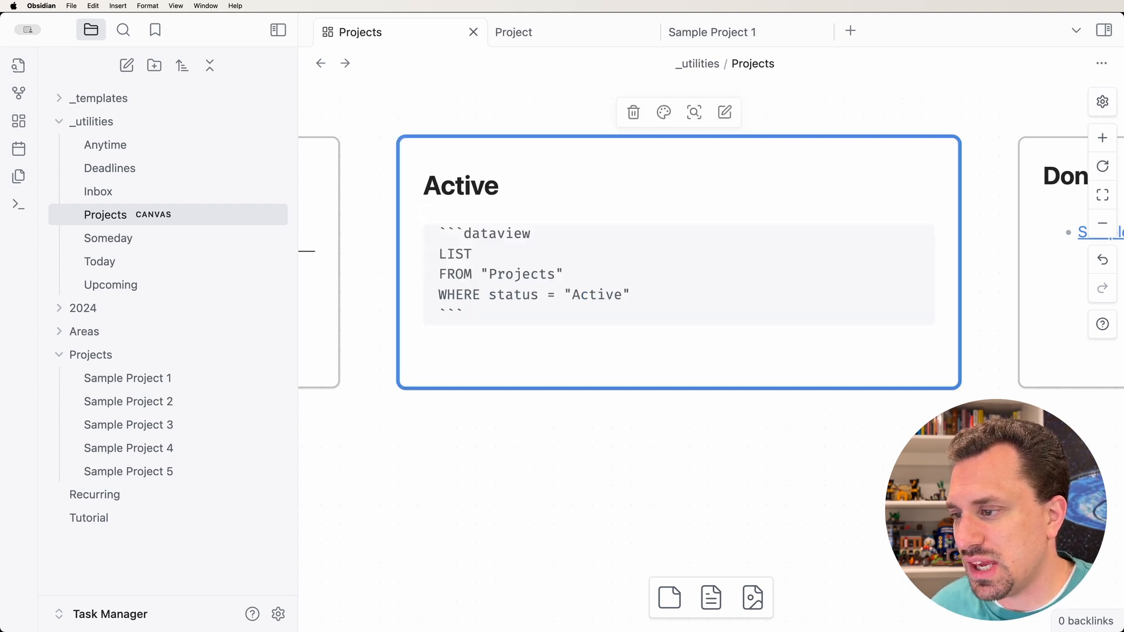
Step: Change the Active query to CALENDAR deadline and preview the project due on the 15th
text(CALEND)
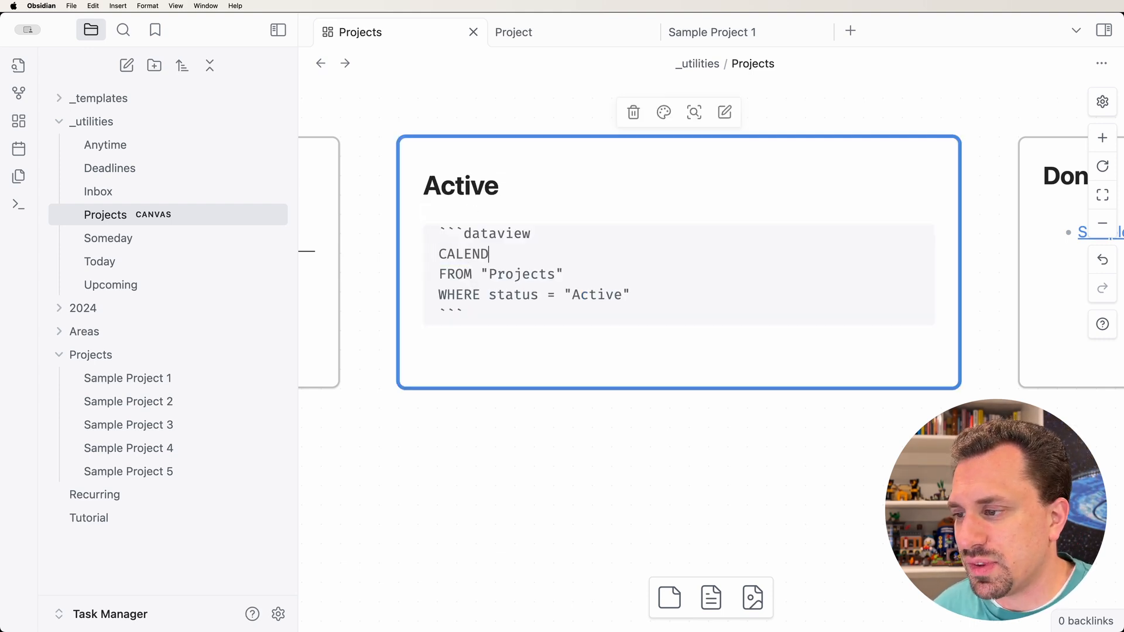
text(AR)
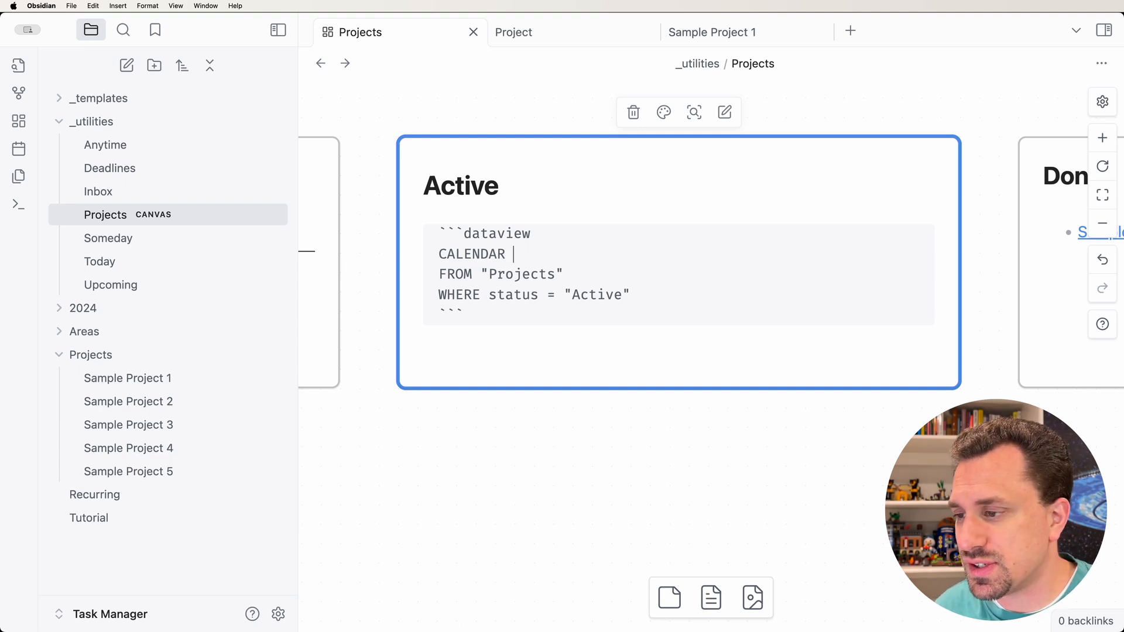
text(deadline)
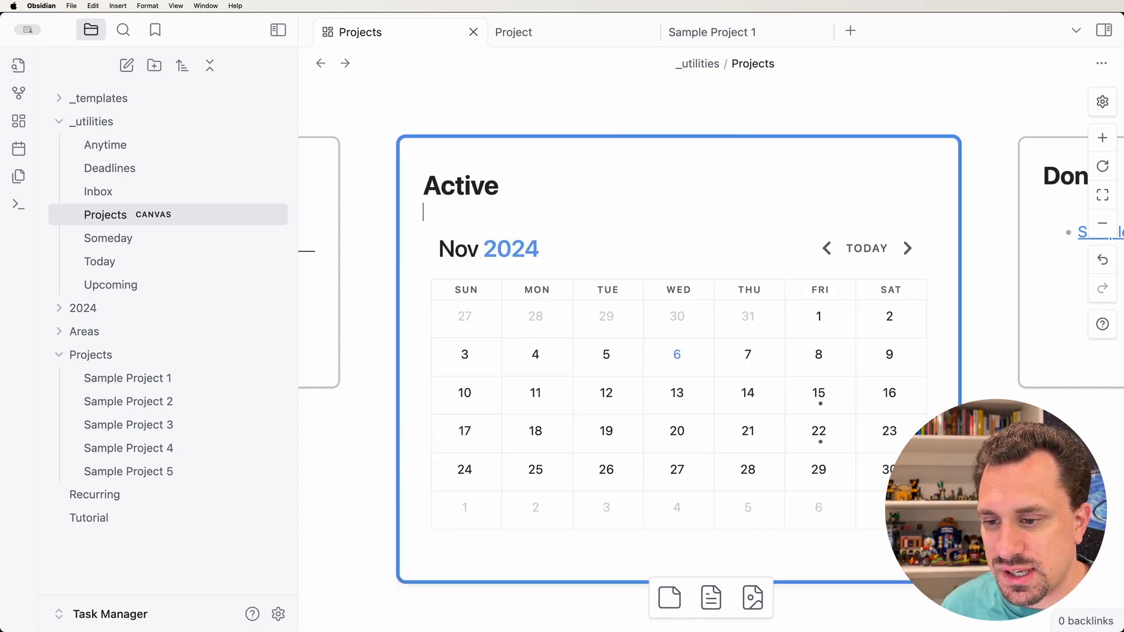
click(819, 393)
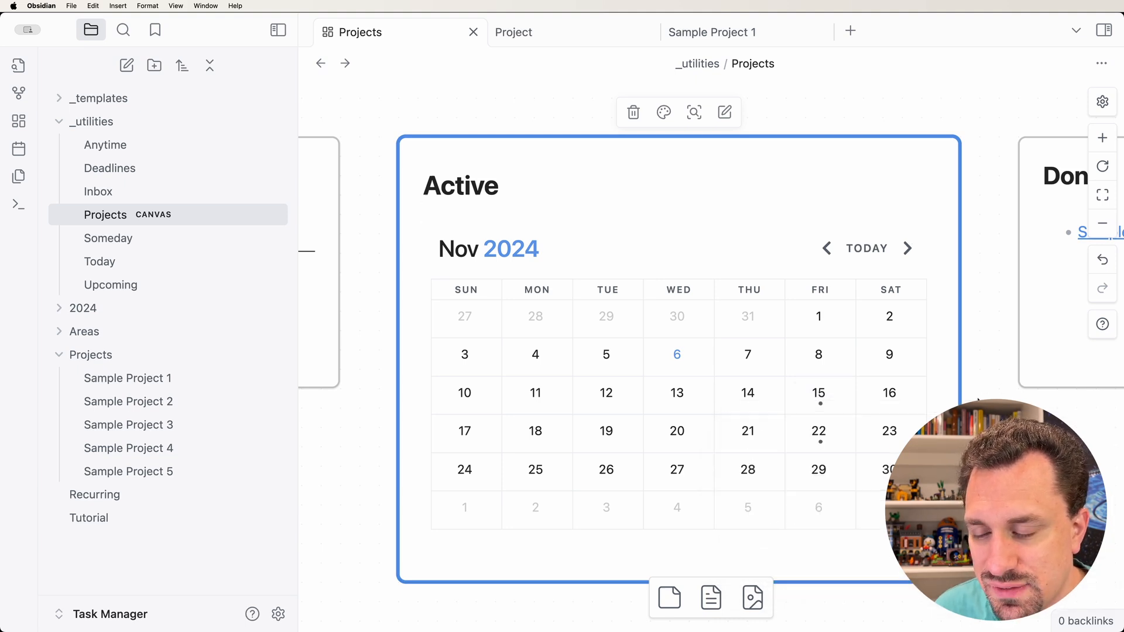
click(818, 393)
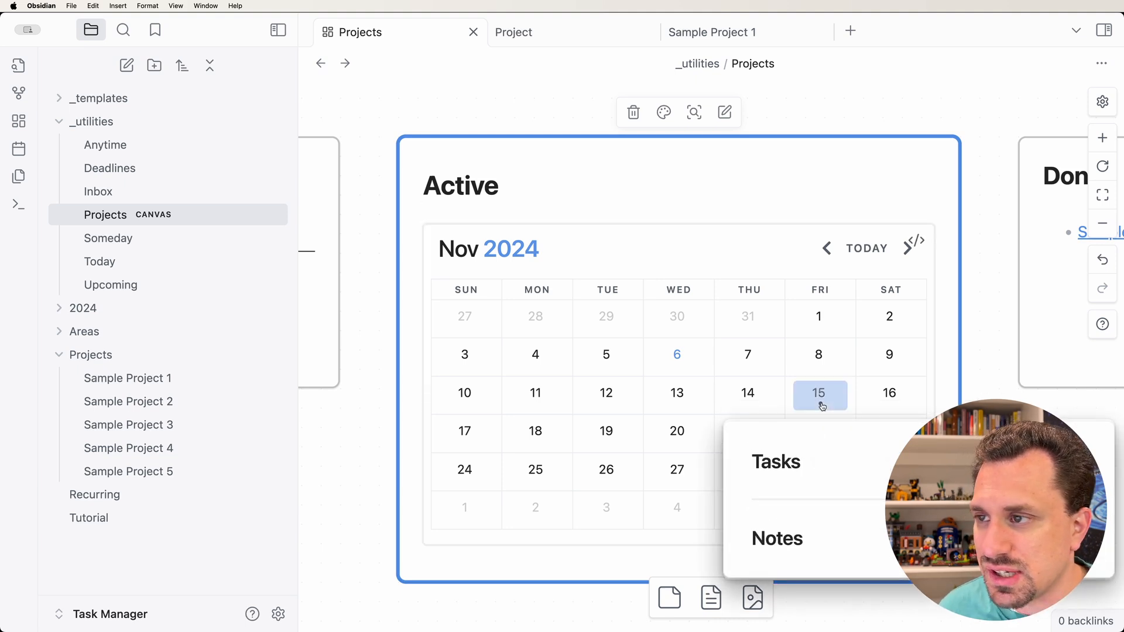
Step: Add the task "Complete user test" to Sample Project 2 from the calendar's 15th
click(129, 402)
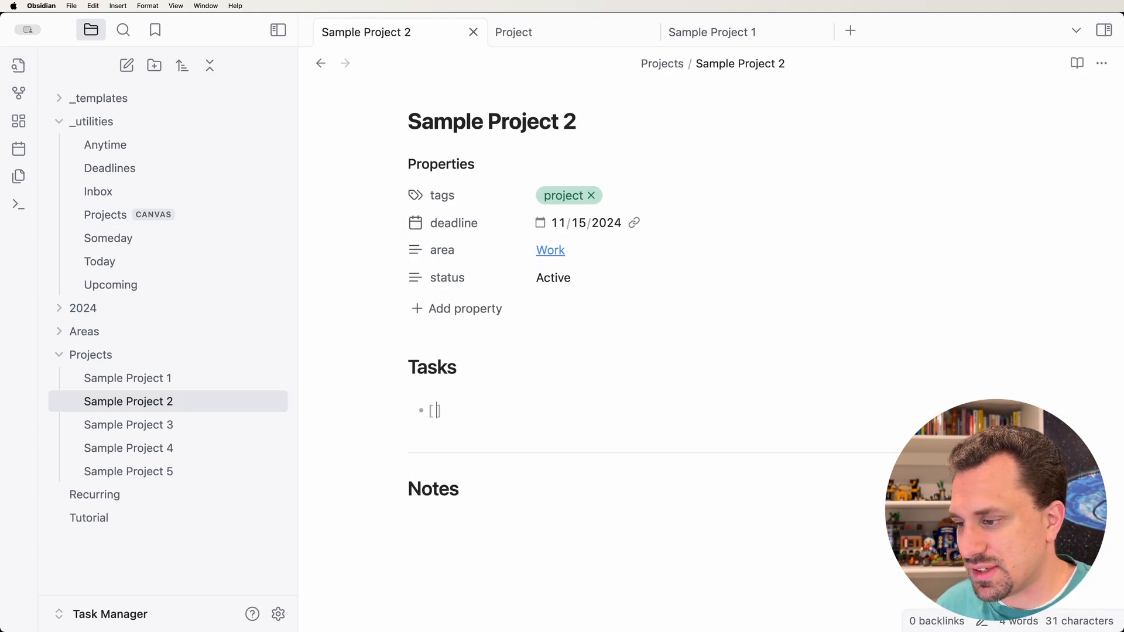
text(Complete)
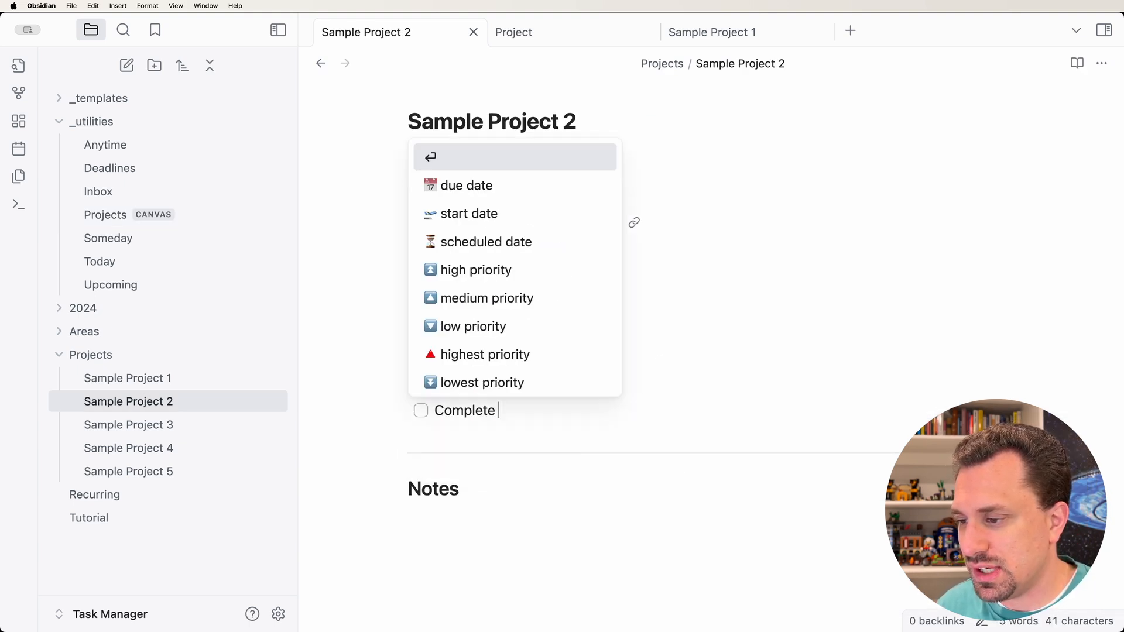
text(user test)
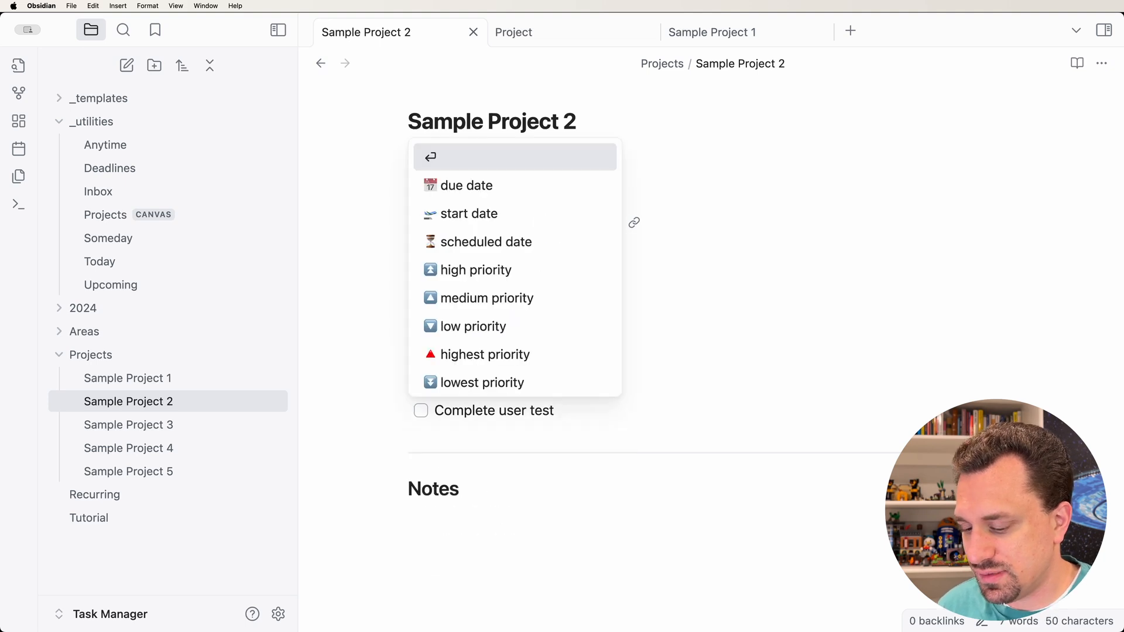
click(105, 215)
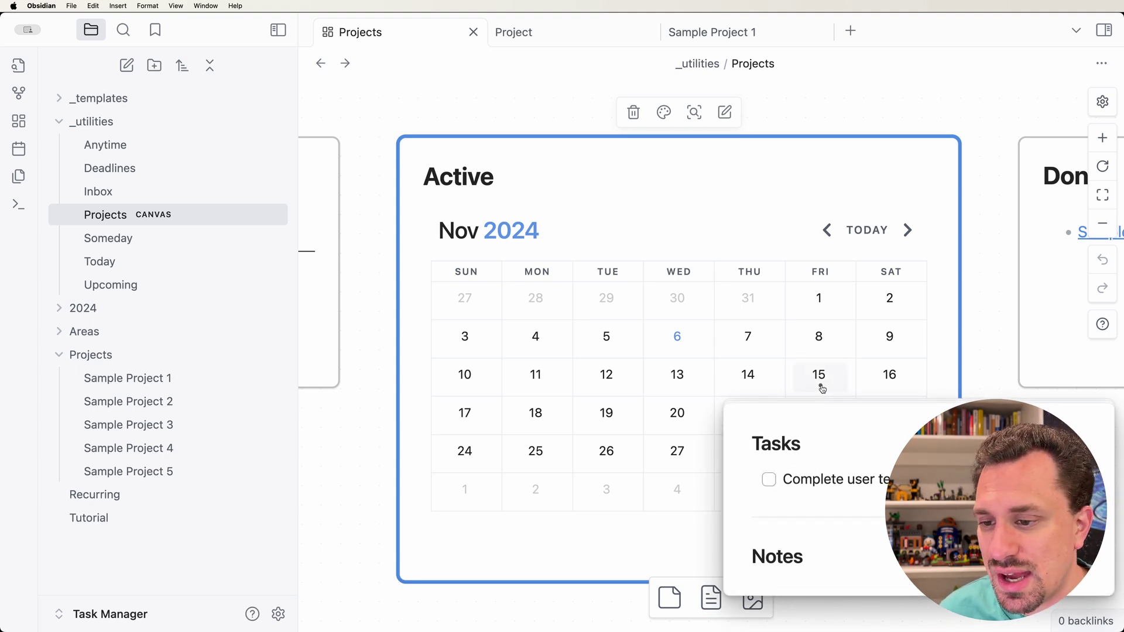
click(128, 401)
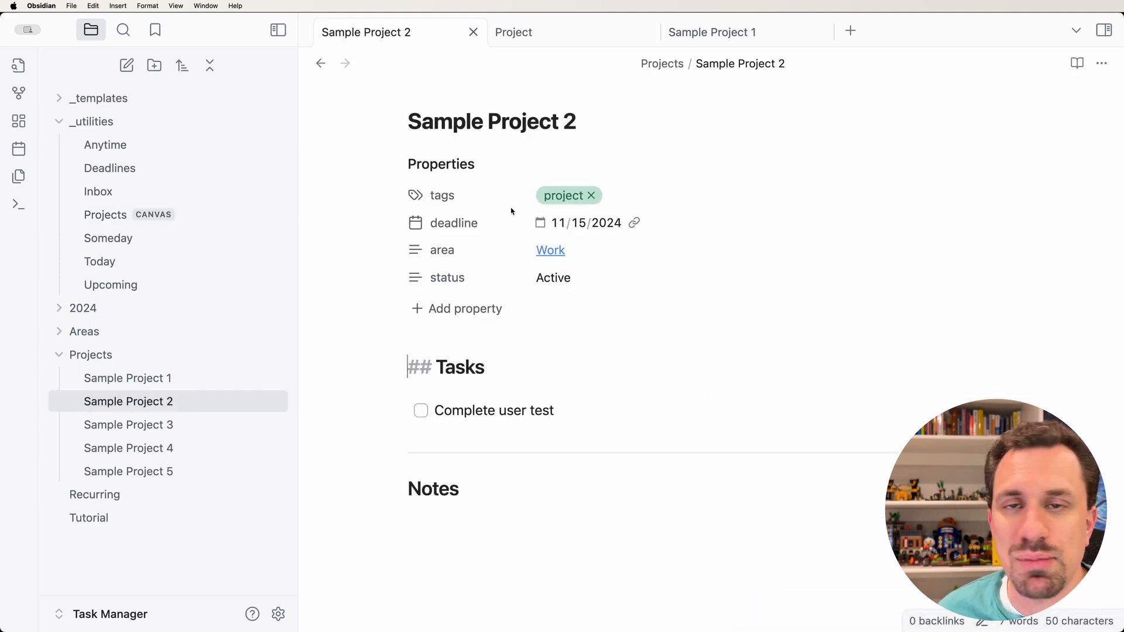
click(104, 214)
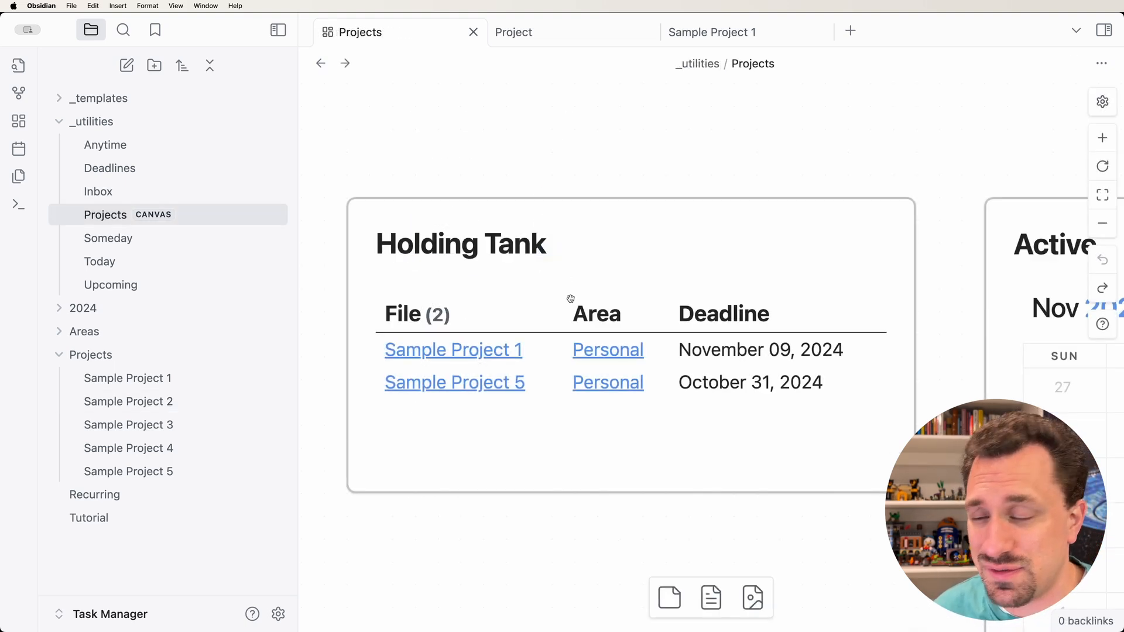
click(570, 298)
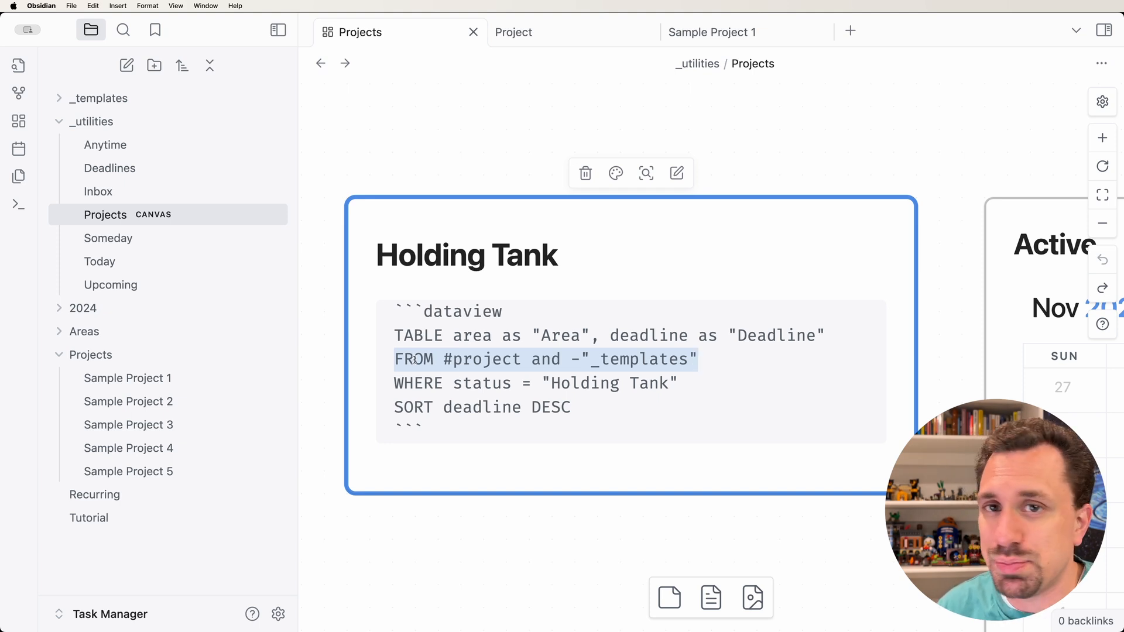
click(696, 359)
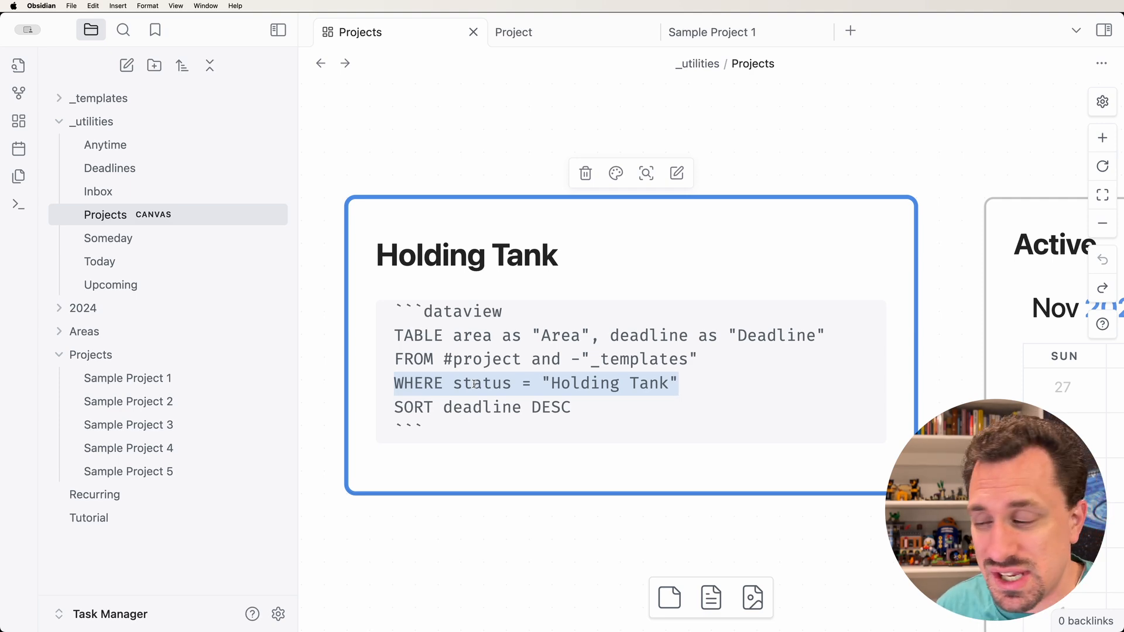
click(577, 408)
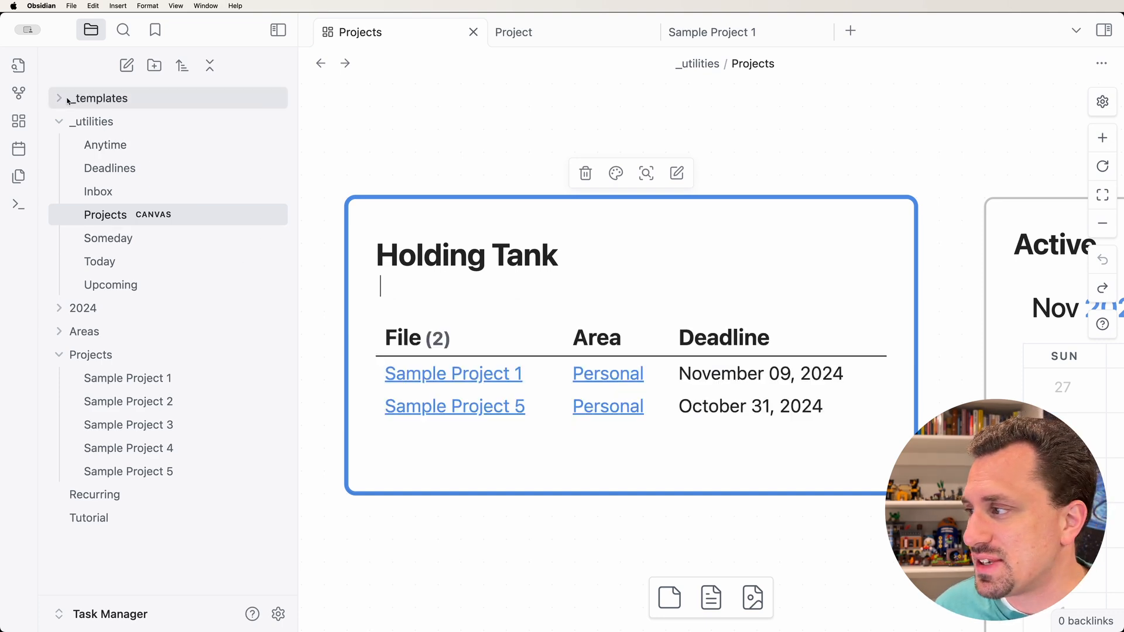
Step: Review the Dataview List and Table Query templates, then return to Sample Project 1
click(59, 98)
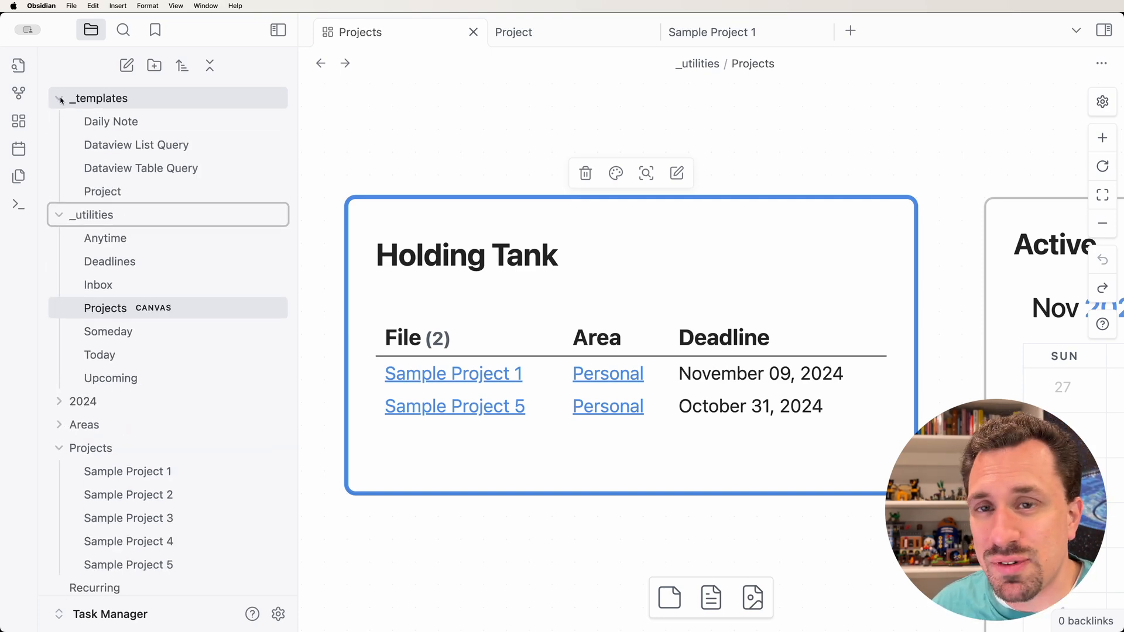
click(136, 145)
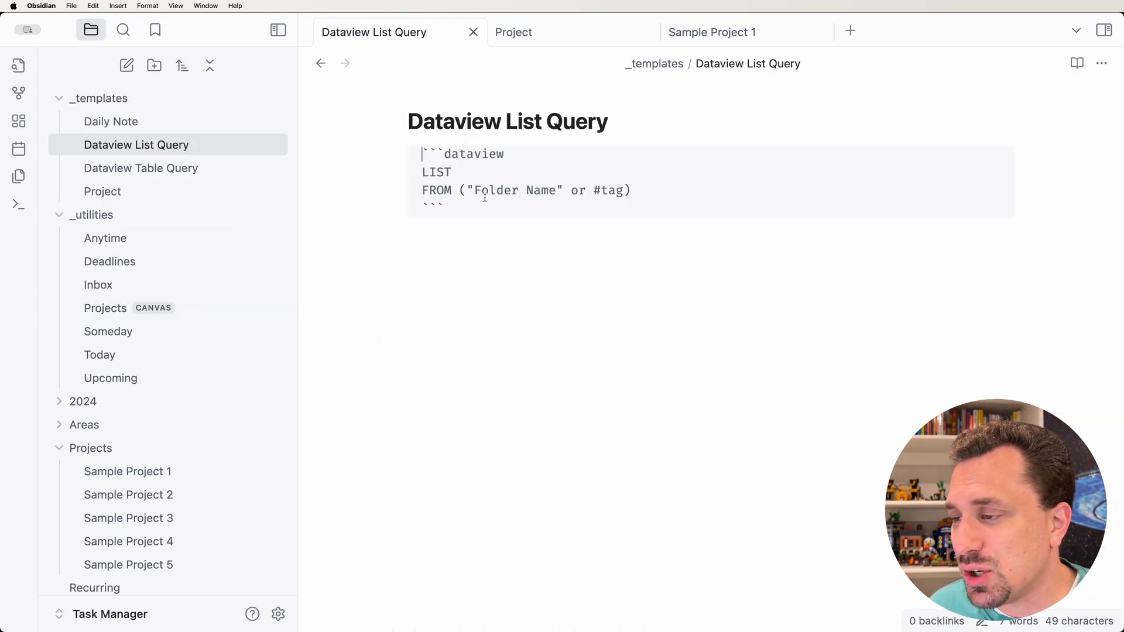
mouse_move(519, 143)
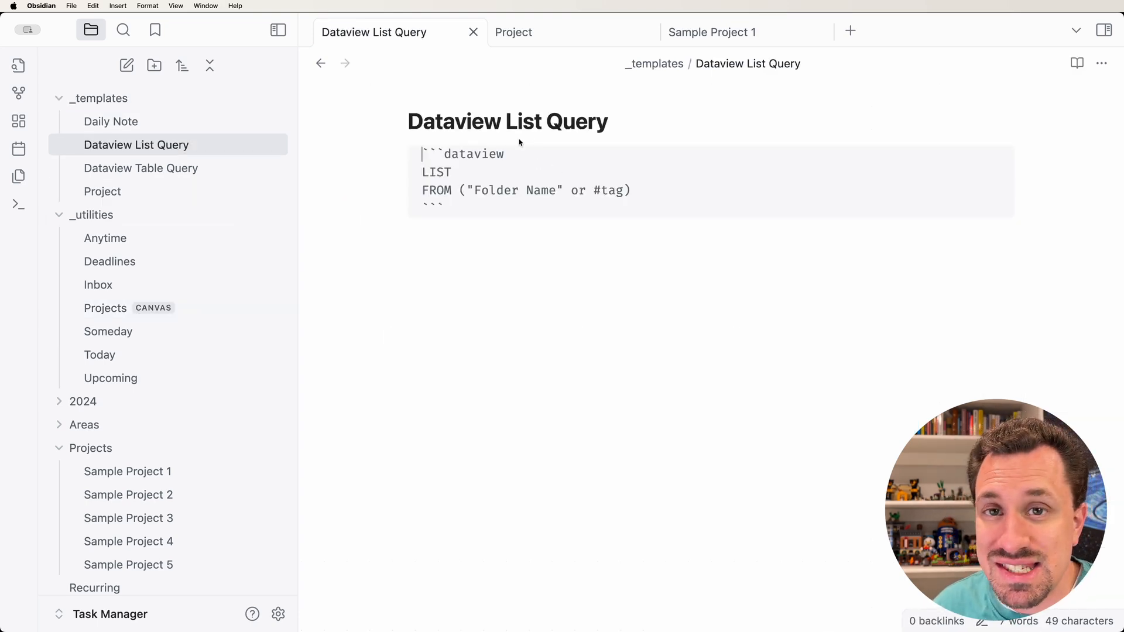
click(140, 168)
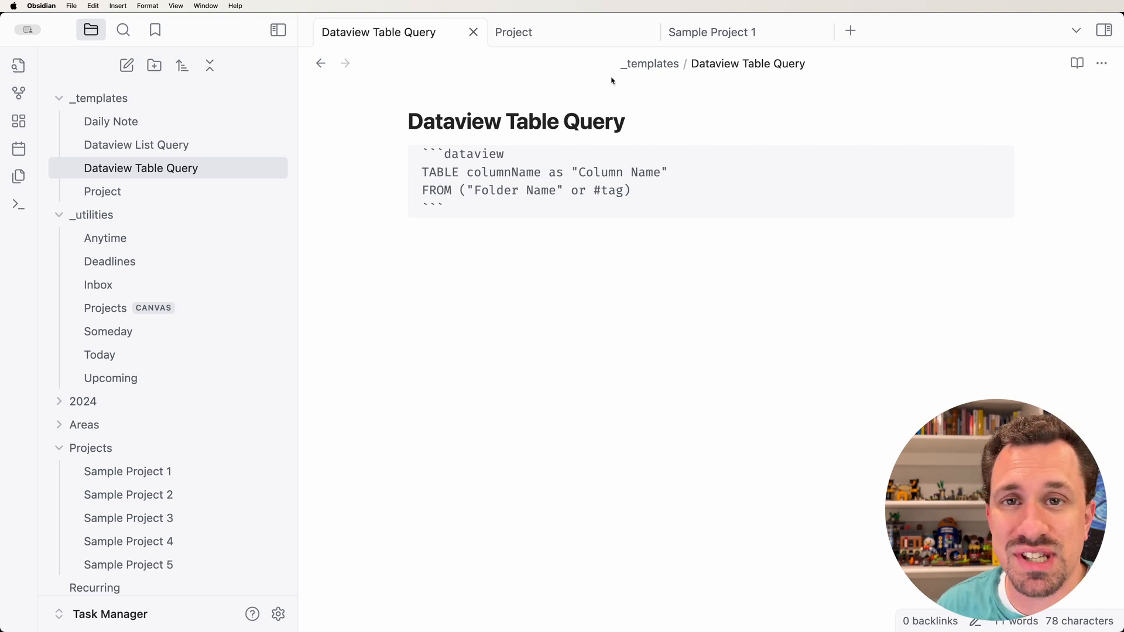
click(711, 32)
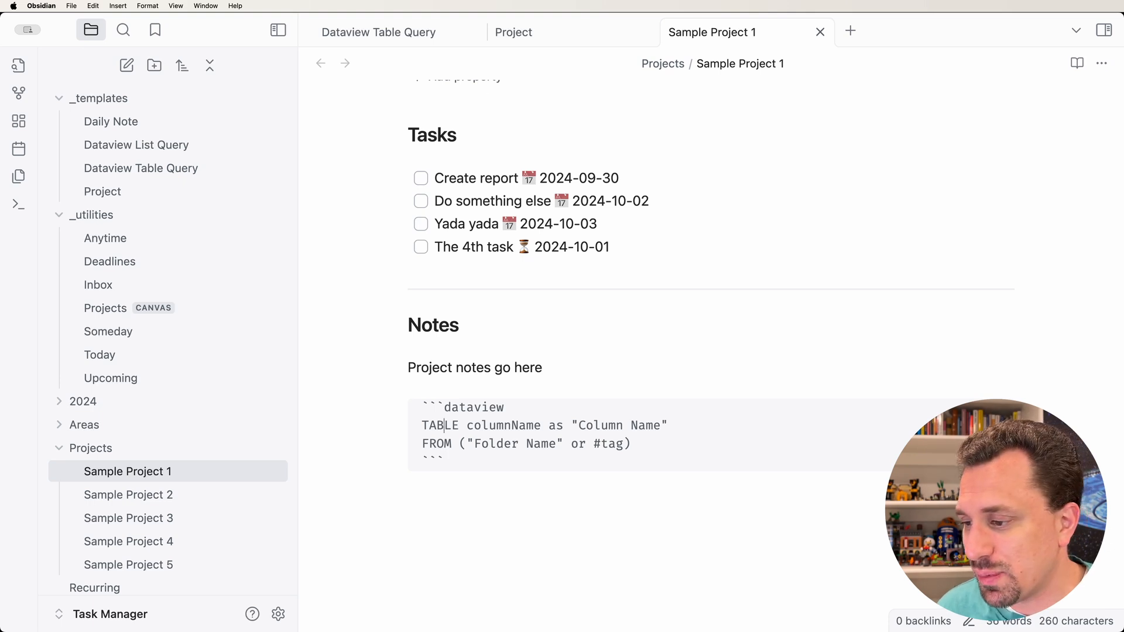
Step: Replace columnName with status in the TABLE line and begin retyping the column label
double_click(502, 425)
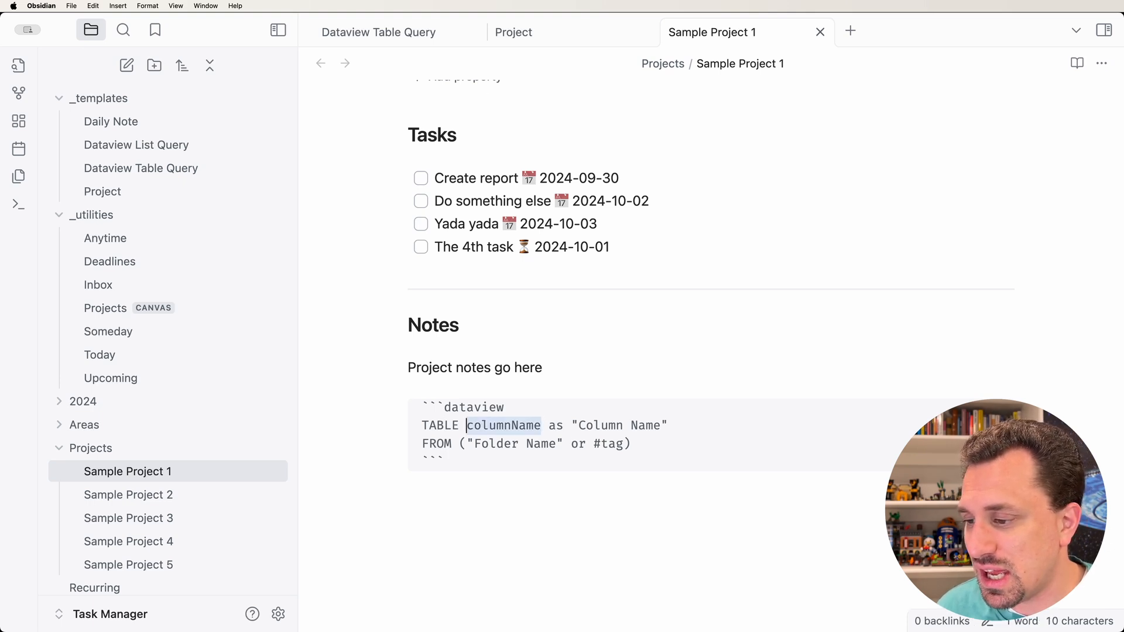
text(status)
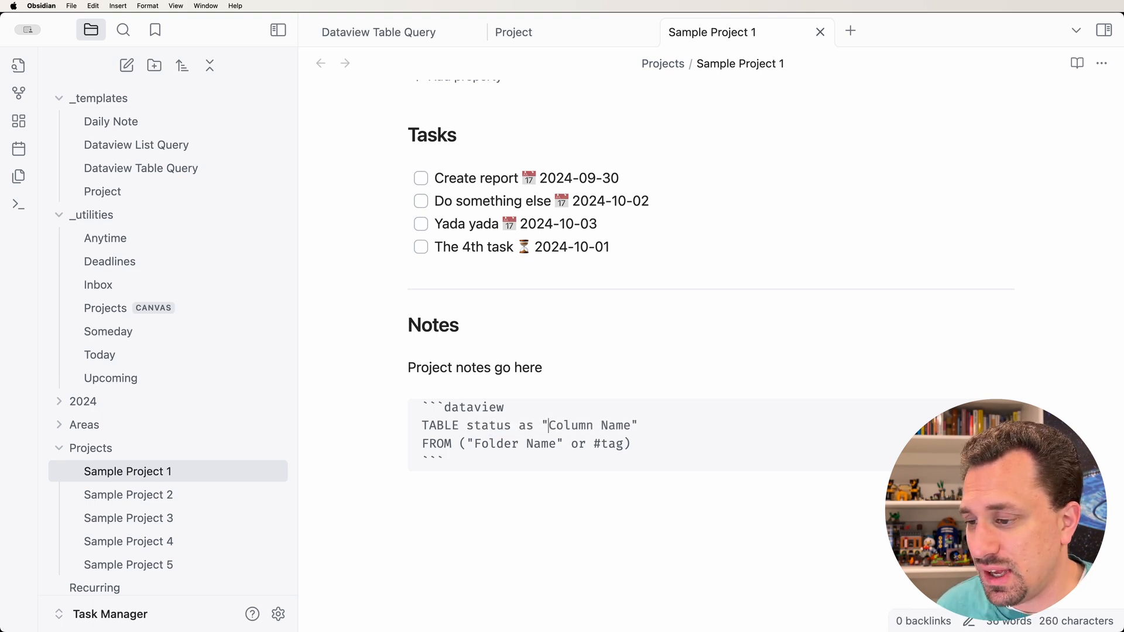
text(Sa)
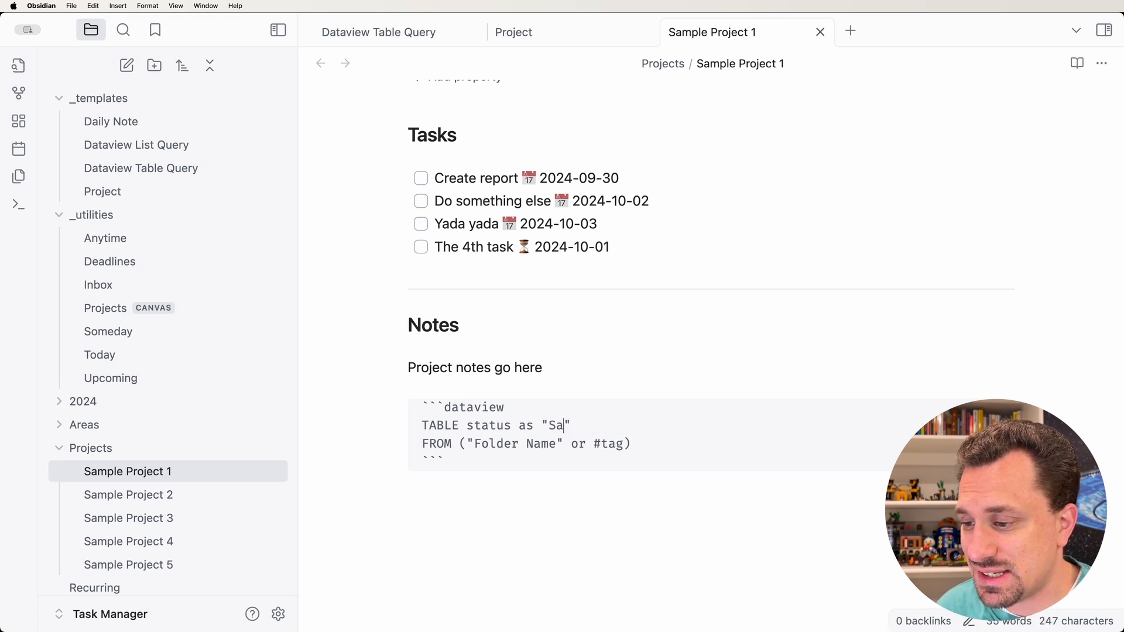